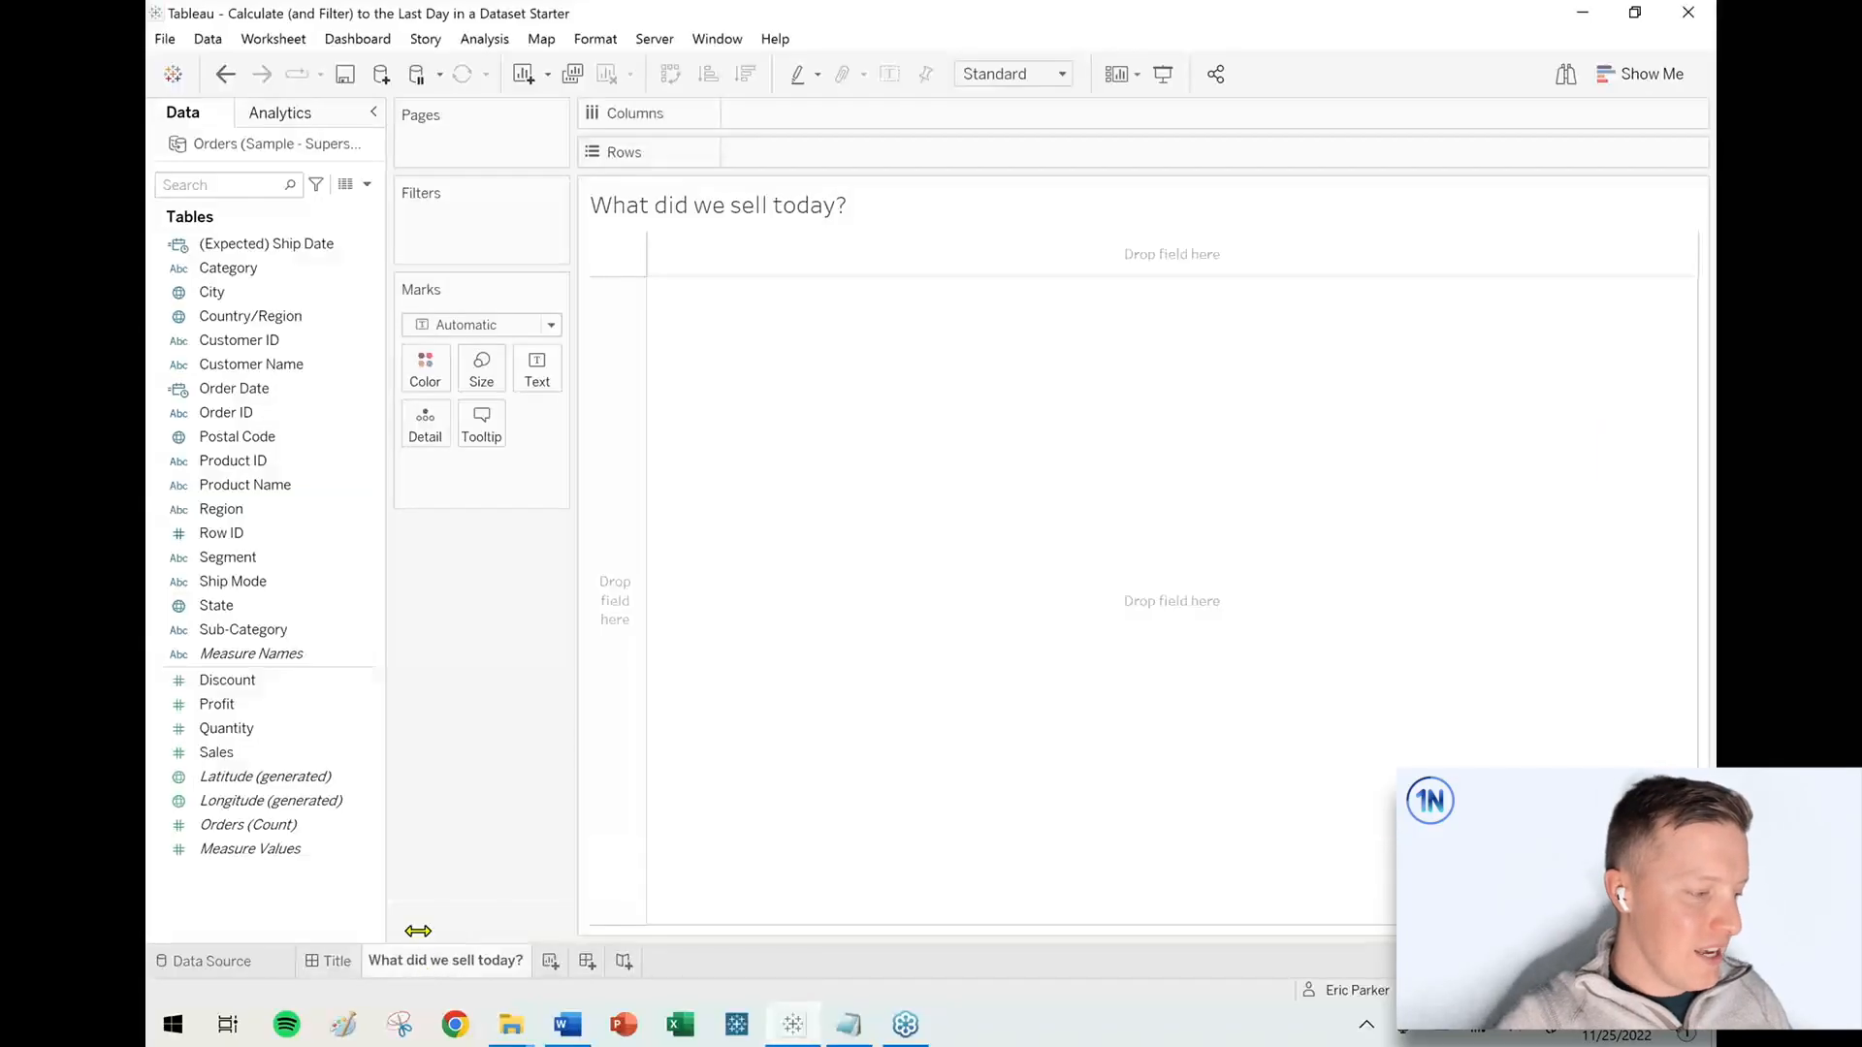
Build a descending bar chart of Sales by Product Name on the sheet
{"action": "left_click", "coordinate": [216, 751]}
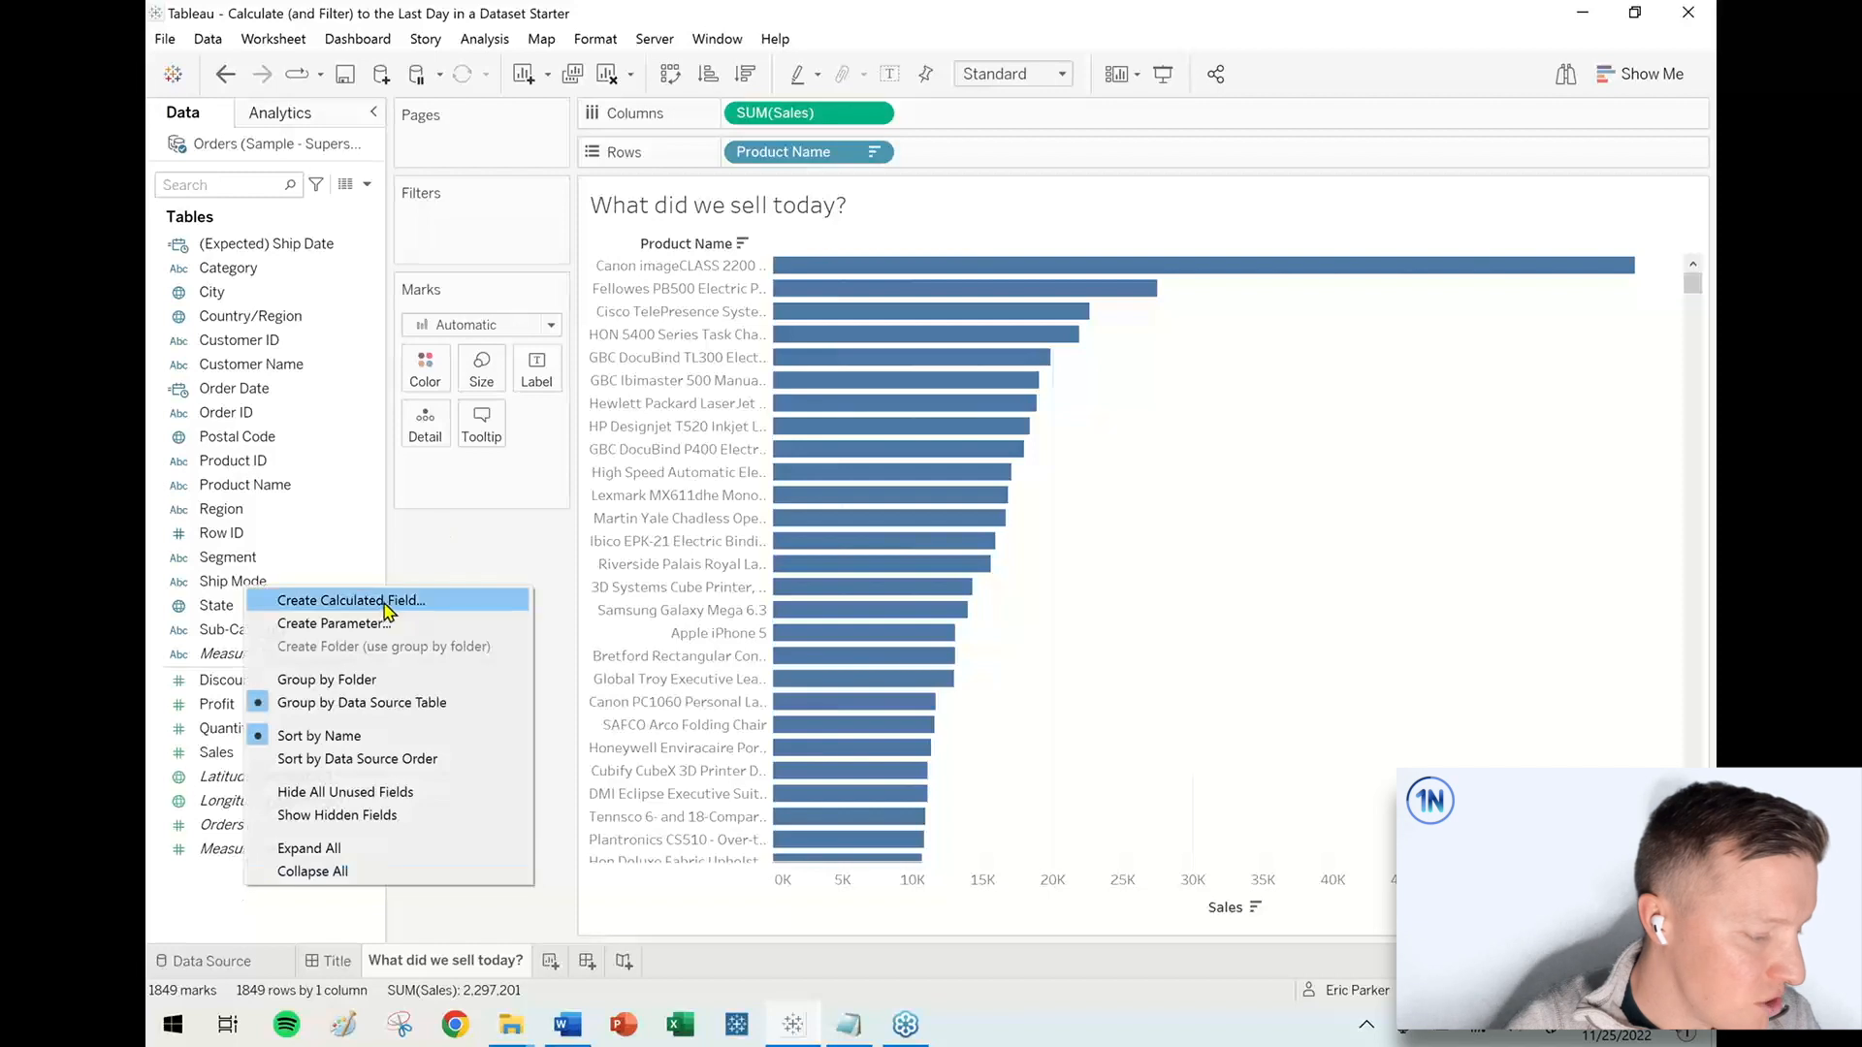
Create calculated field 'Max Day Filter' as [Order Date] = MAX([Order Date]) and inspect its error
{"action": "left_click", "coordinate": [349, 599]}
{"action": "type", "text": "Max Day"}
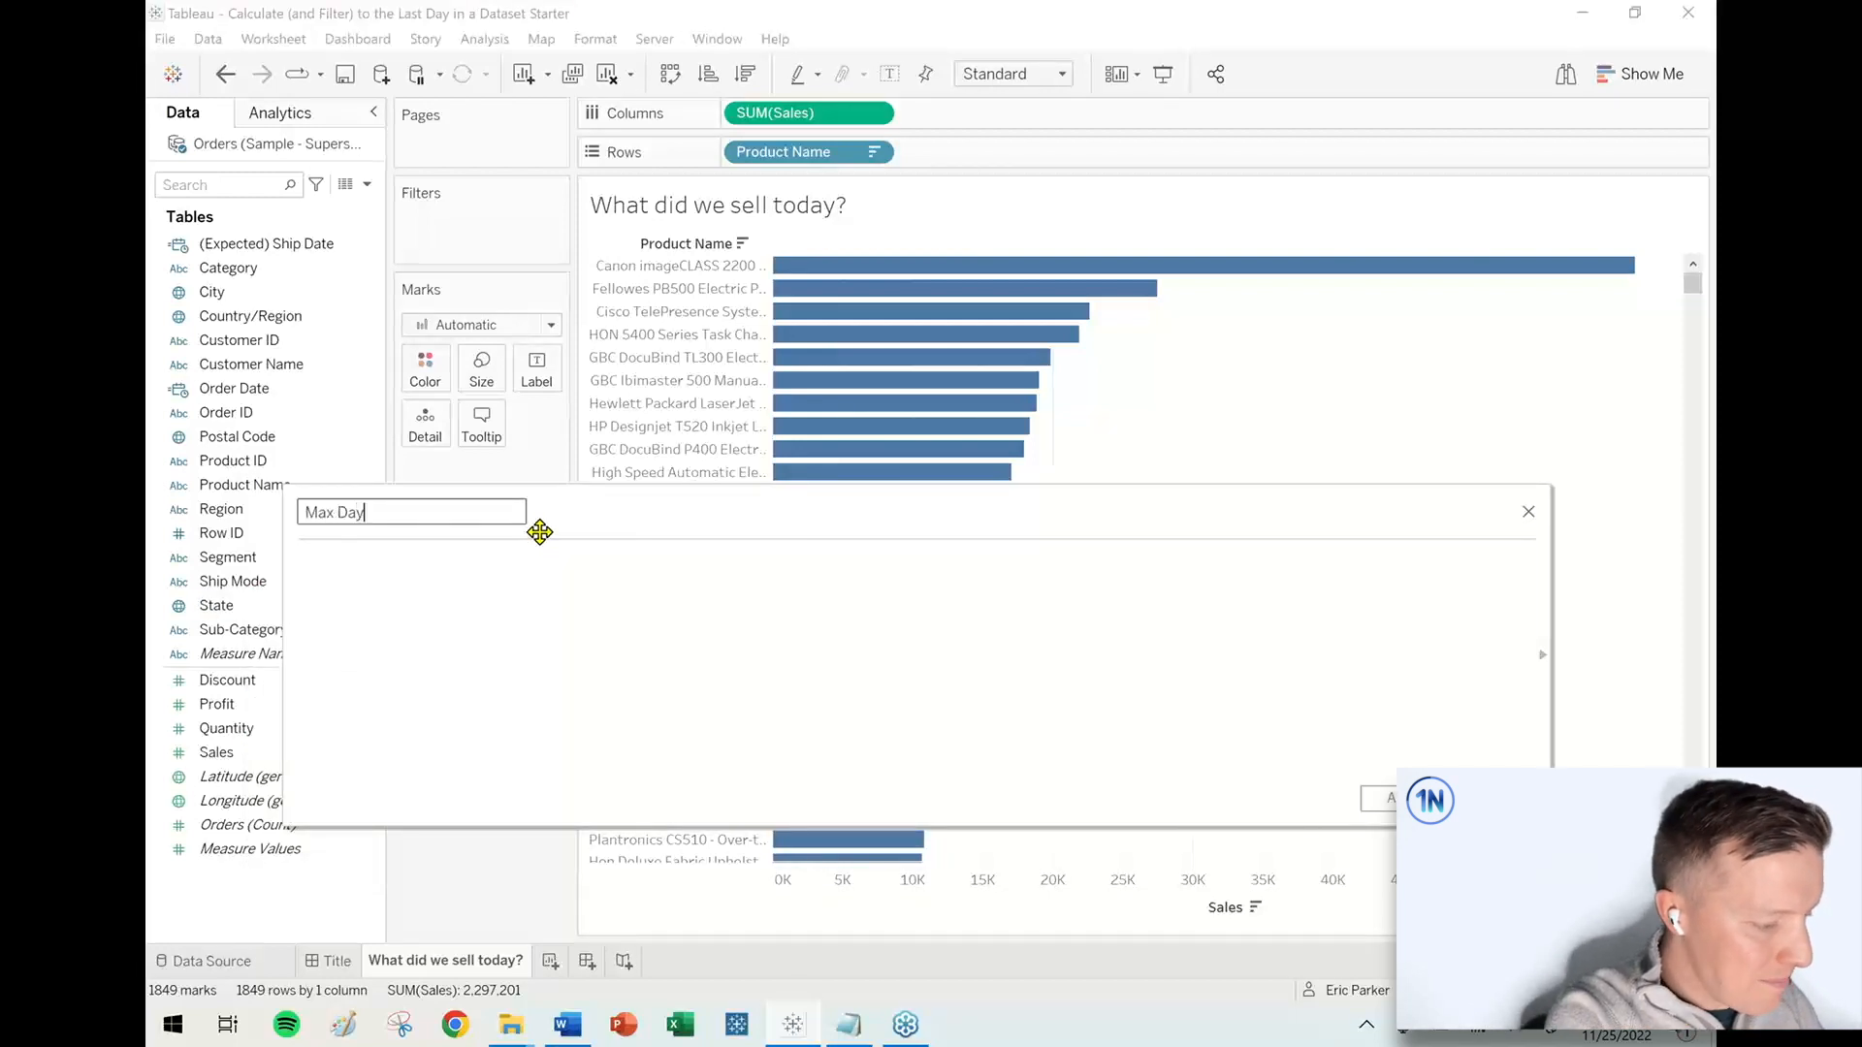
{"action": "type", "text": "Filter"}
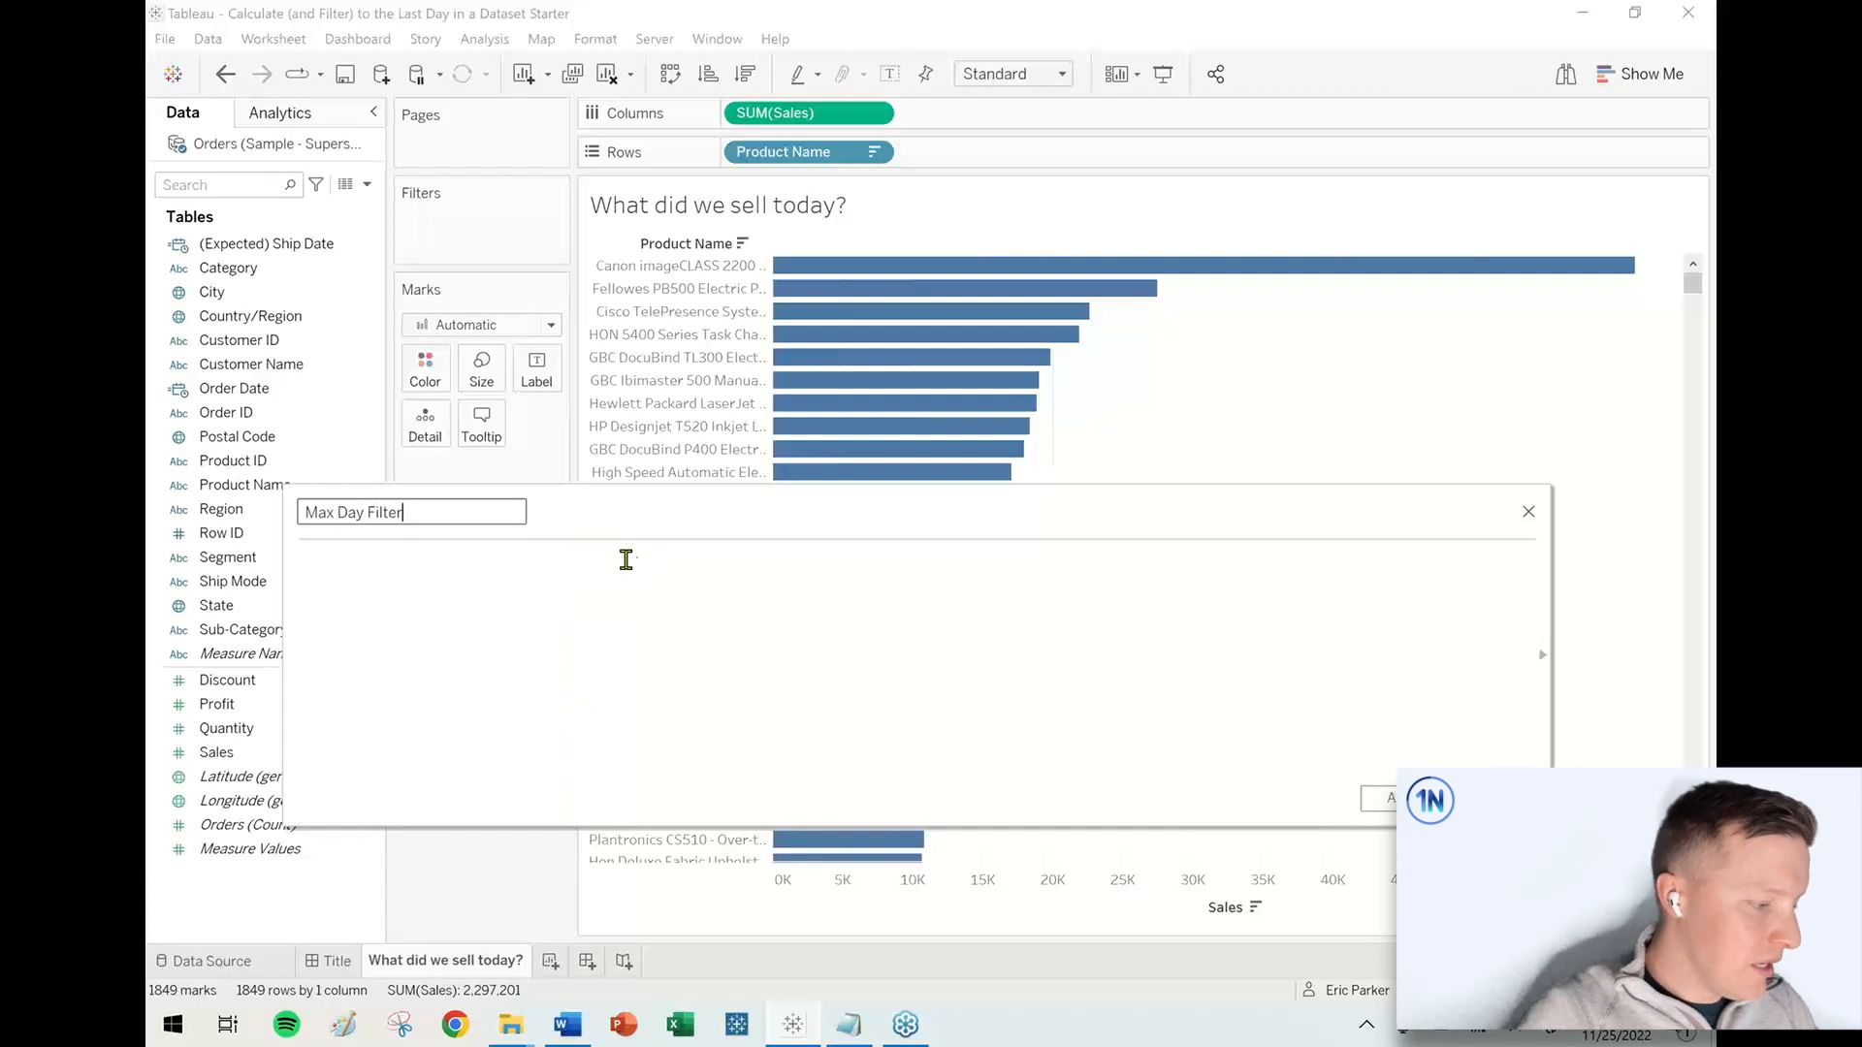
{"action": "type", "text": "ord"}
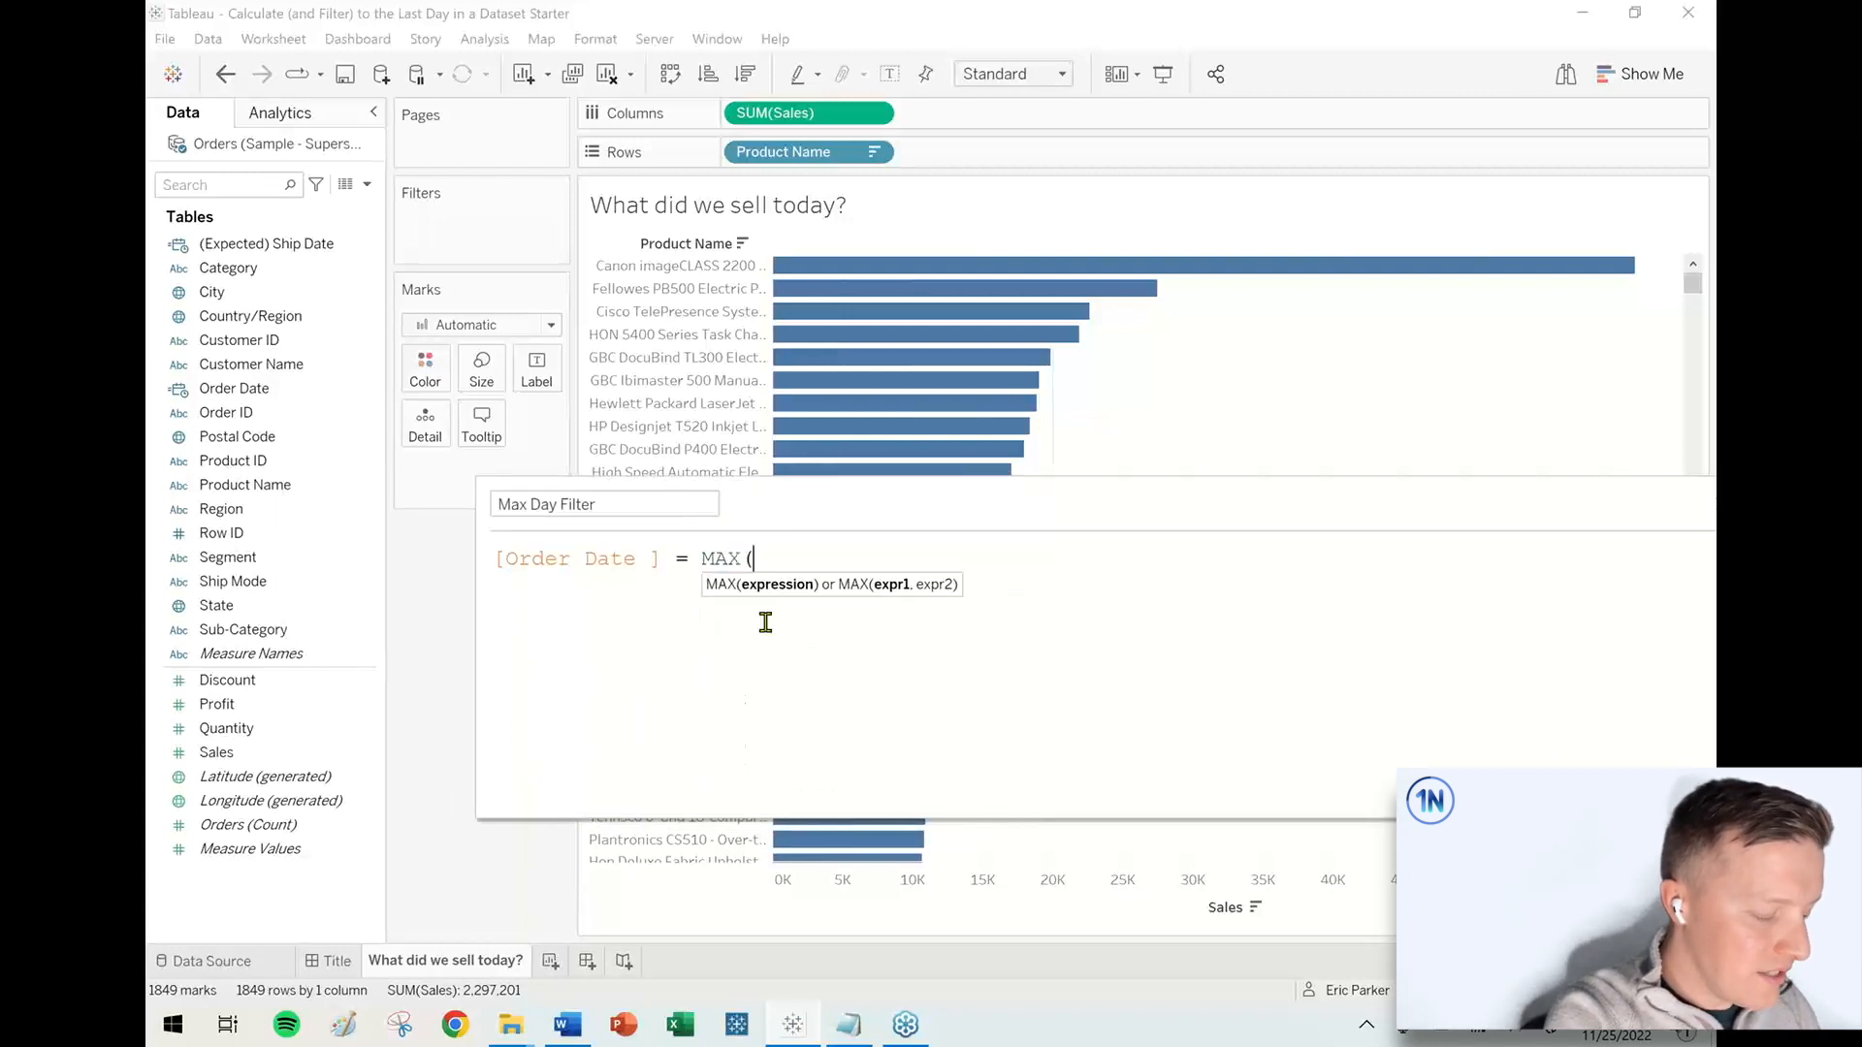
{"action": "type", "text": "[Order Date ])"}
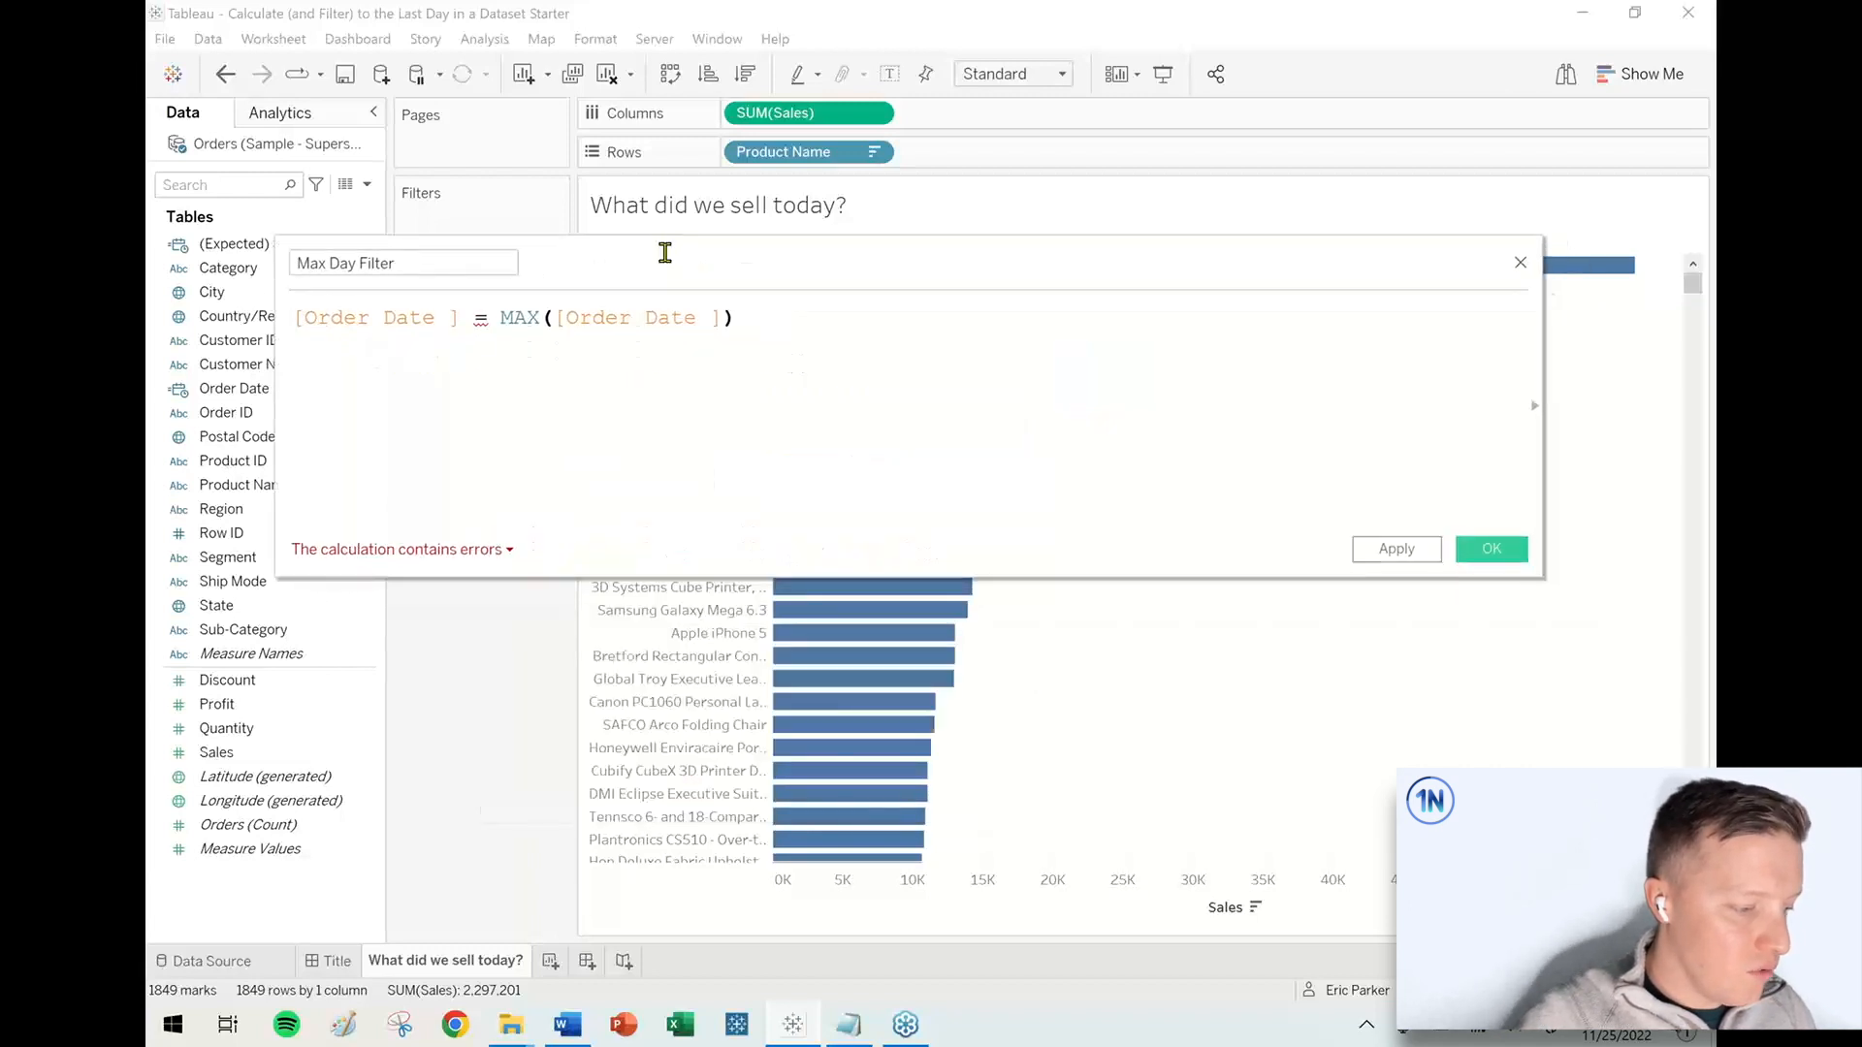
{"action": "left_click", "coordinate": [400, 548]}
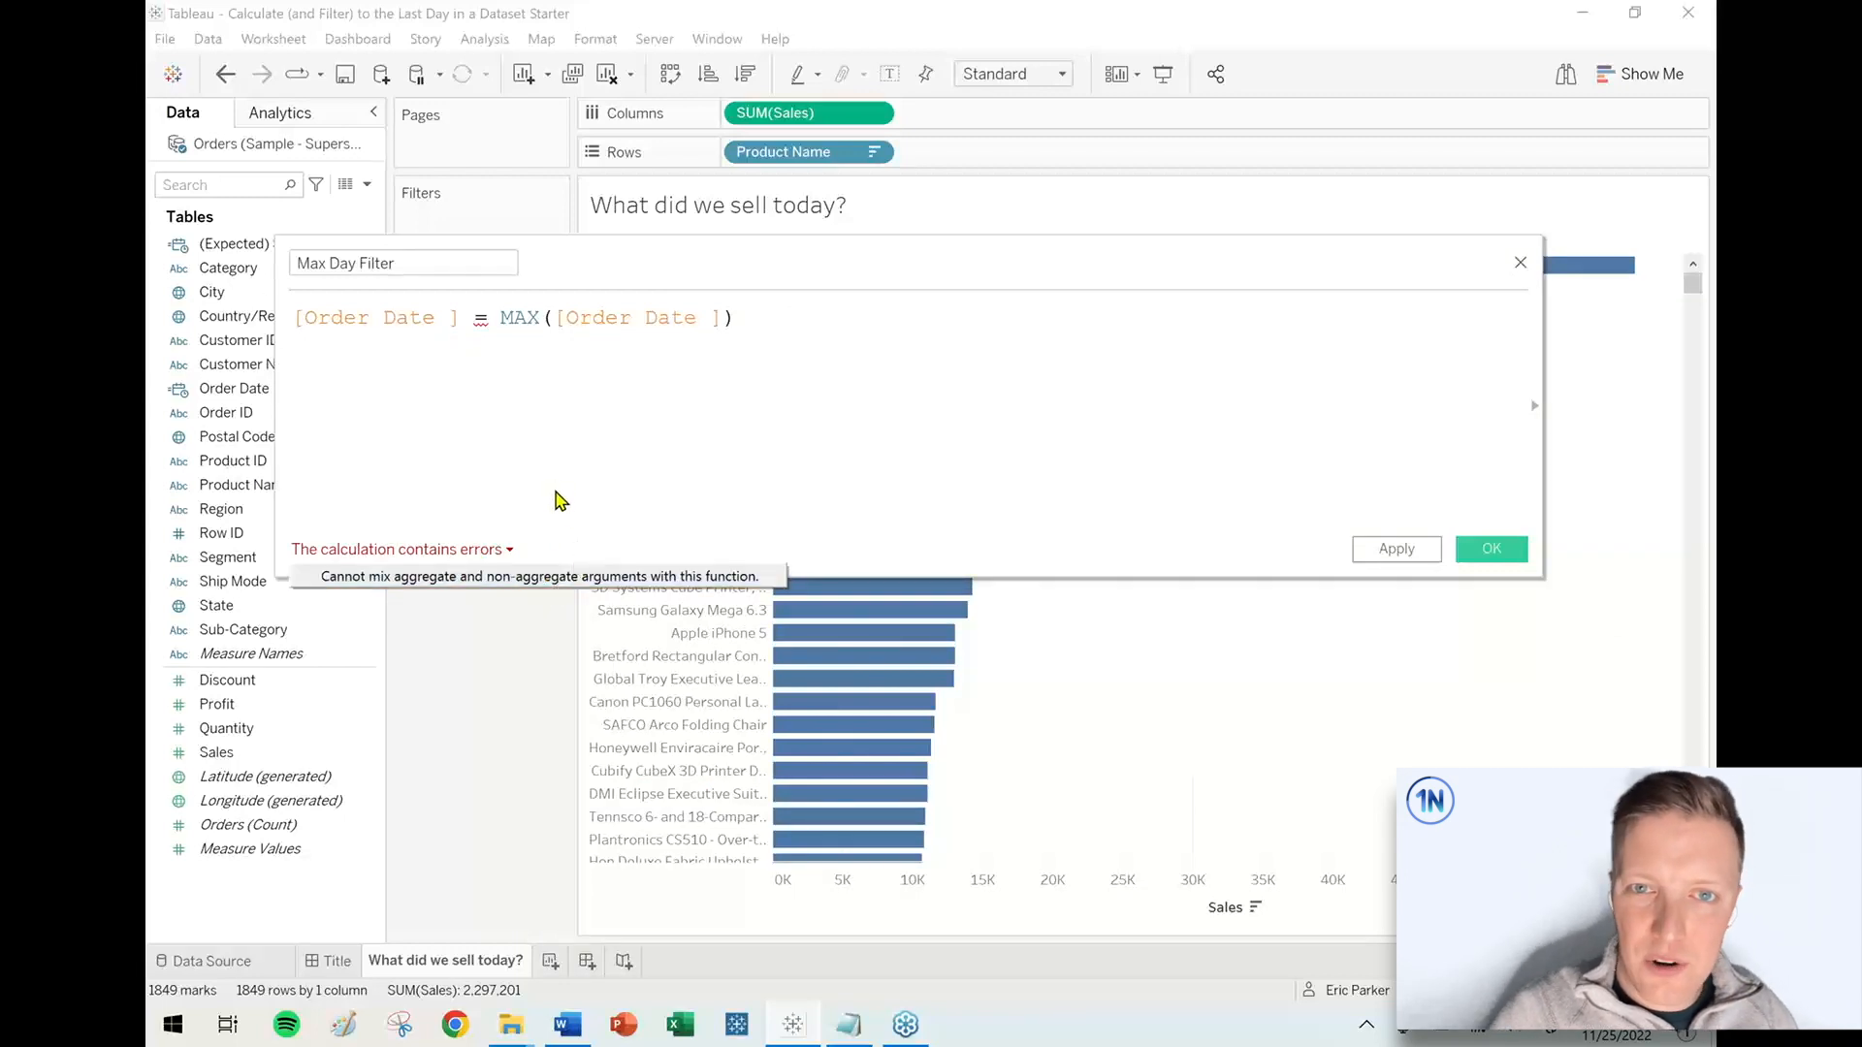
{"action": "mouse_move", "coordinate": [564, 473]}
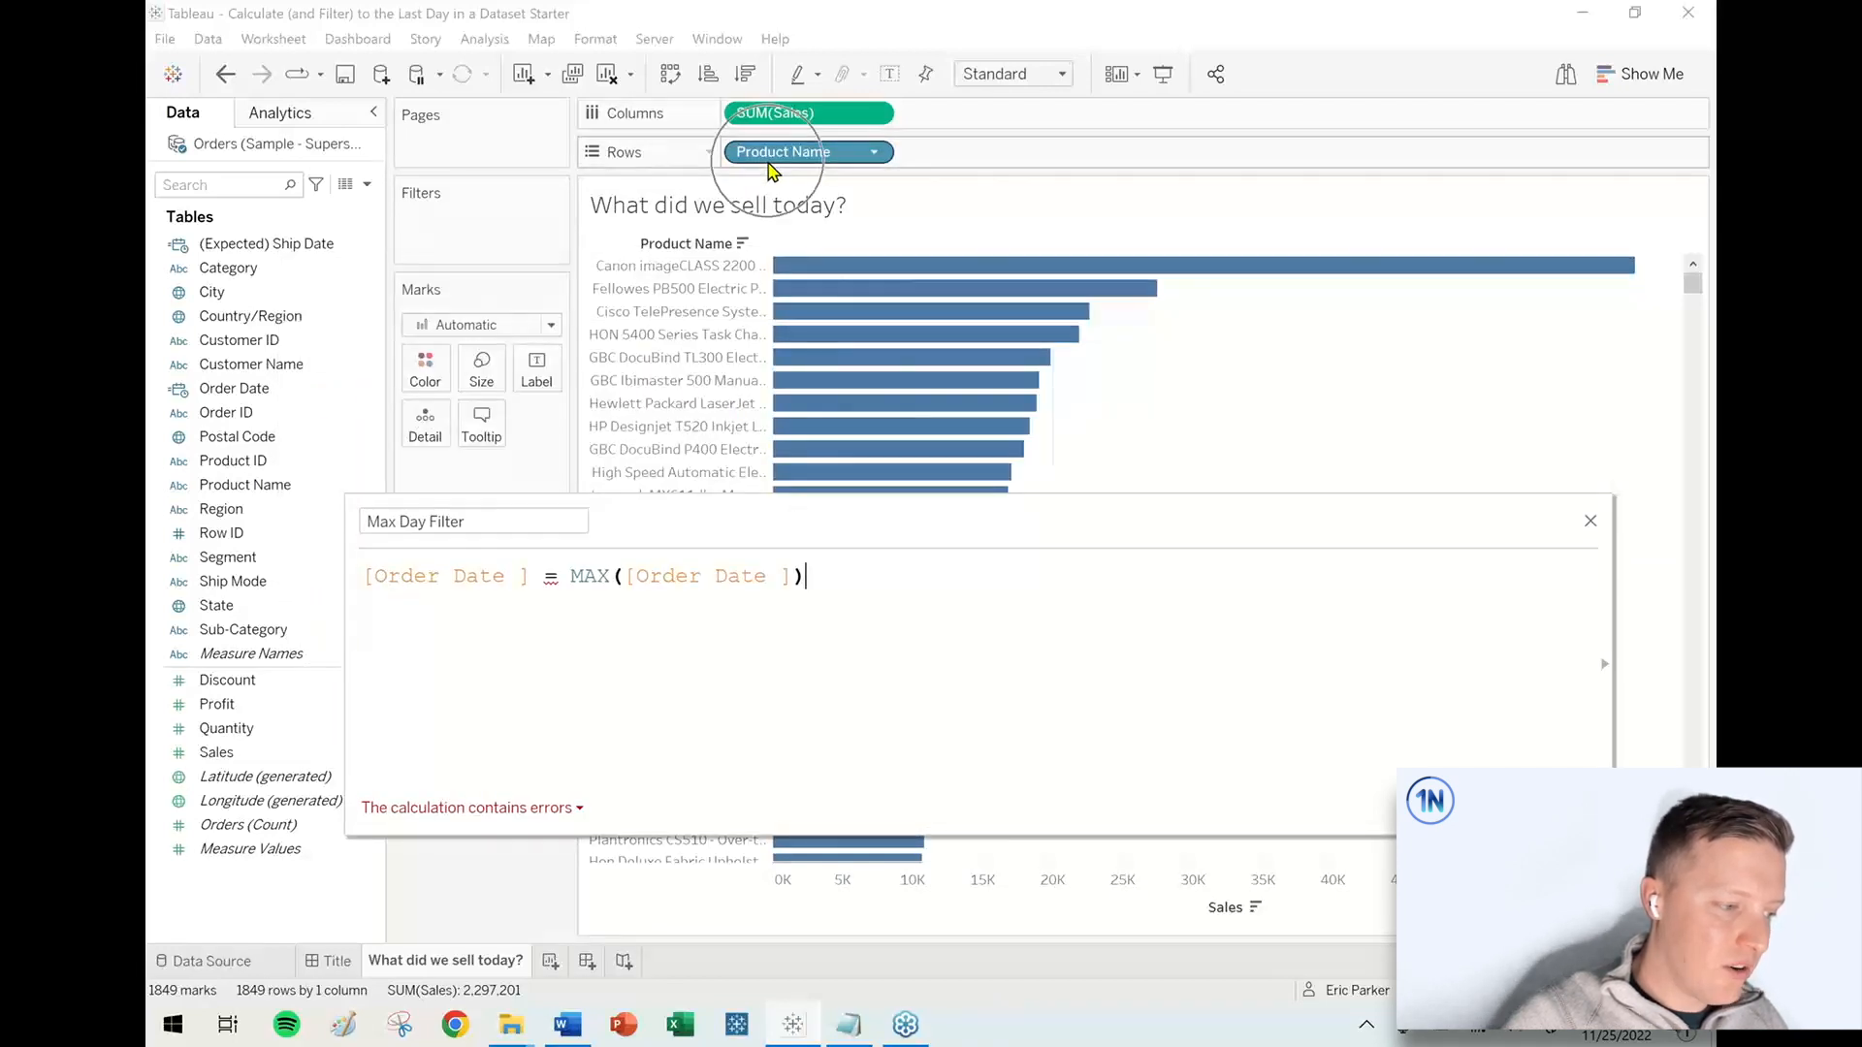
{"action": "mouse_move", "coordinate": [783, 152]}
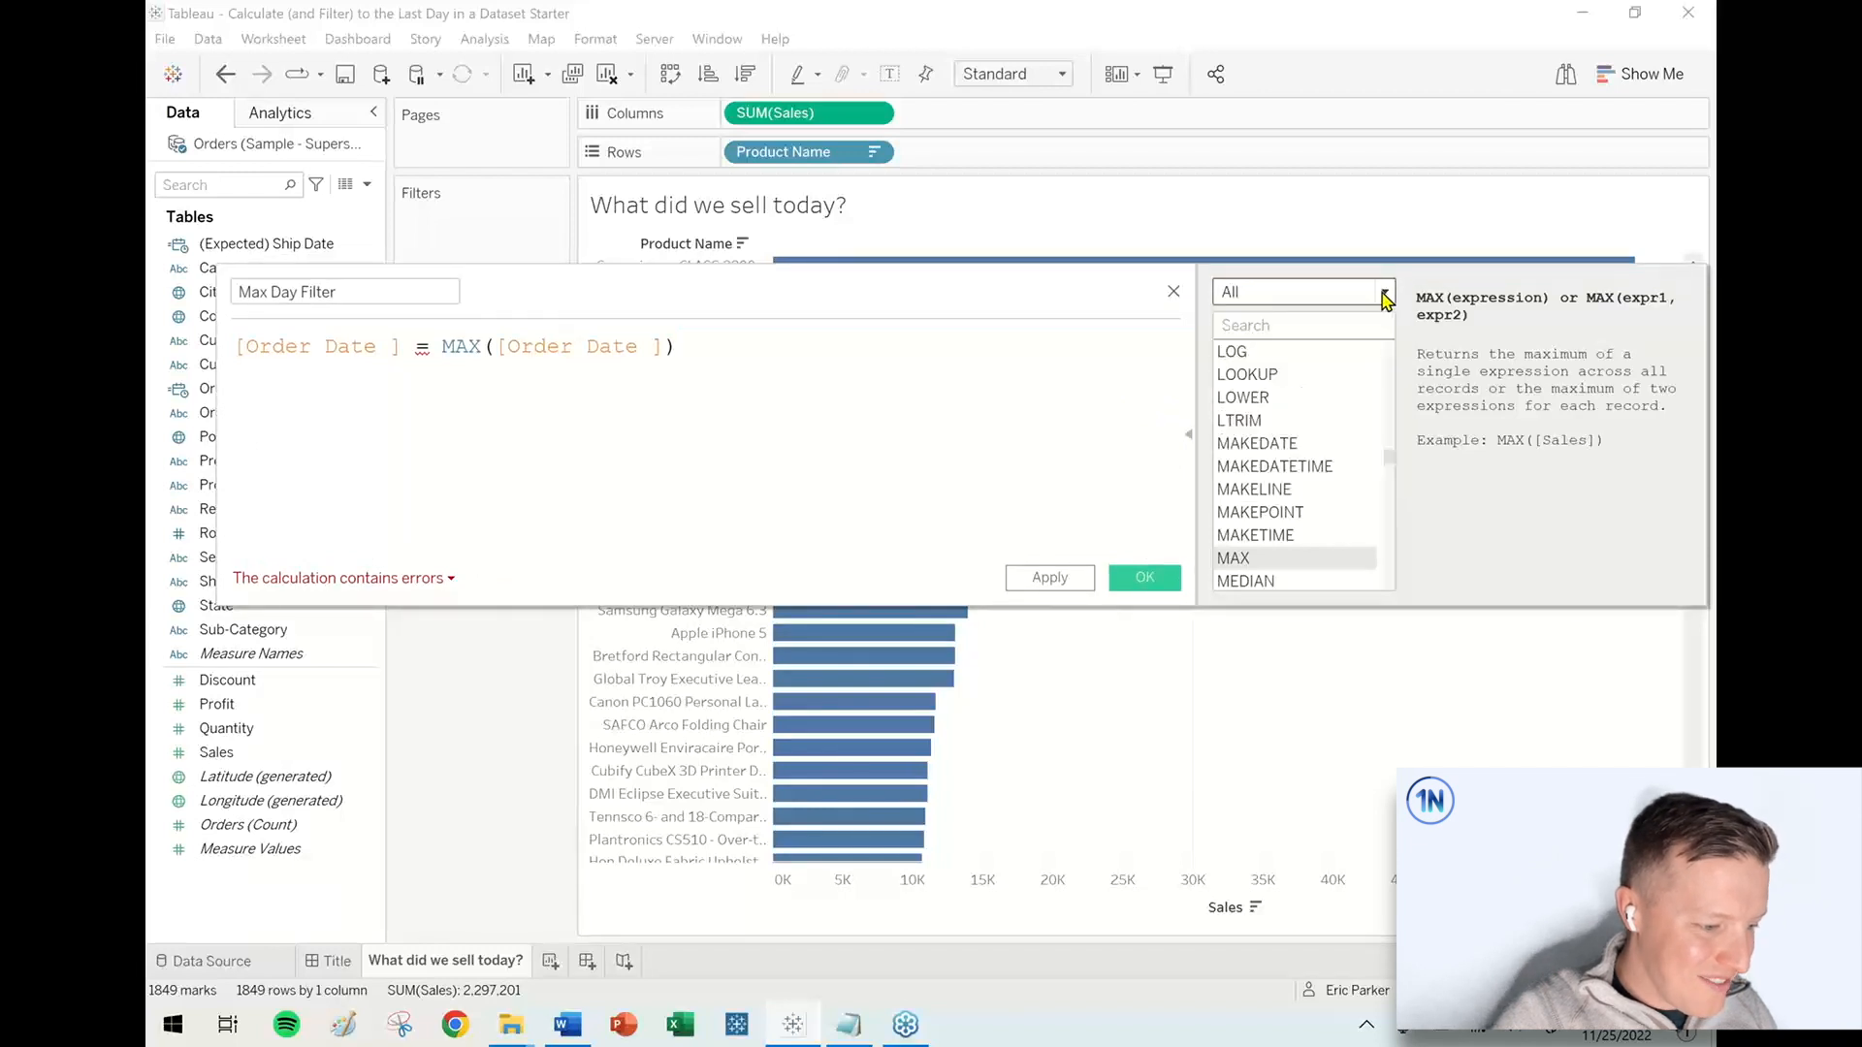
Look up FIXED and wrap MAX([Order Date]) in curly braces to validate Max Day Filter
{"action": "type", "text": "fix"}
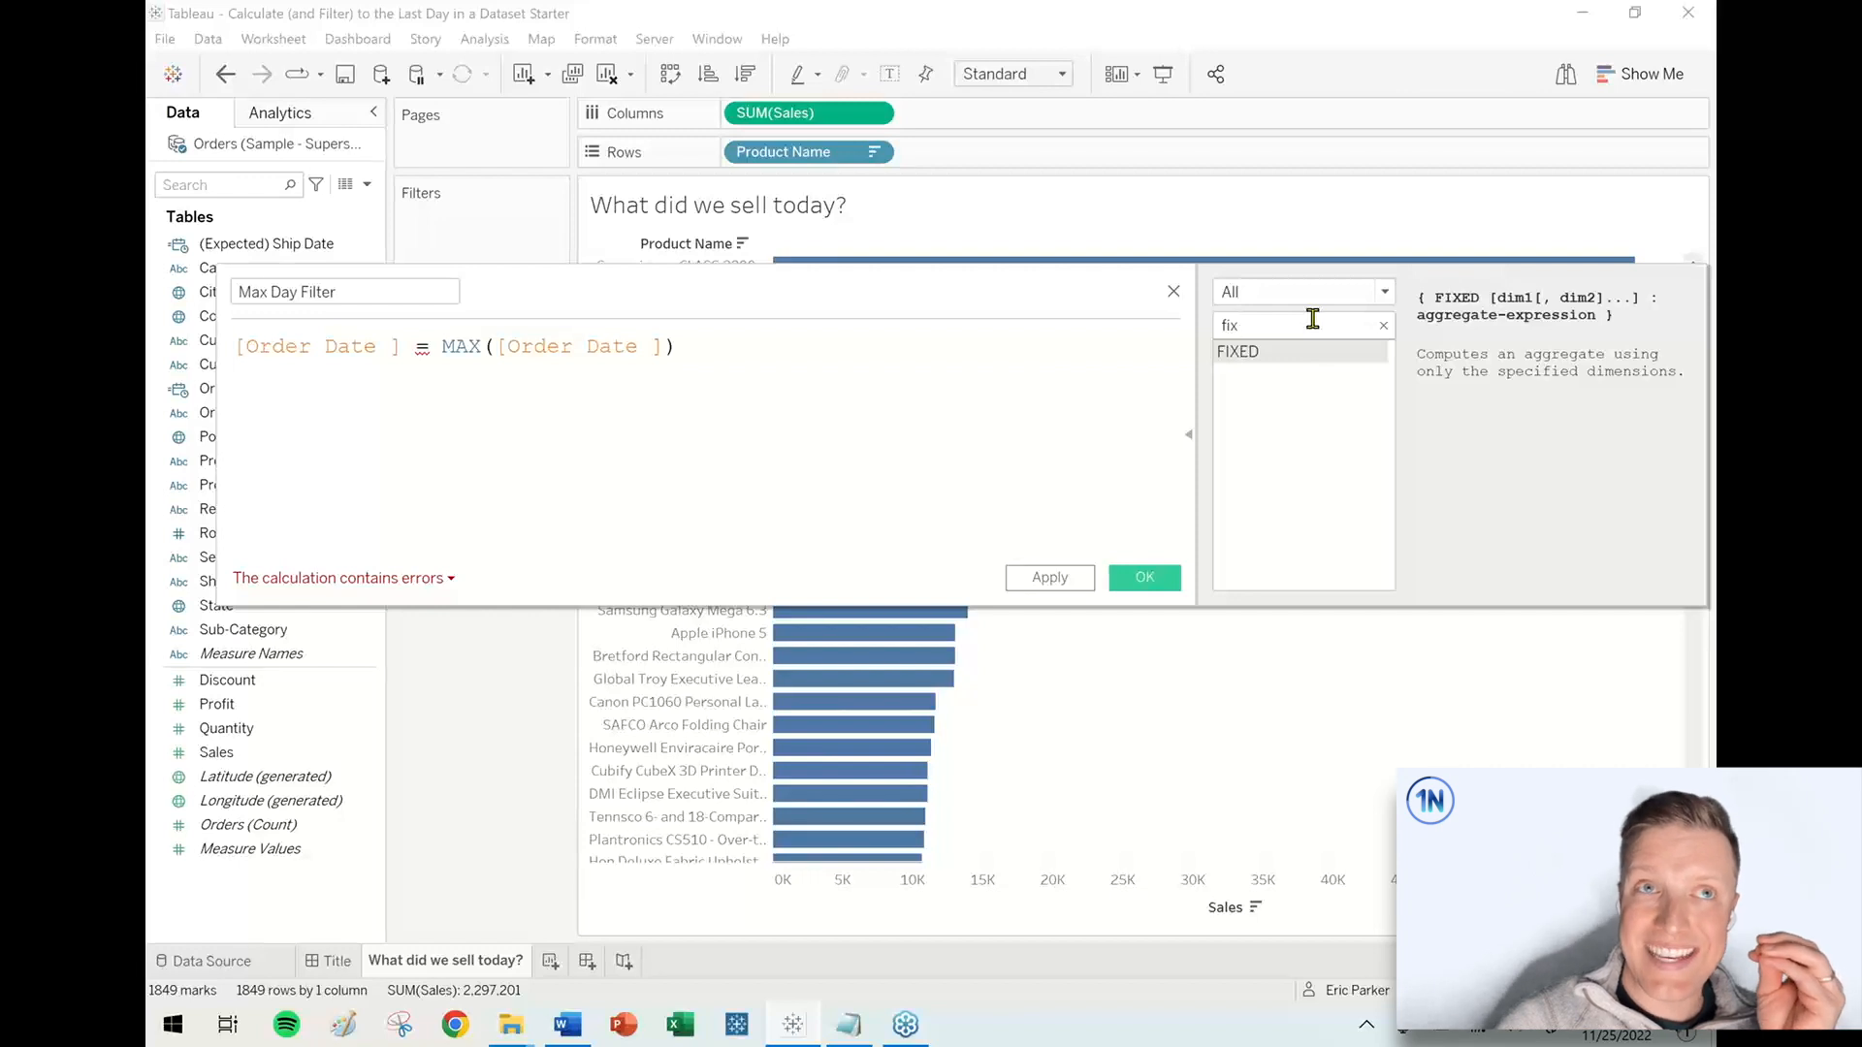
{"action": "mouse_move", "coordinate": [1196, 318]}
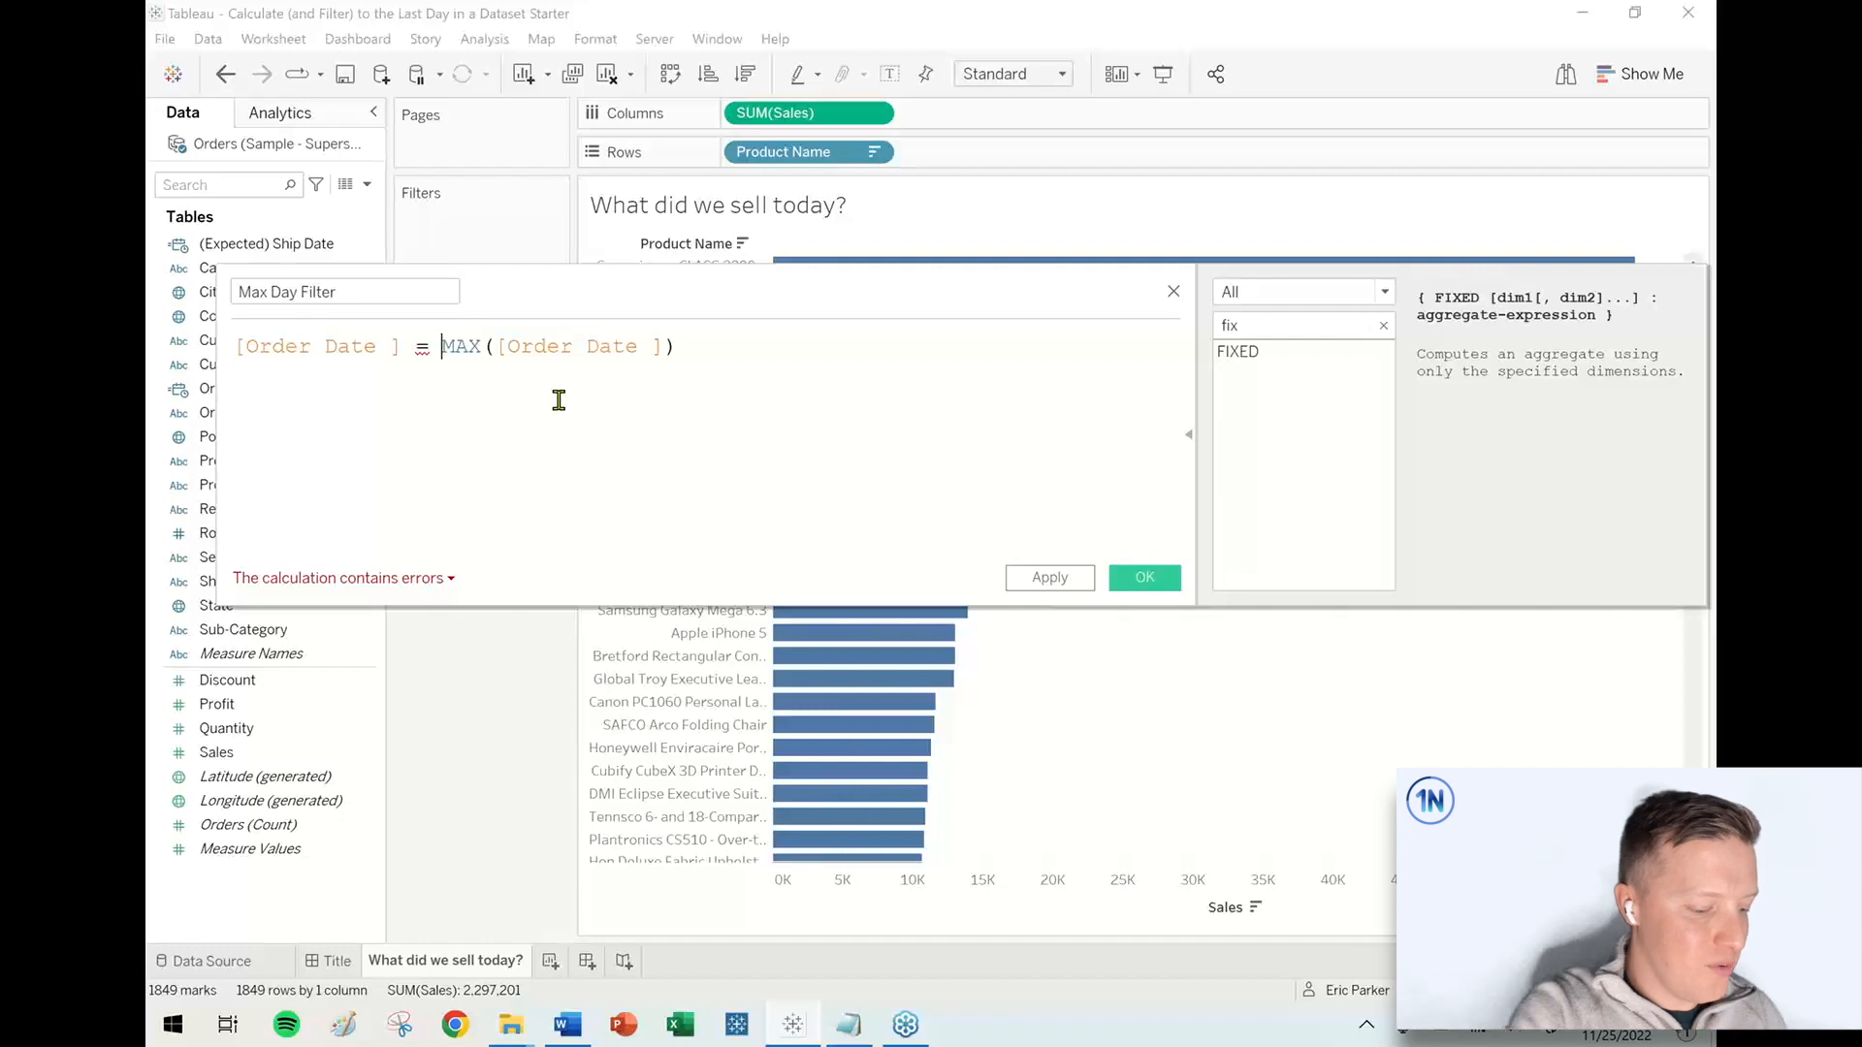
{"action": "type", "text": "{"}
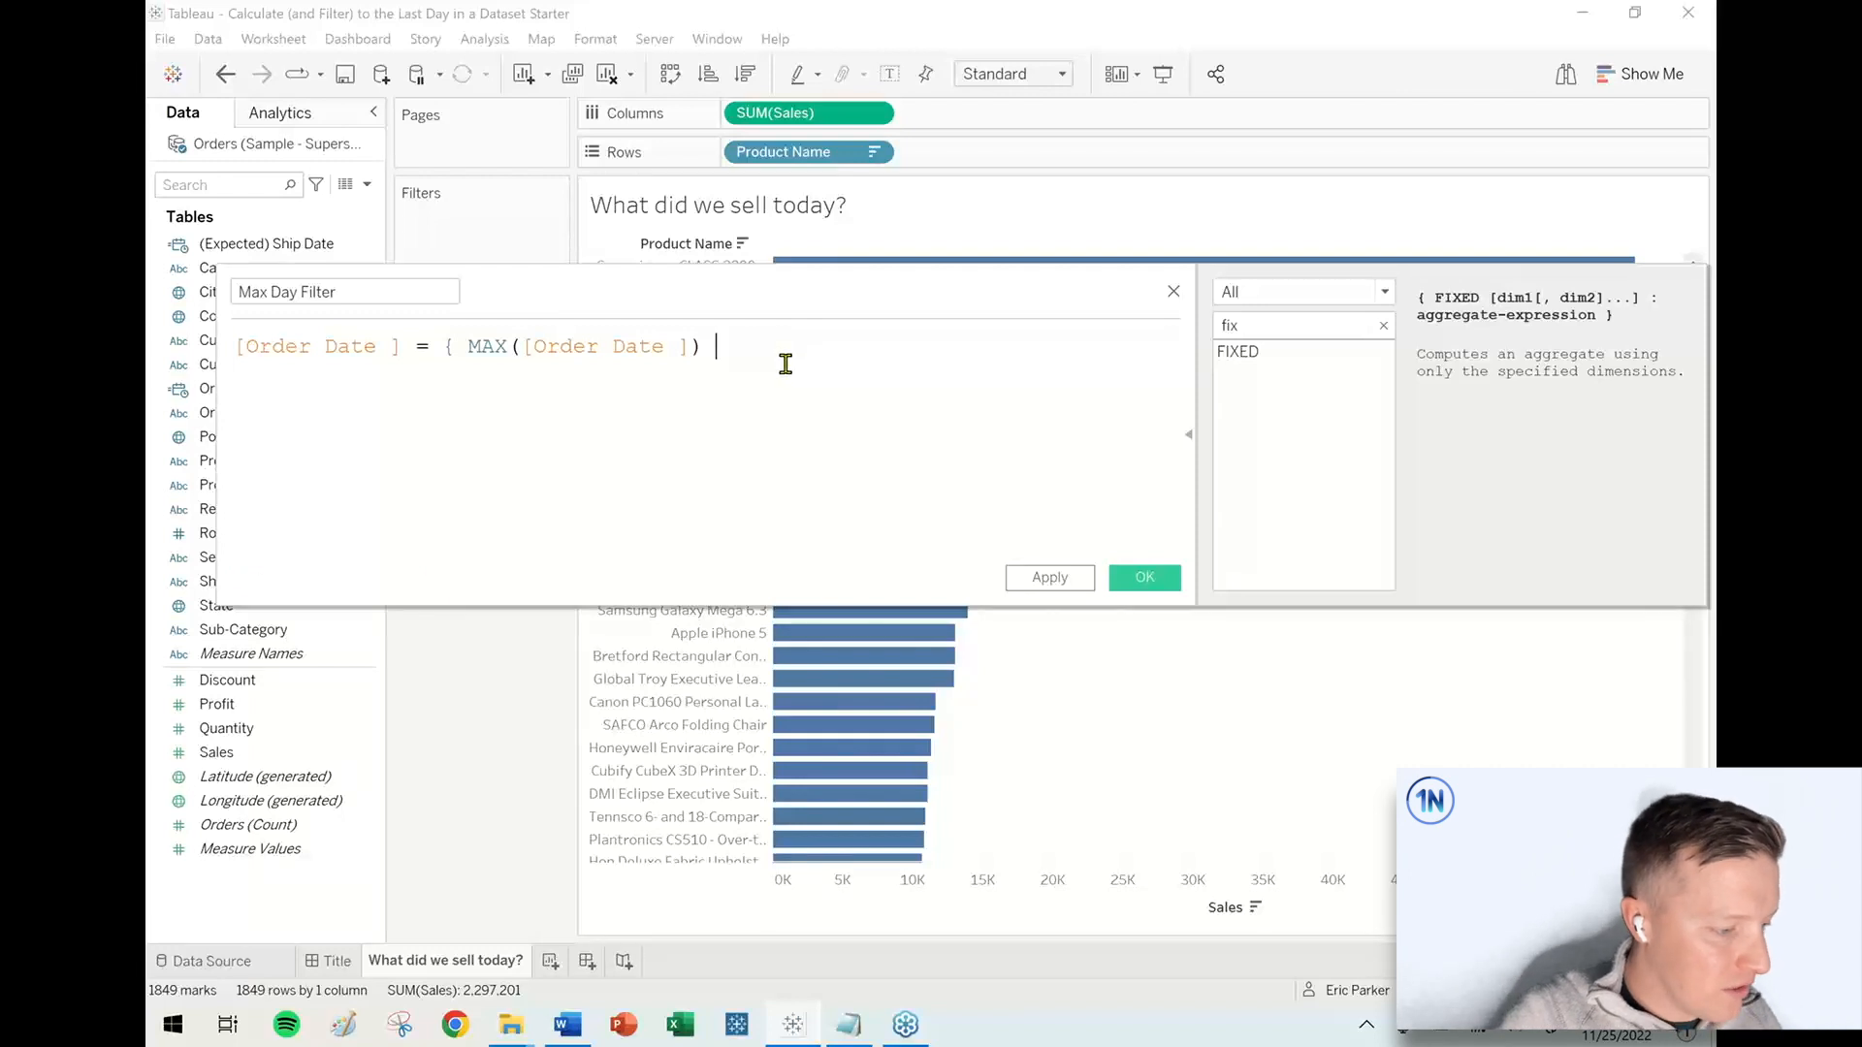
{"action": "type", "text": "}"}
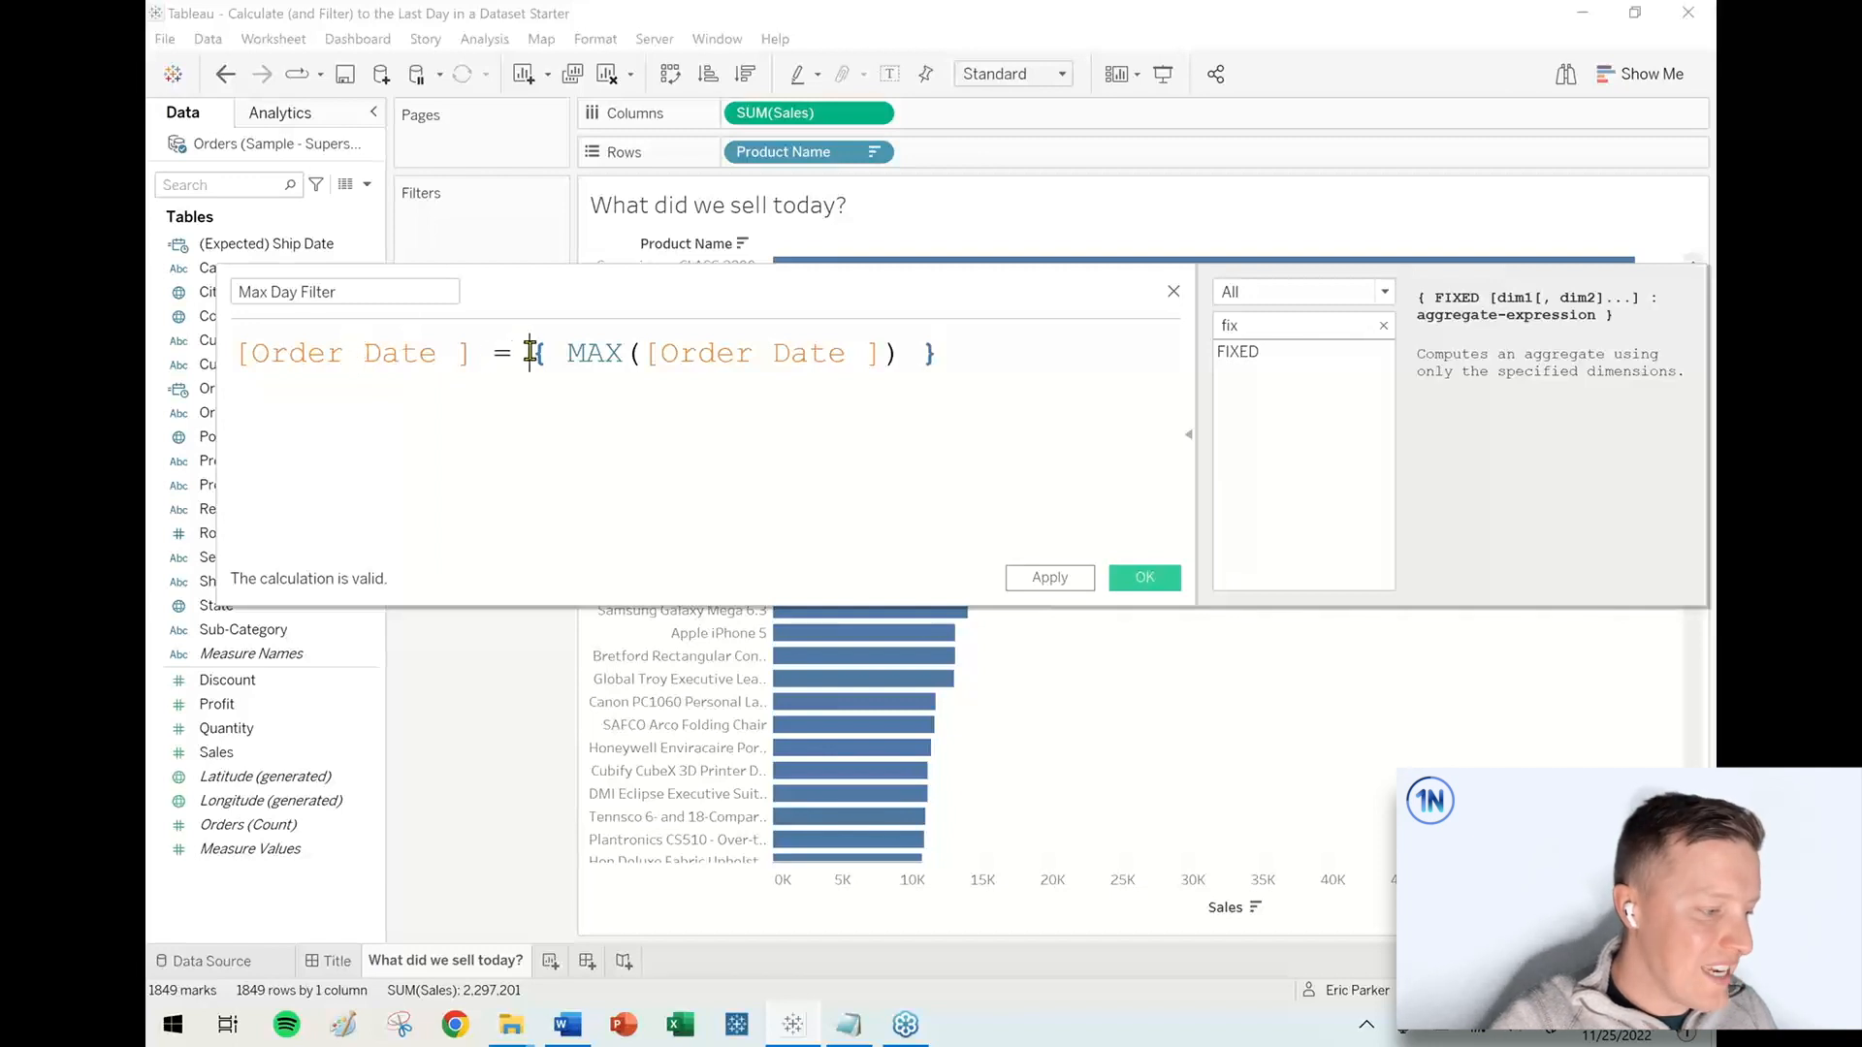
{"action": "mouse_move", "coordinate": [582, 430]}
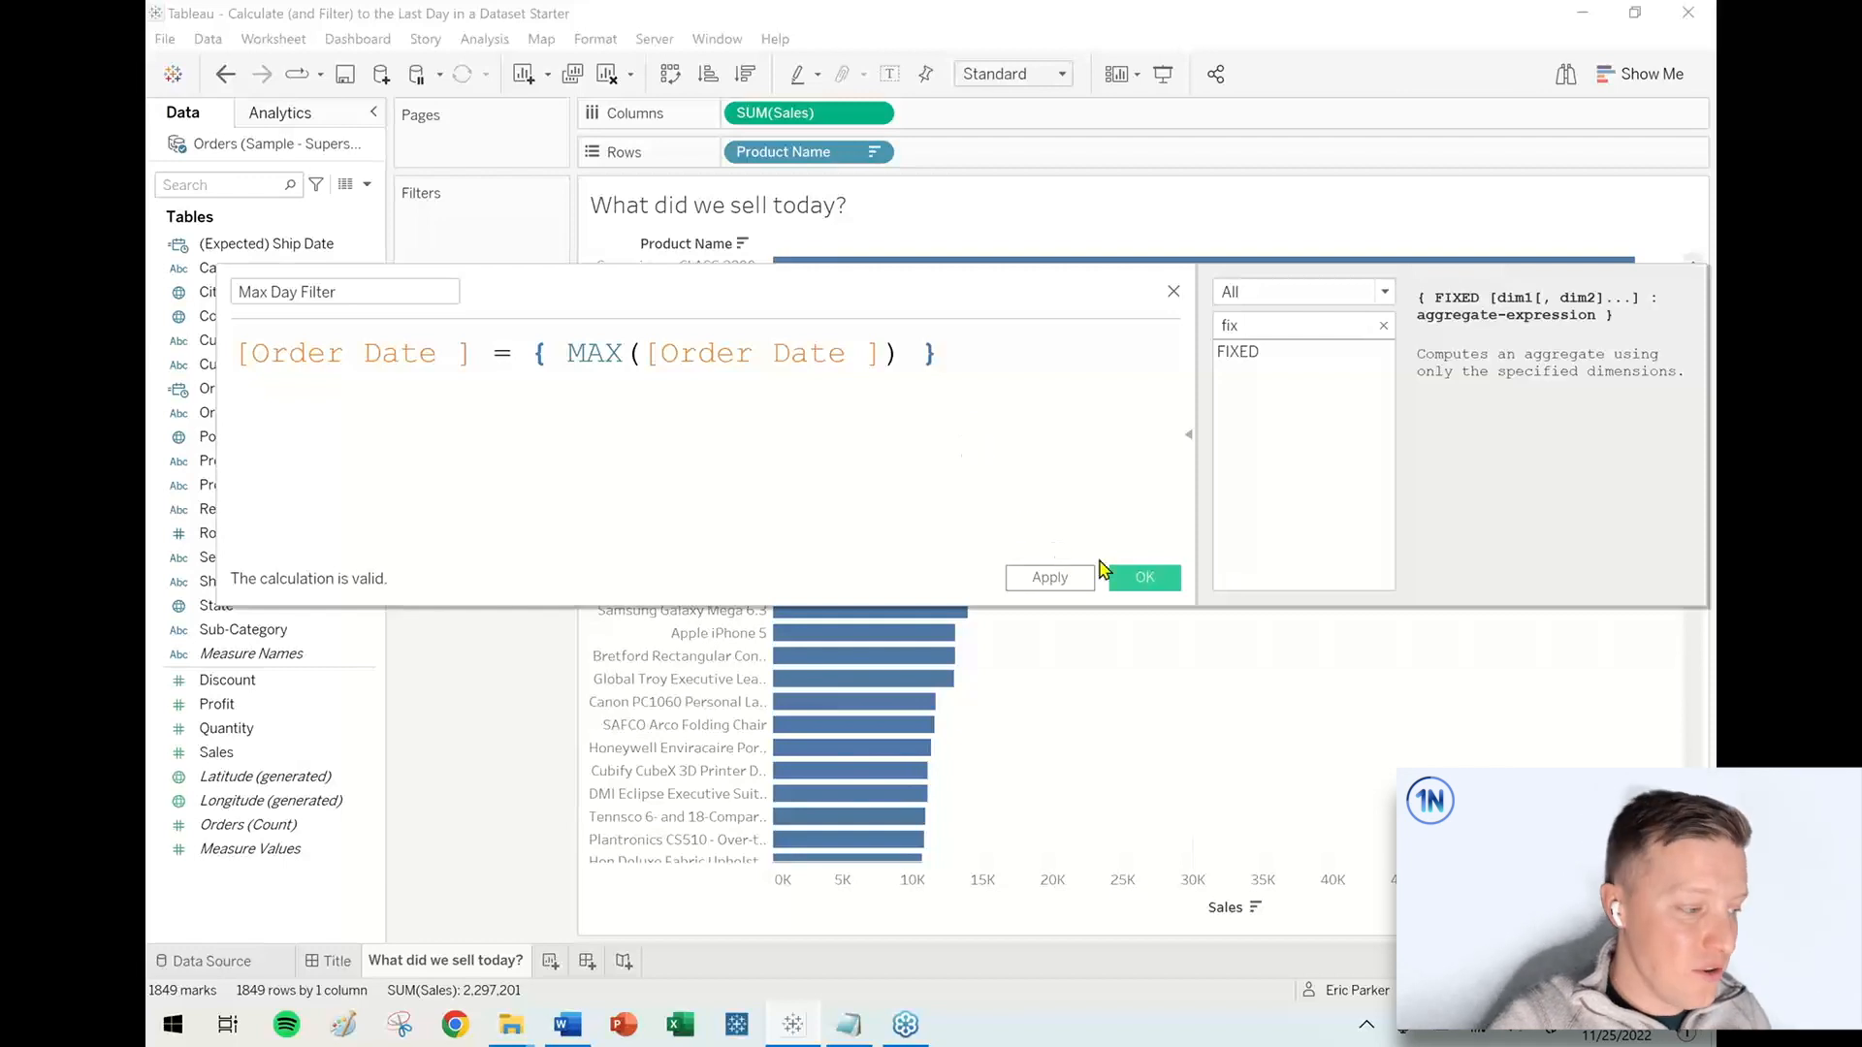
Save Max Day Filter and filter the chart to keep only True values
{"action": "left_click", "coordinate": [1143, 577]}
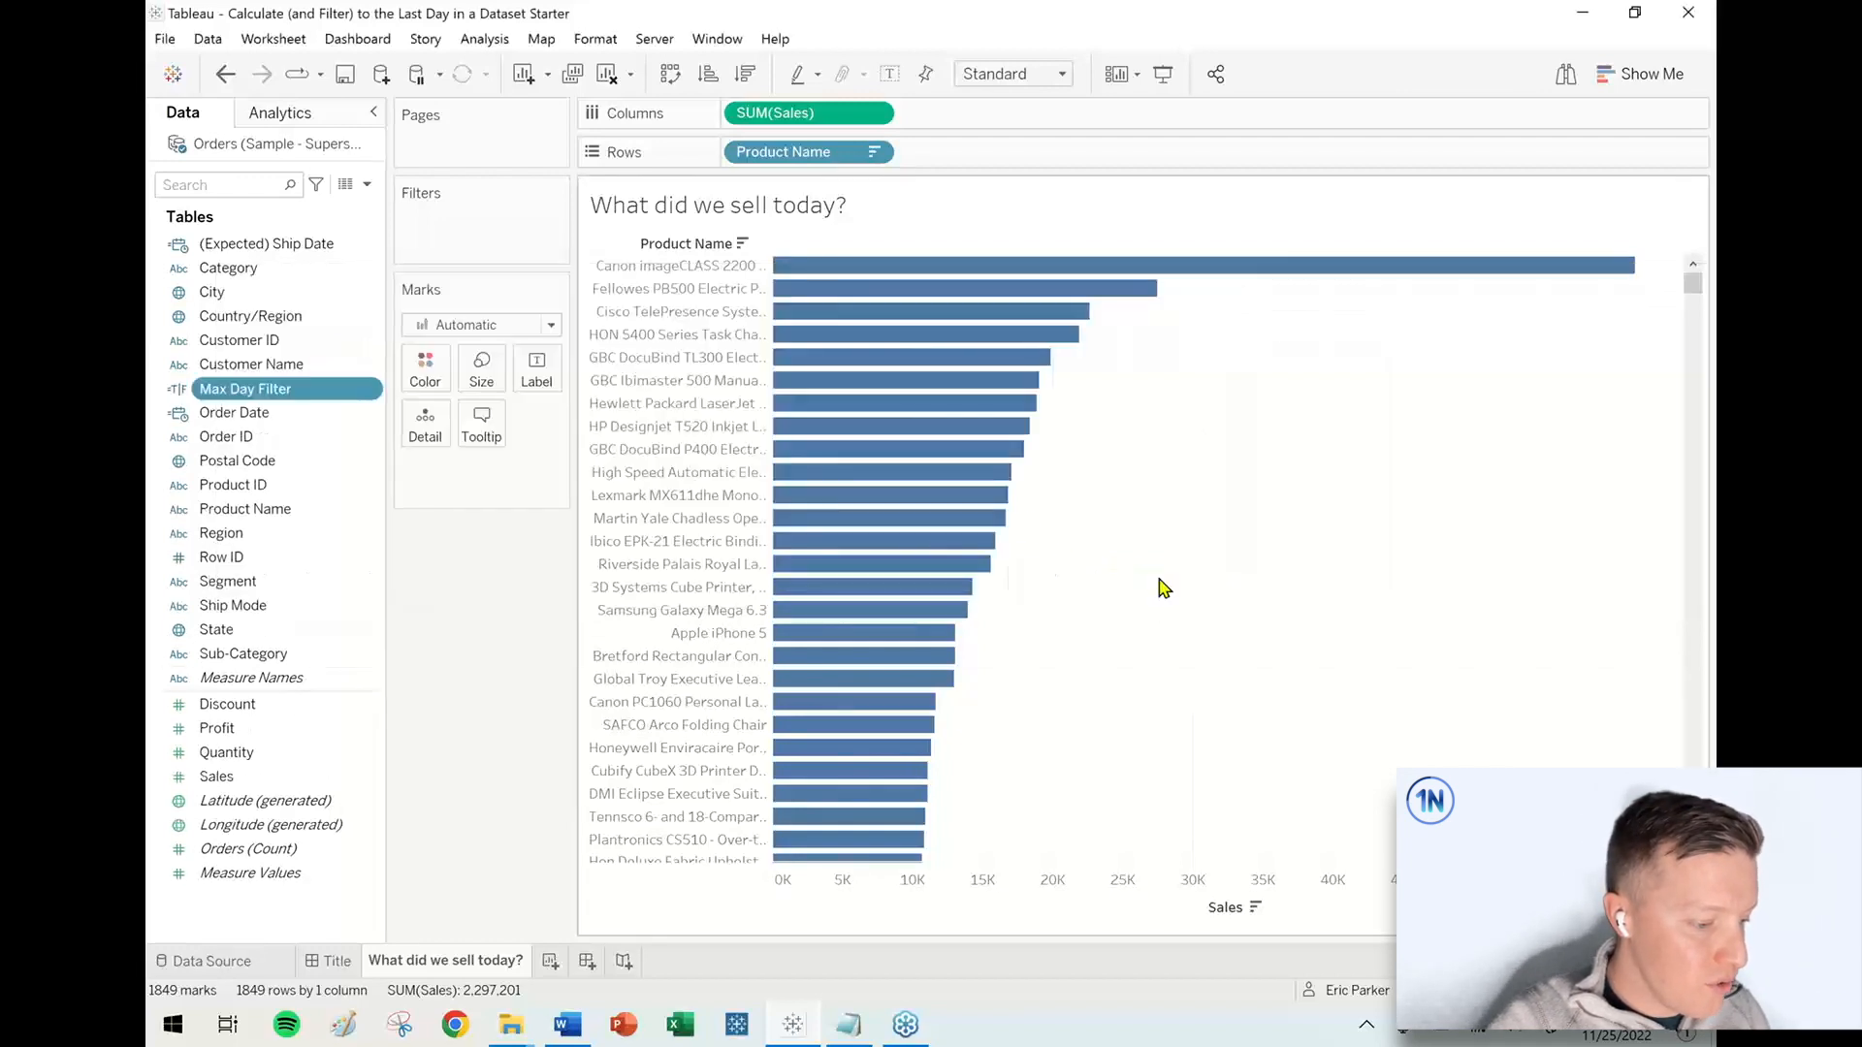
{"action": "left_click_drag", "start_coordinate": [245, 387], "coordinate": [471, 239]}
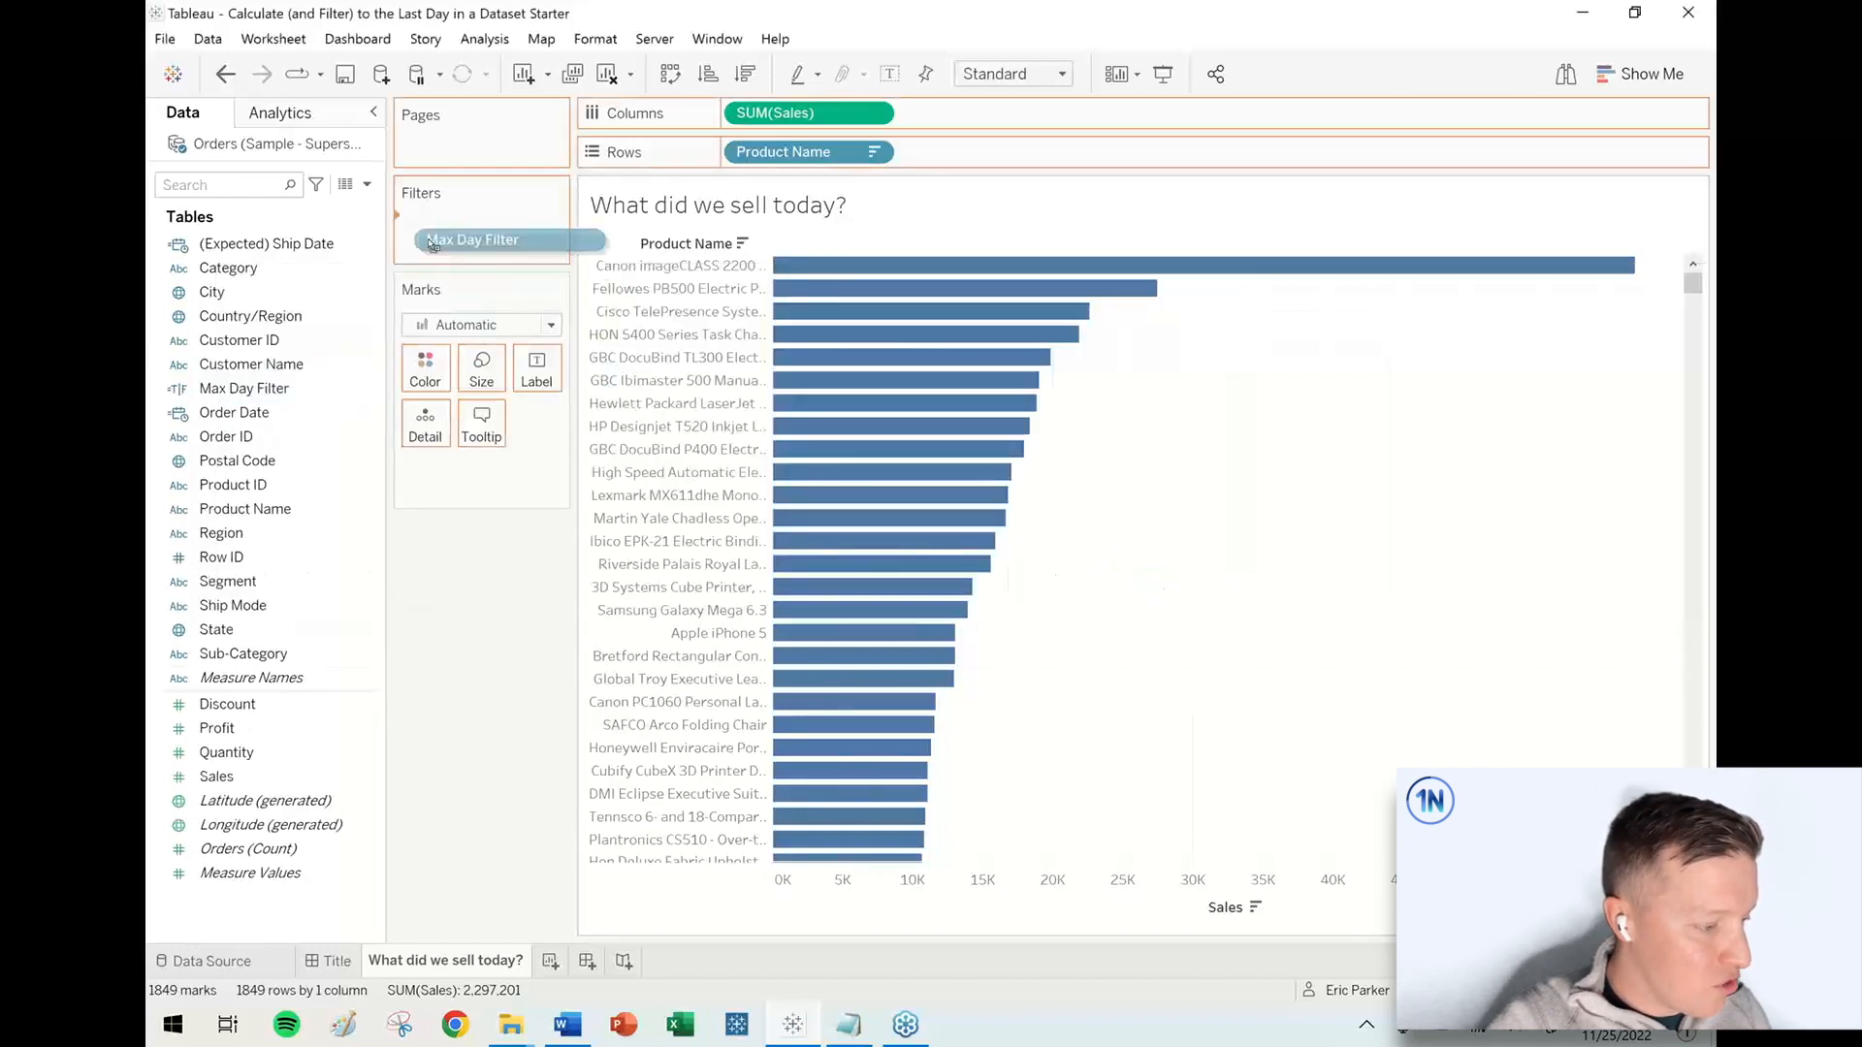
{"action": "left_click", "coordinate": [472, 239]}
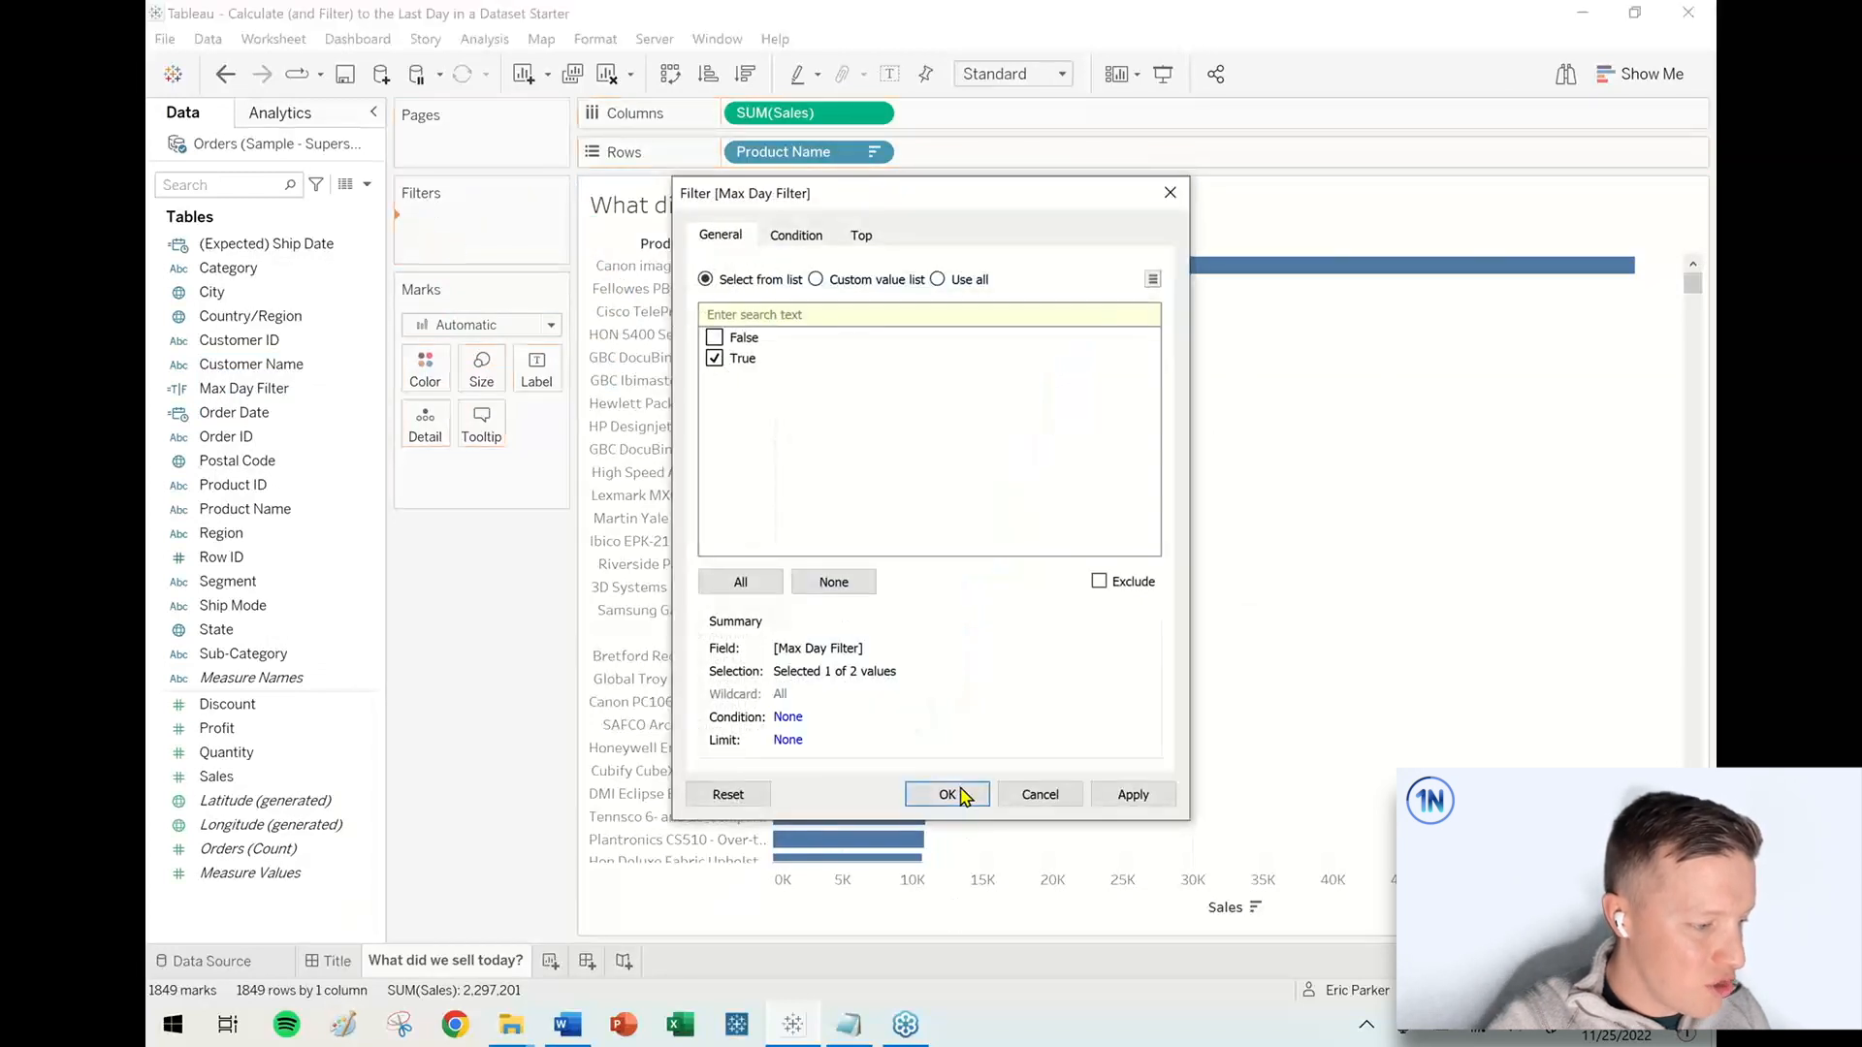
{"action": "left_click", "coordinate": [946, 793]}
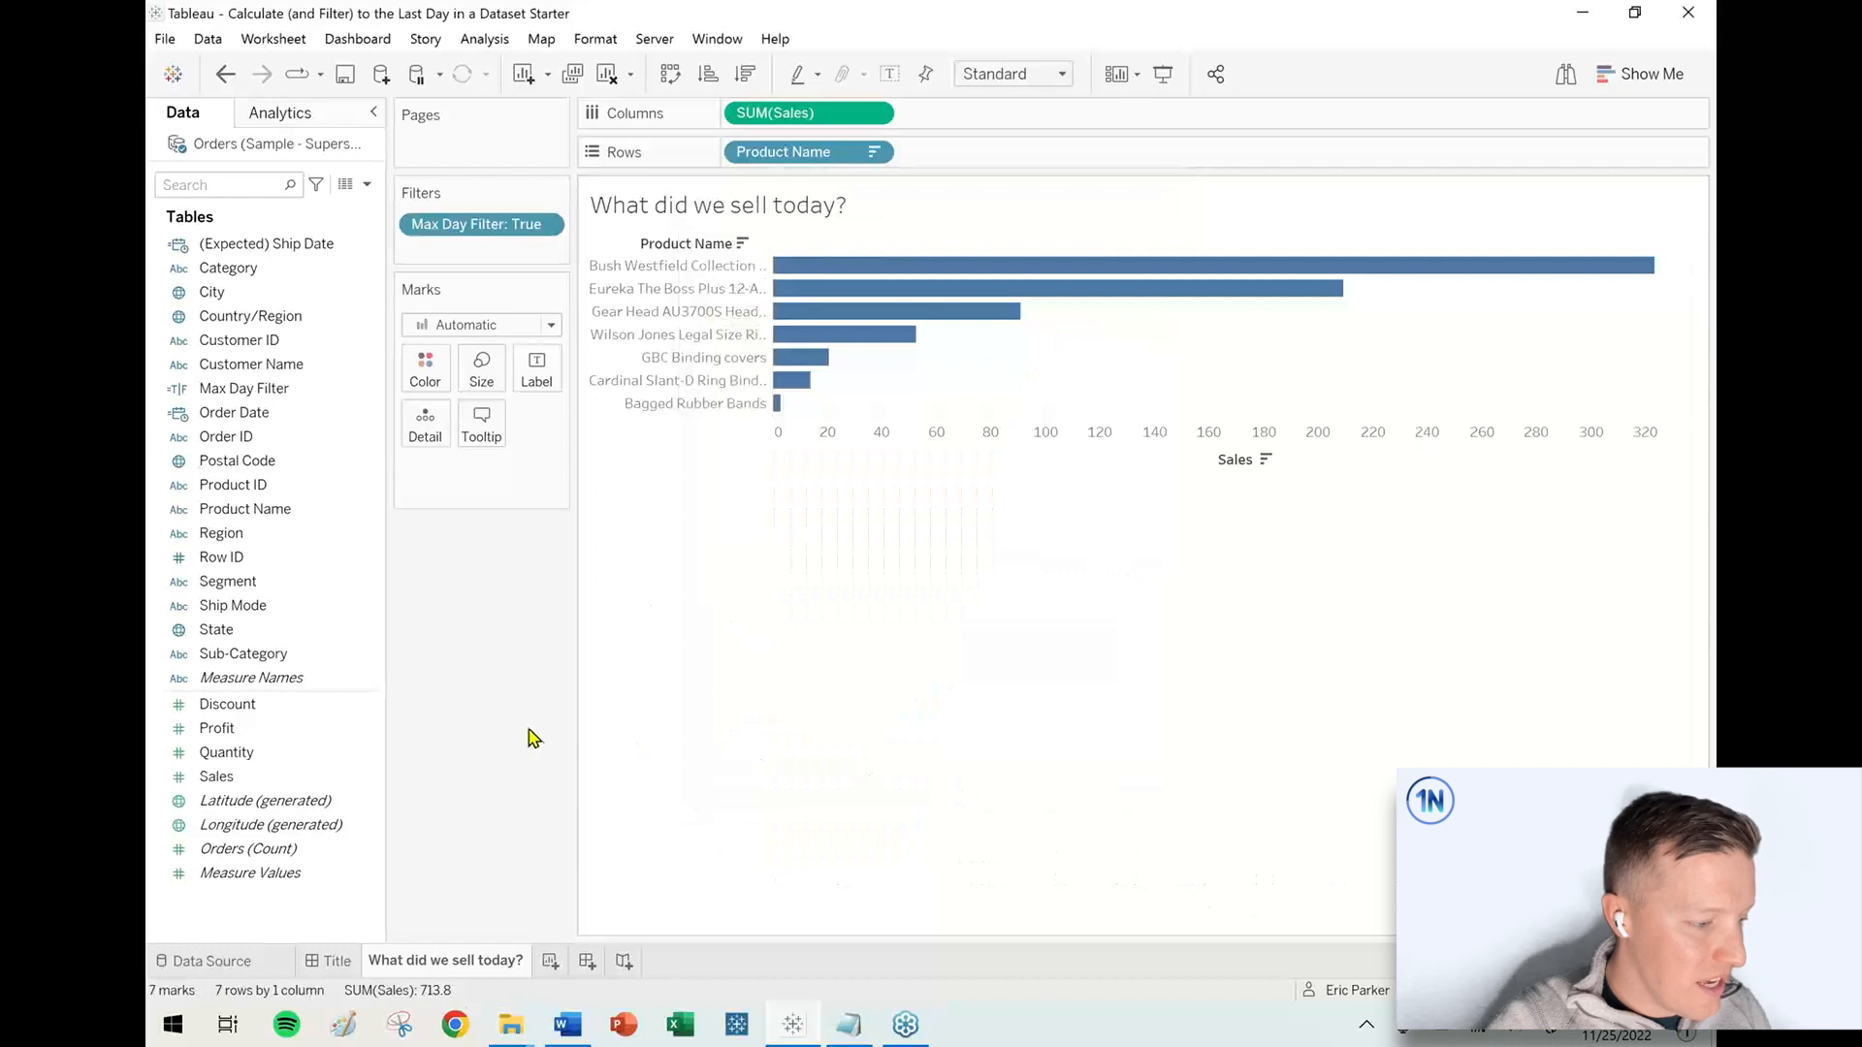
{"action": "mouse_move", "coordinate": [504, 692]}
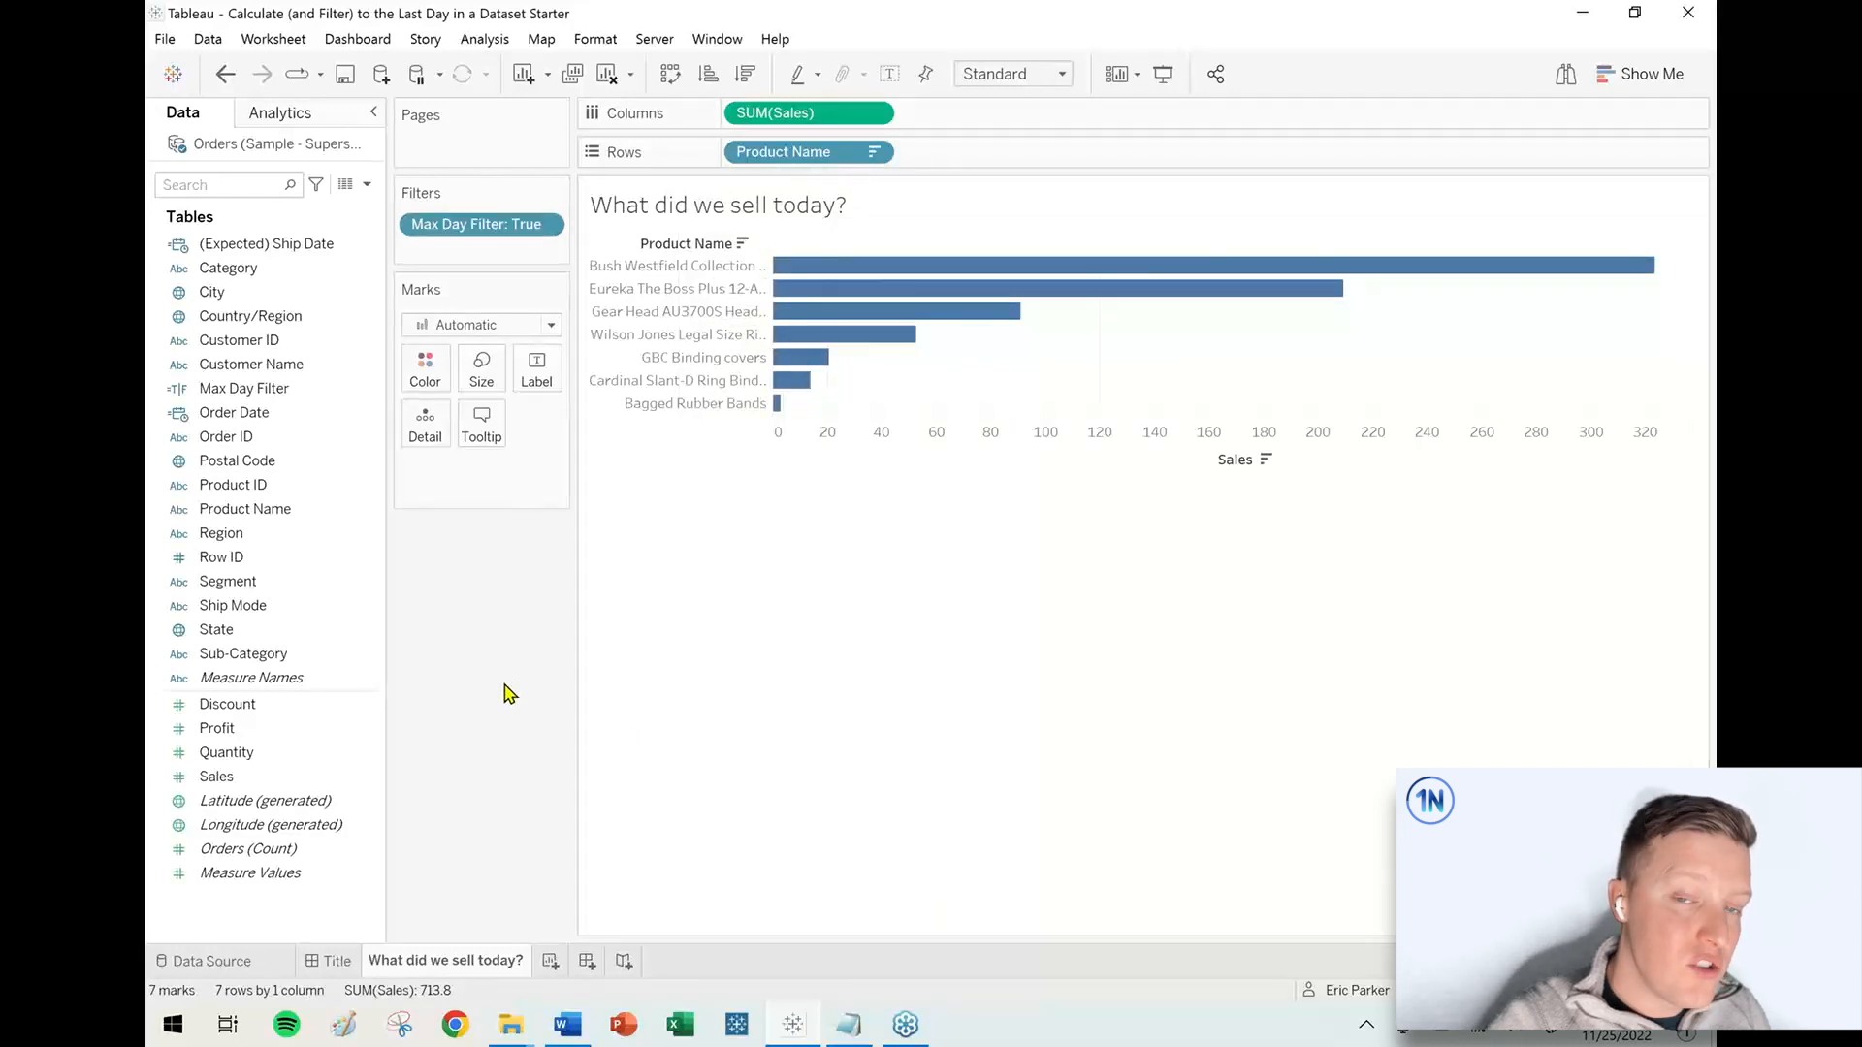
{"action": "mouse_move", "coordinate": [473, 628]}
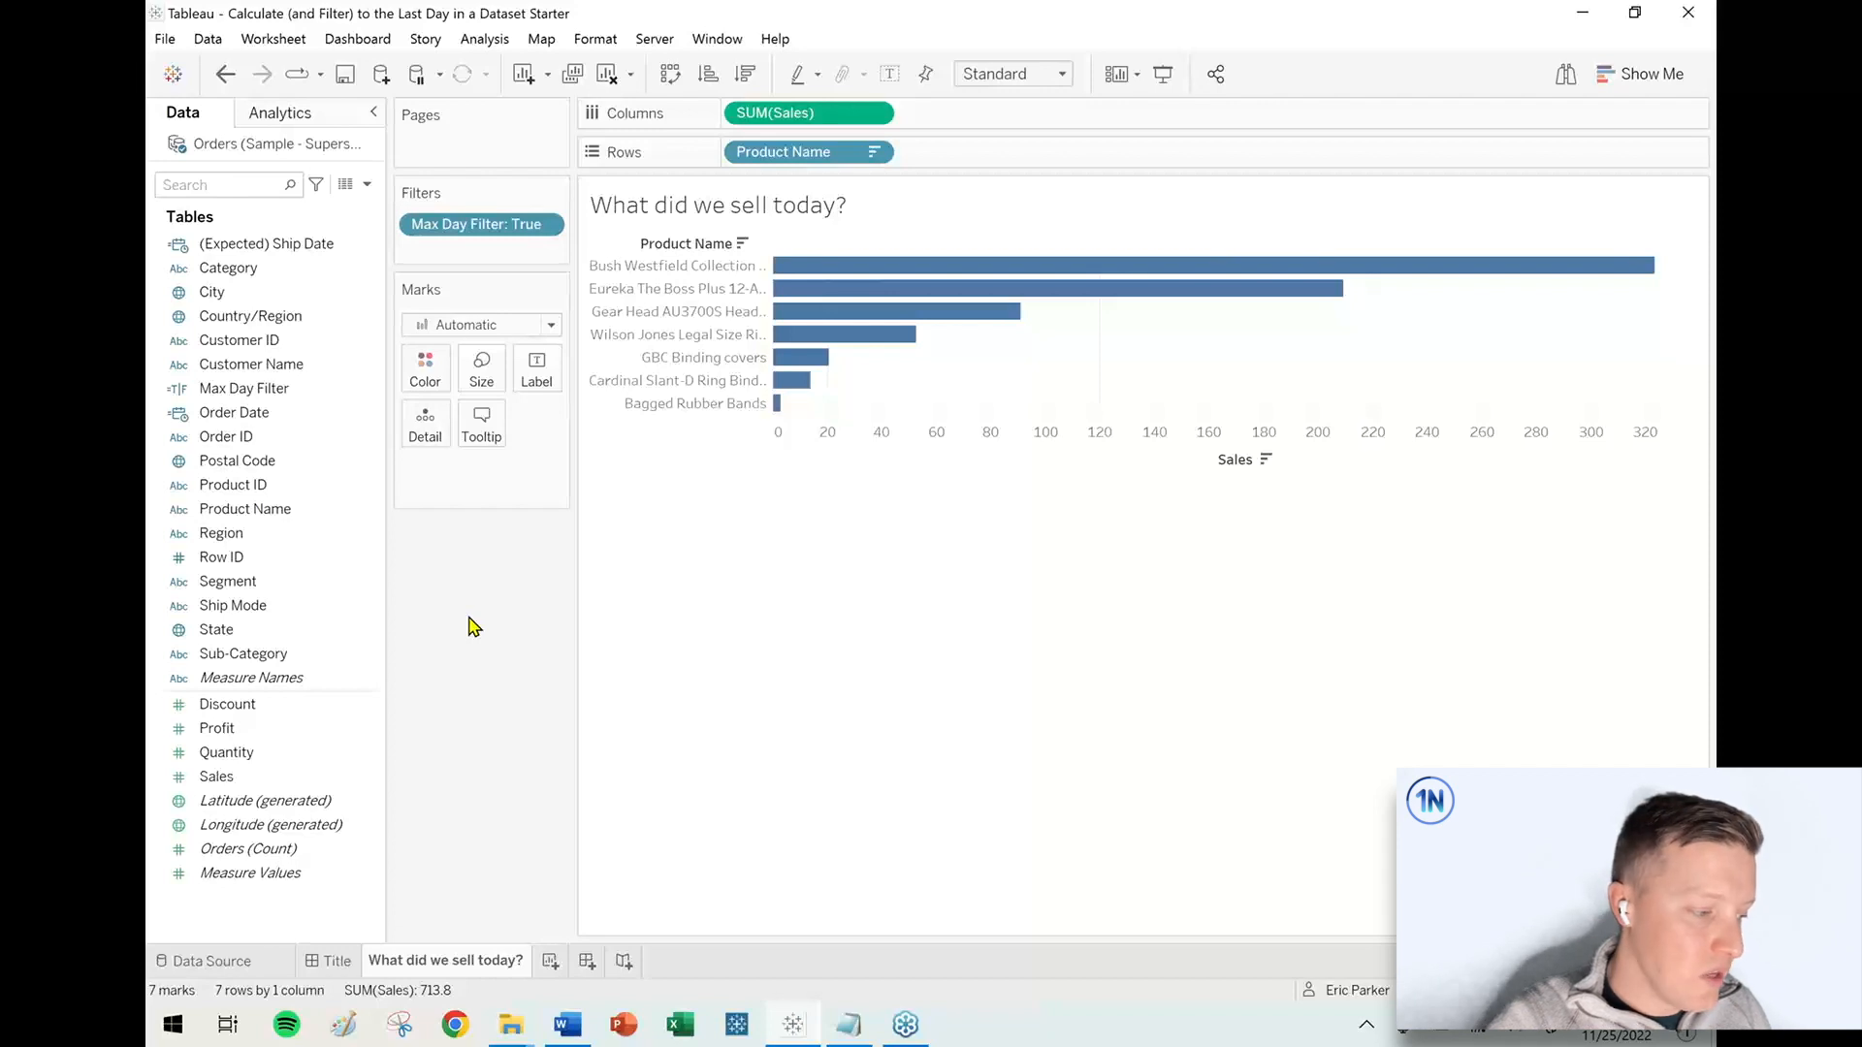
{"action": "mouse_move", "coordinate": [550, 962]}
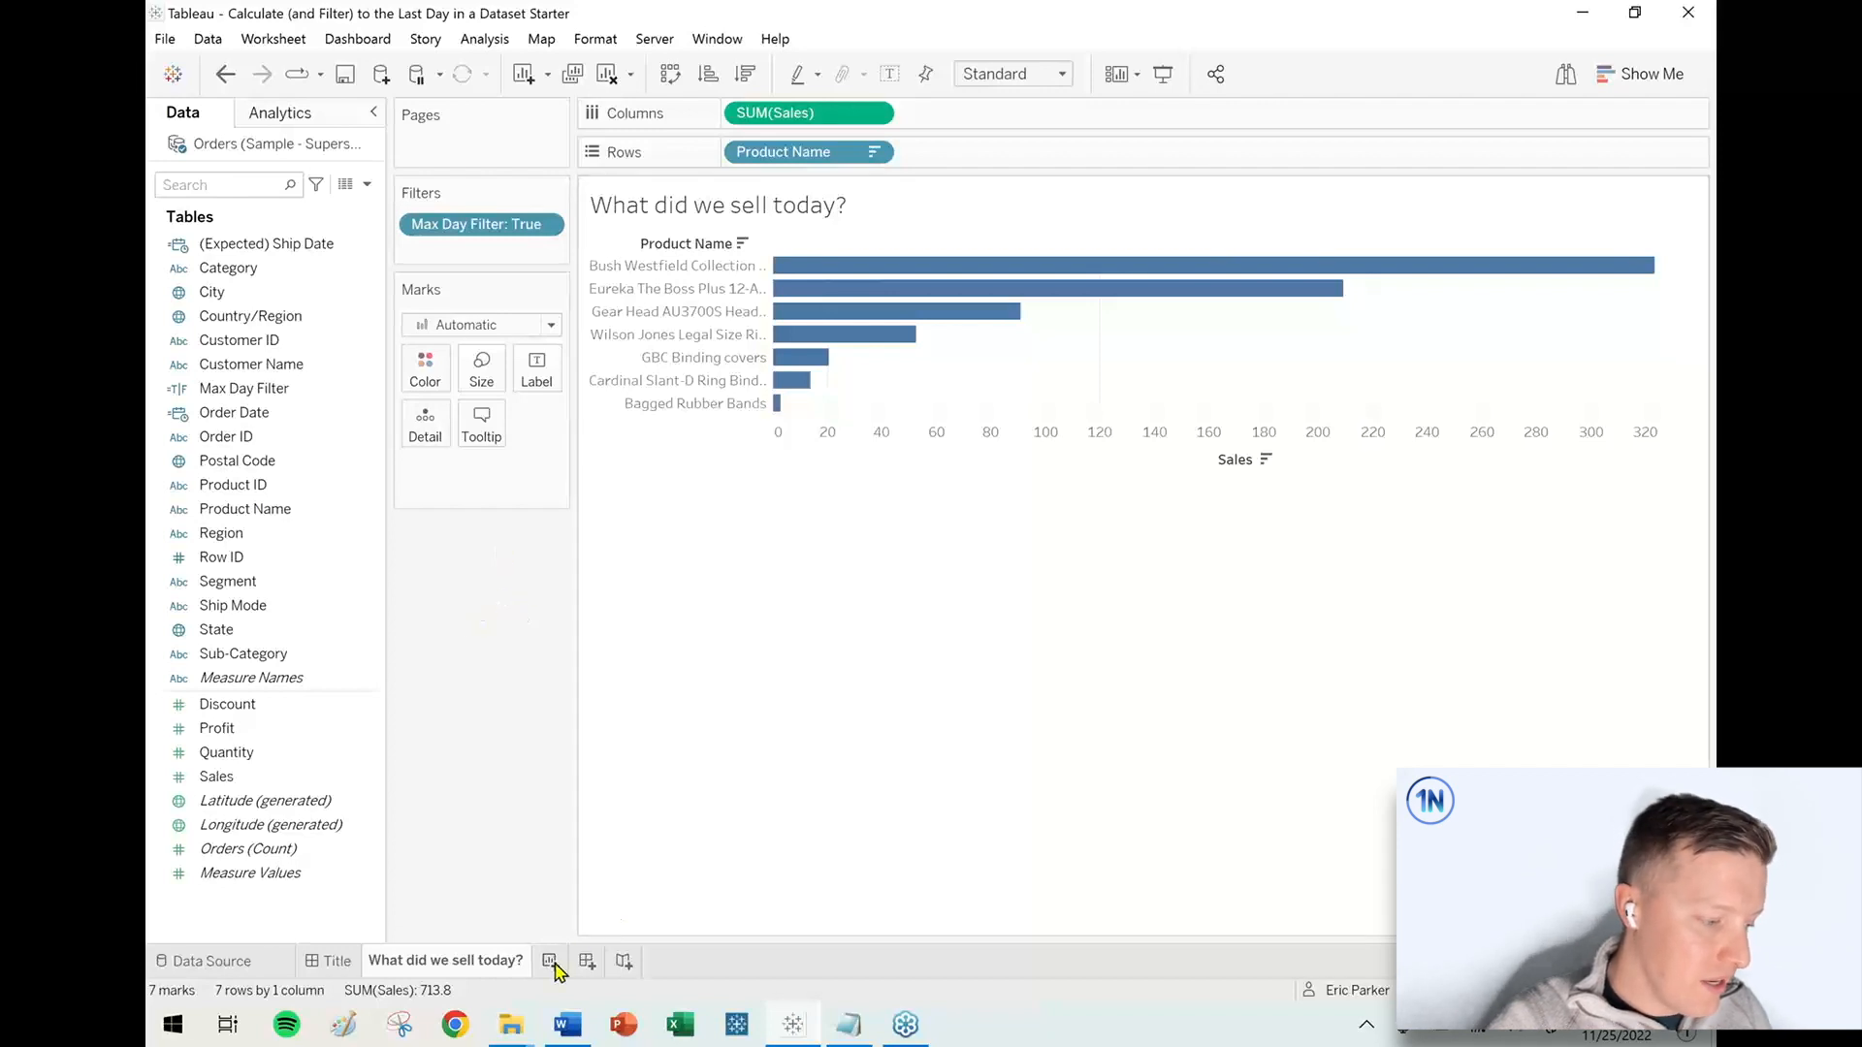
On a new Sheet 2, verify only November 25, 2022 is True for Max Day Filter
{"action": "left_click", "coordinate": [550, 961]}
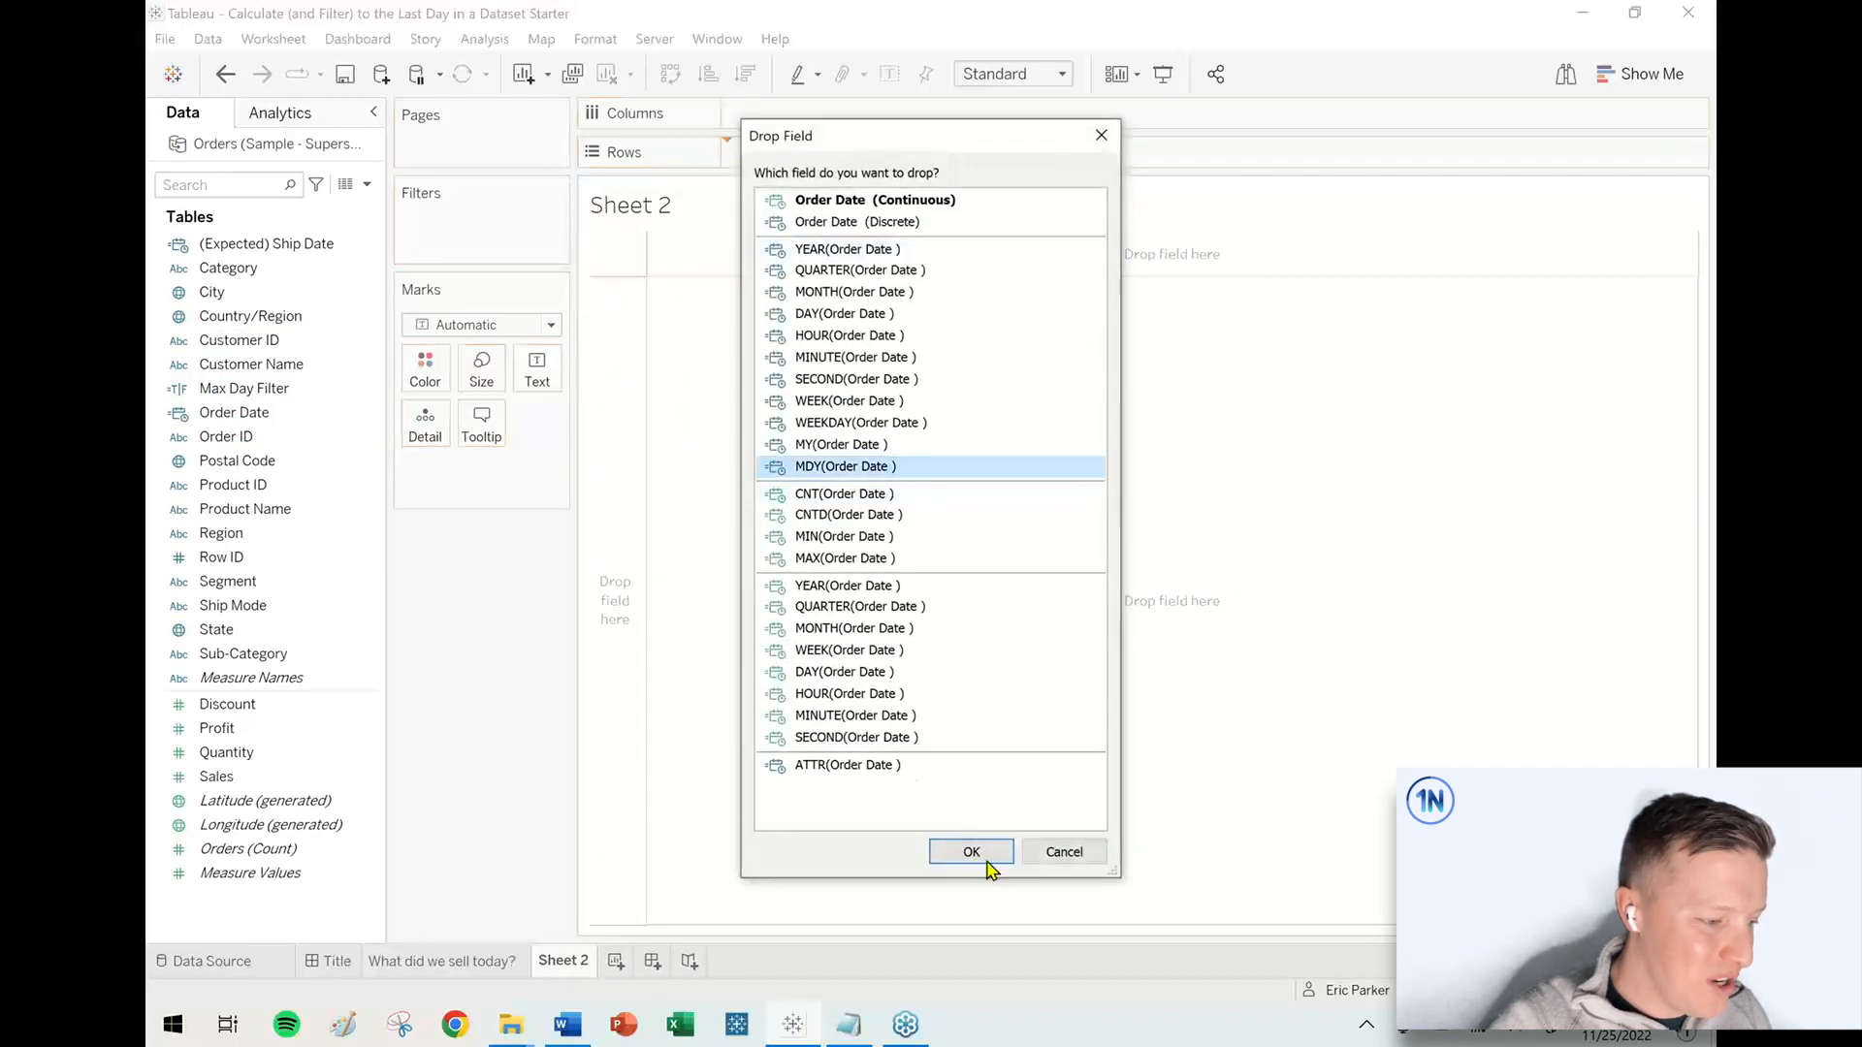
{"action": "left_click", "coordinate": [969, 851]}
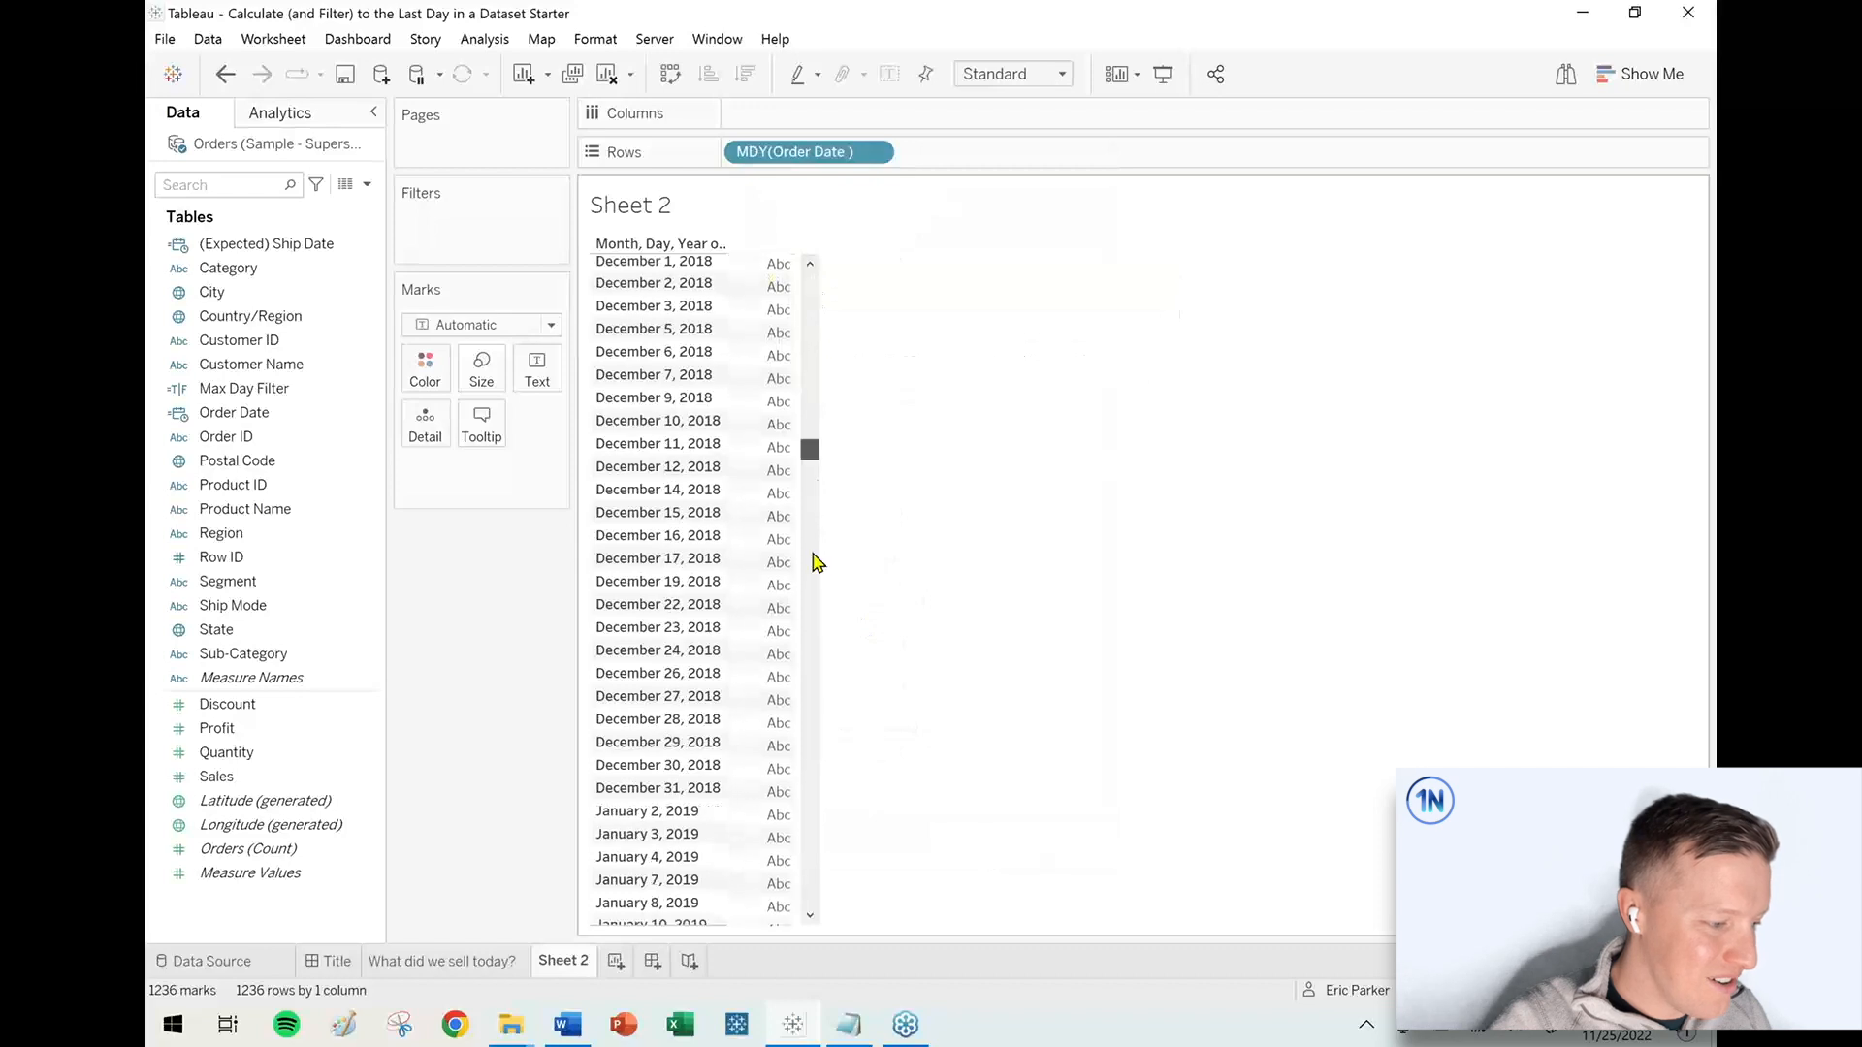
{"action": "scroll", "scroll_direction": "down", "scroll_amount": 3}
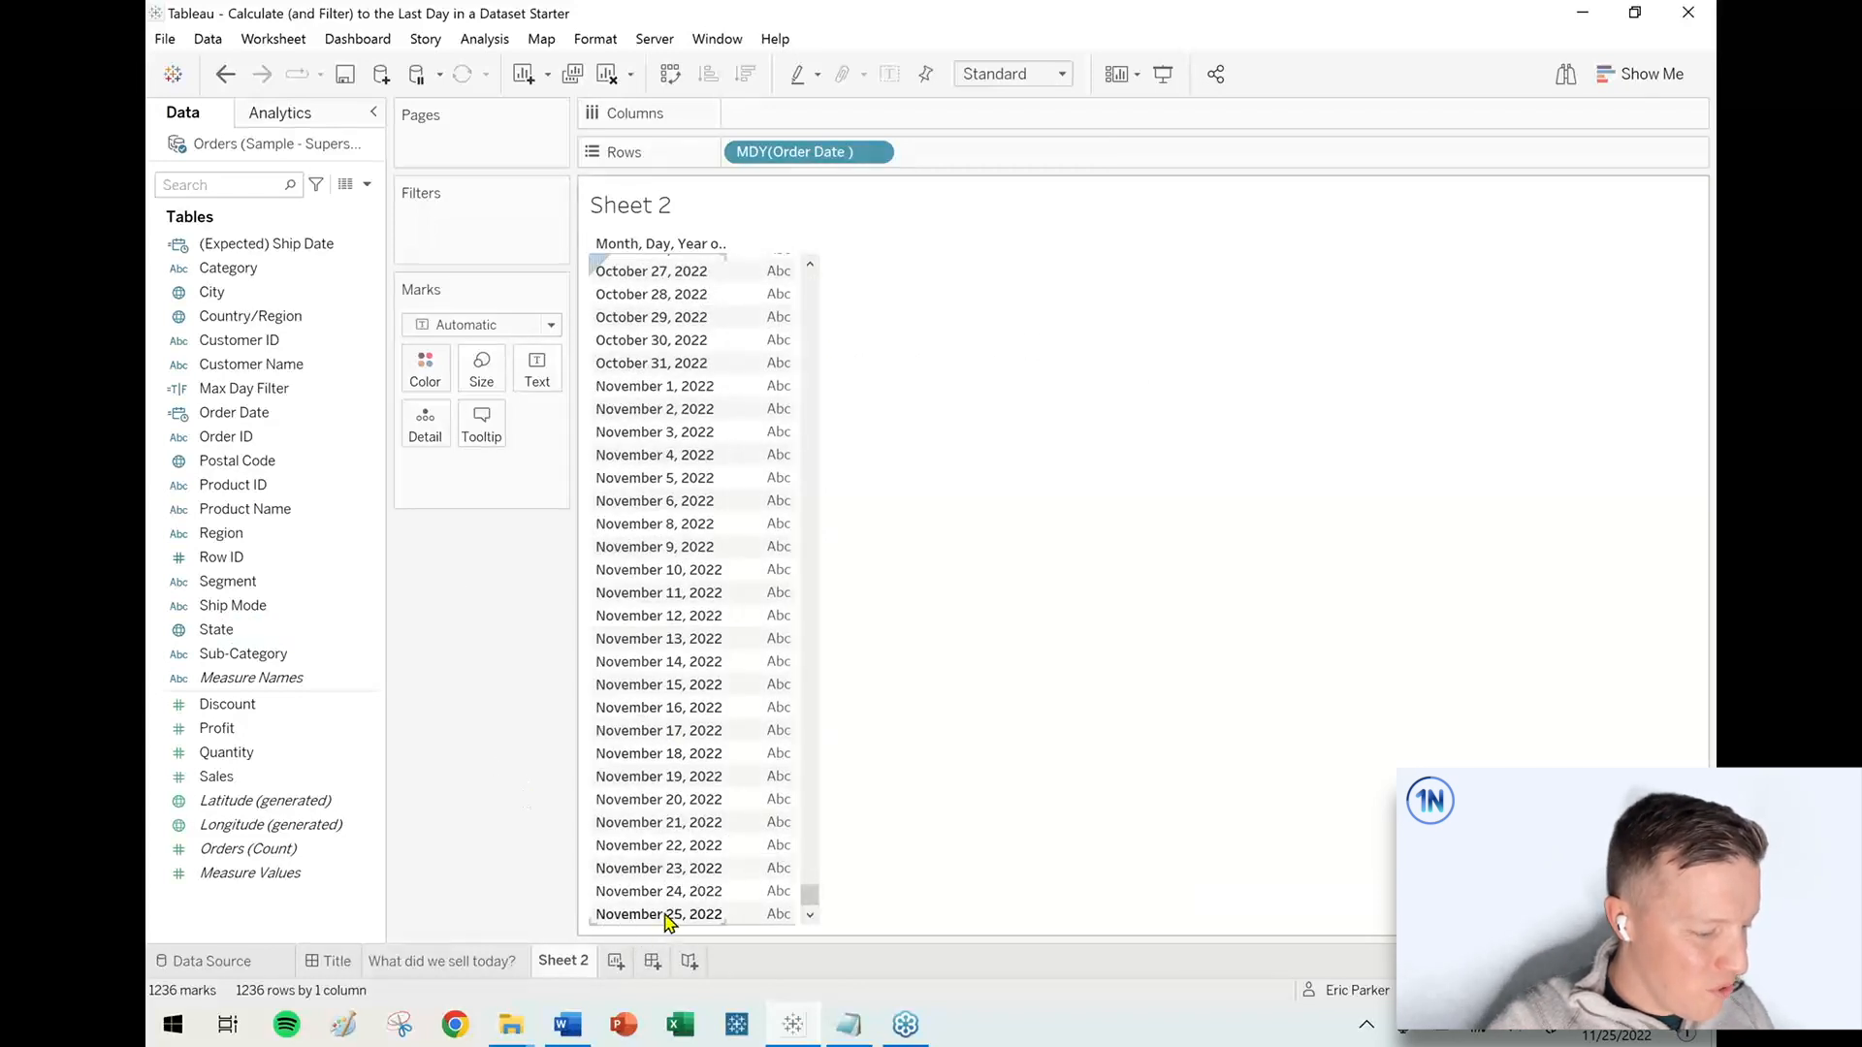
{"action": "left_click", "coordinate": [234, 413]}
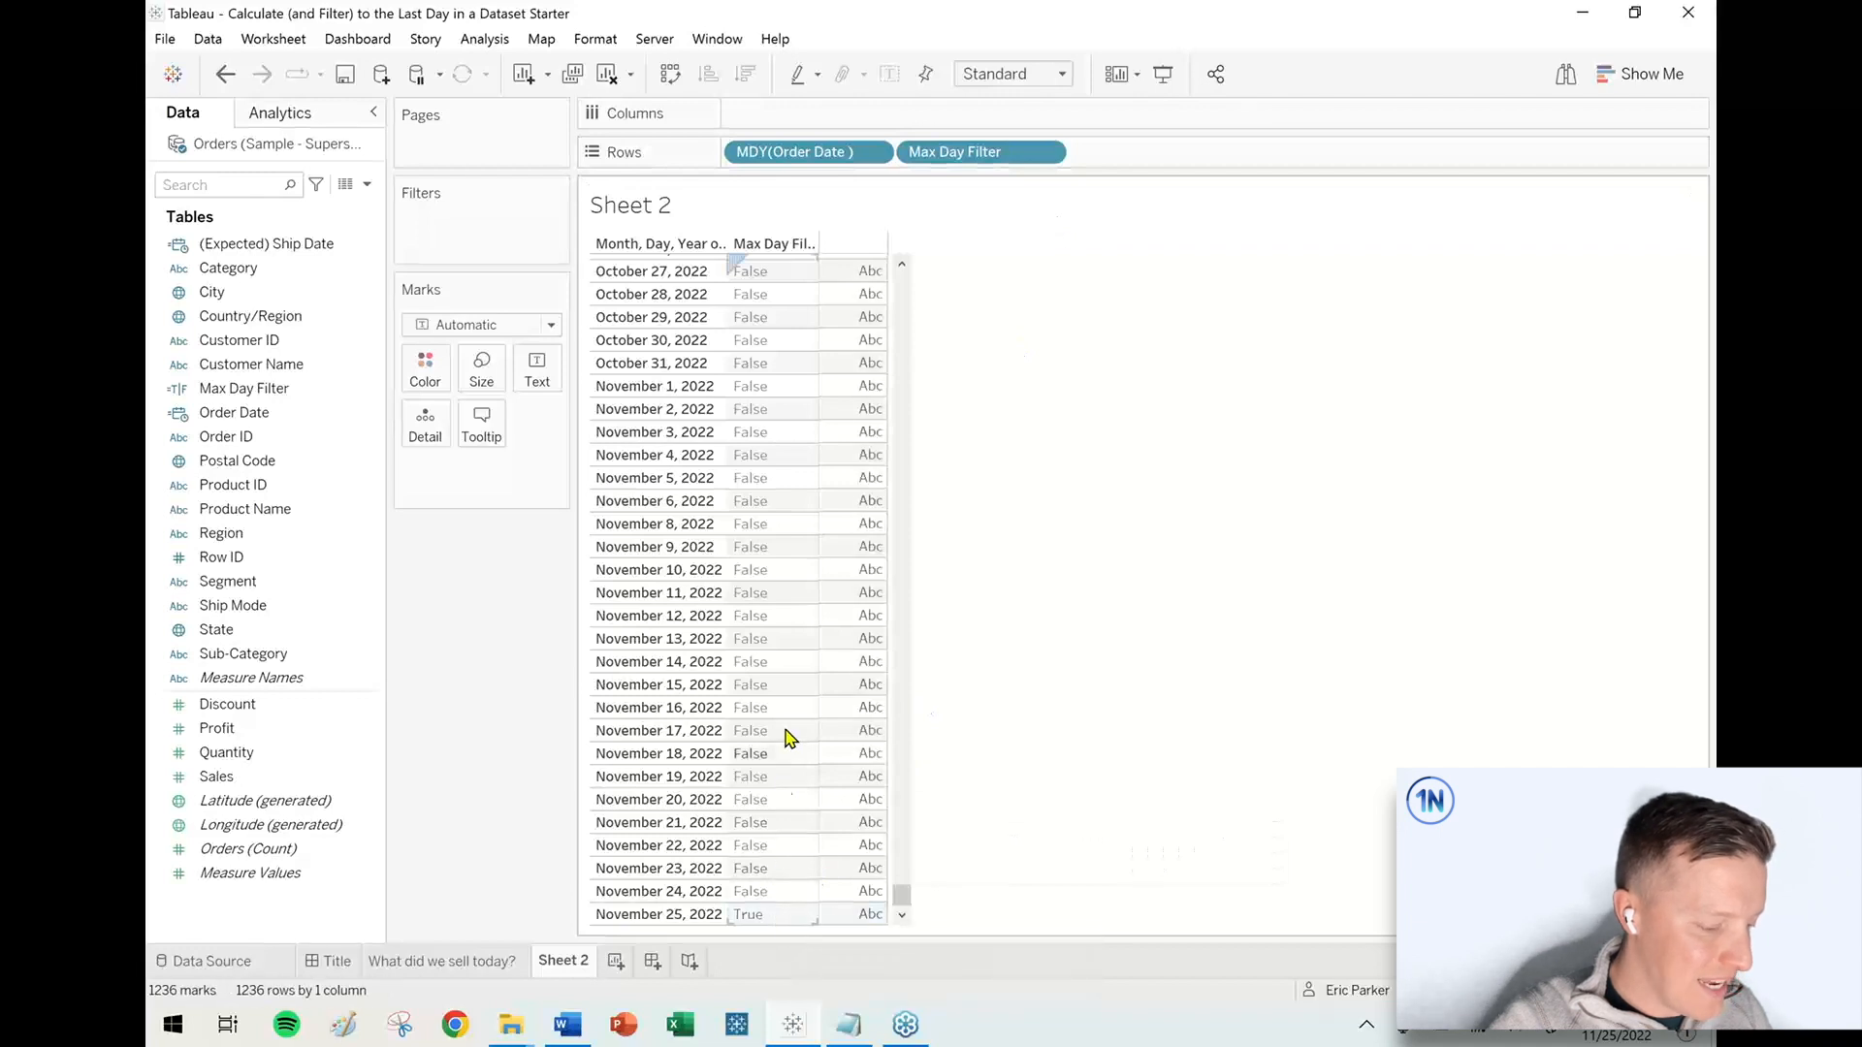
{"action": "mouse_move", "coordinate": [852, 890]}
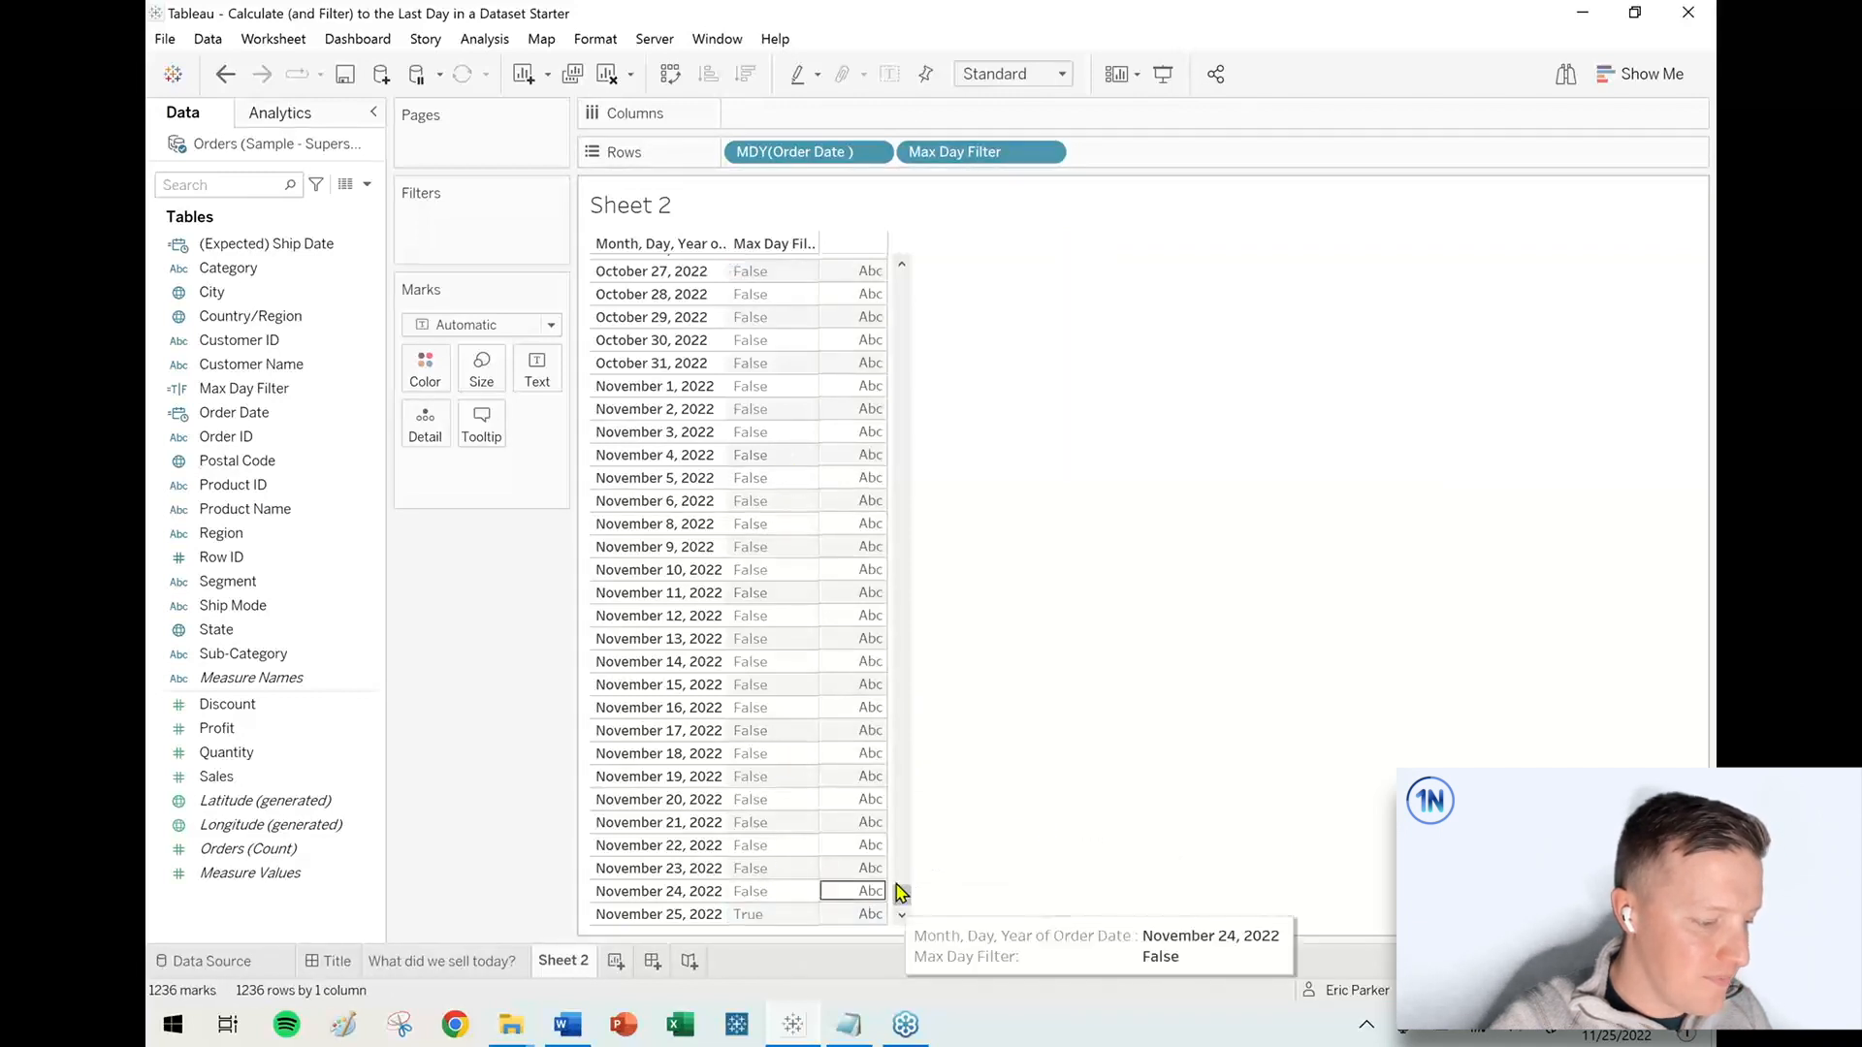
{"action": "scroll", "scroll_direction": "up", "scroll_amount": 3}
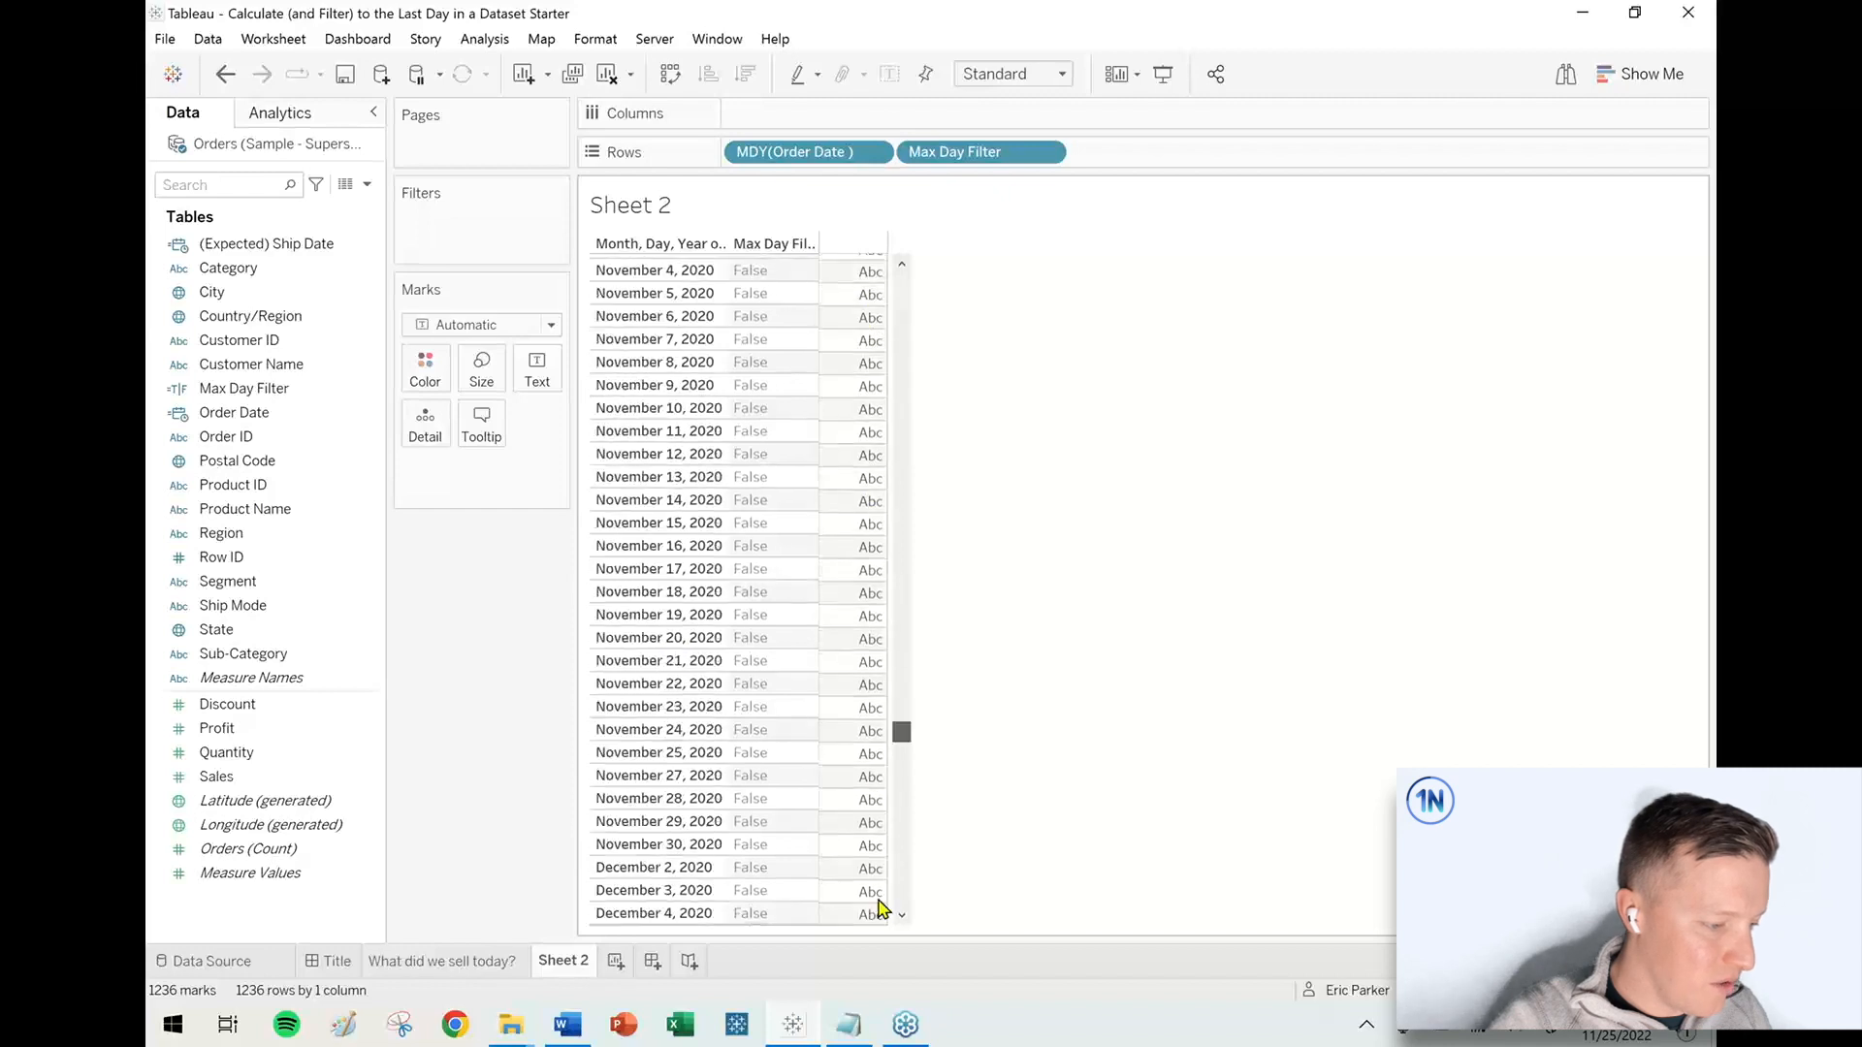
{"action": "scroll", "scroll_direction": "down", "scroll_amount": 3}
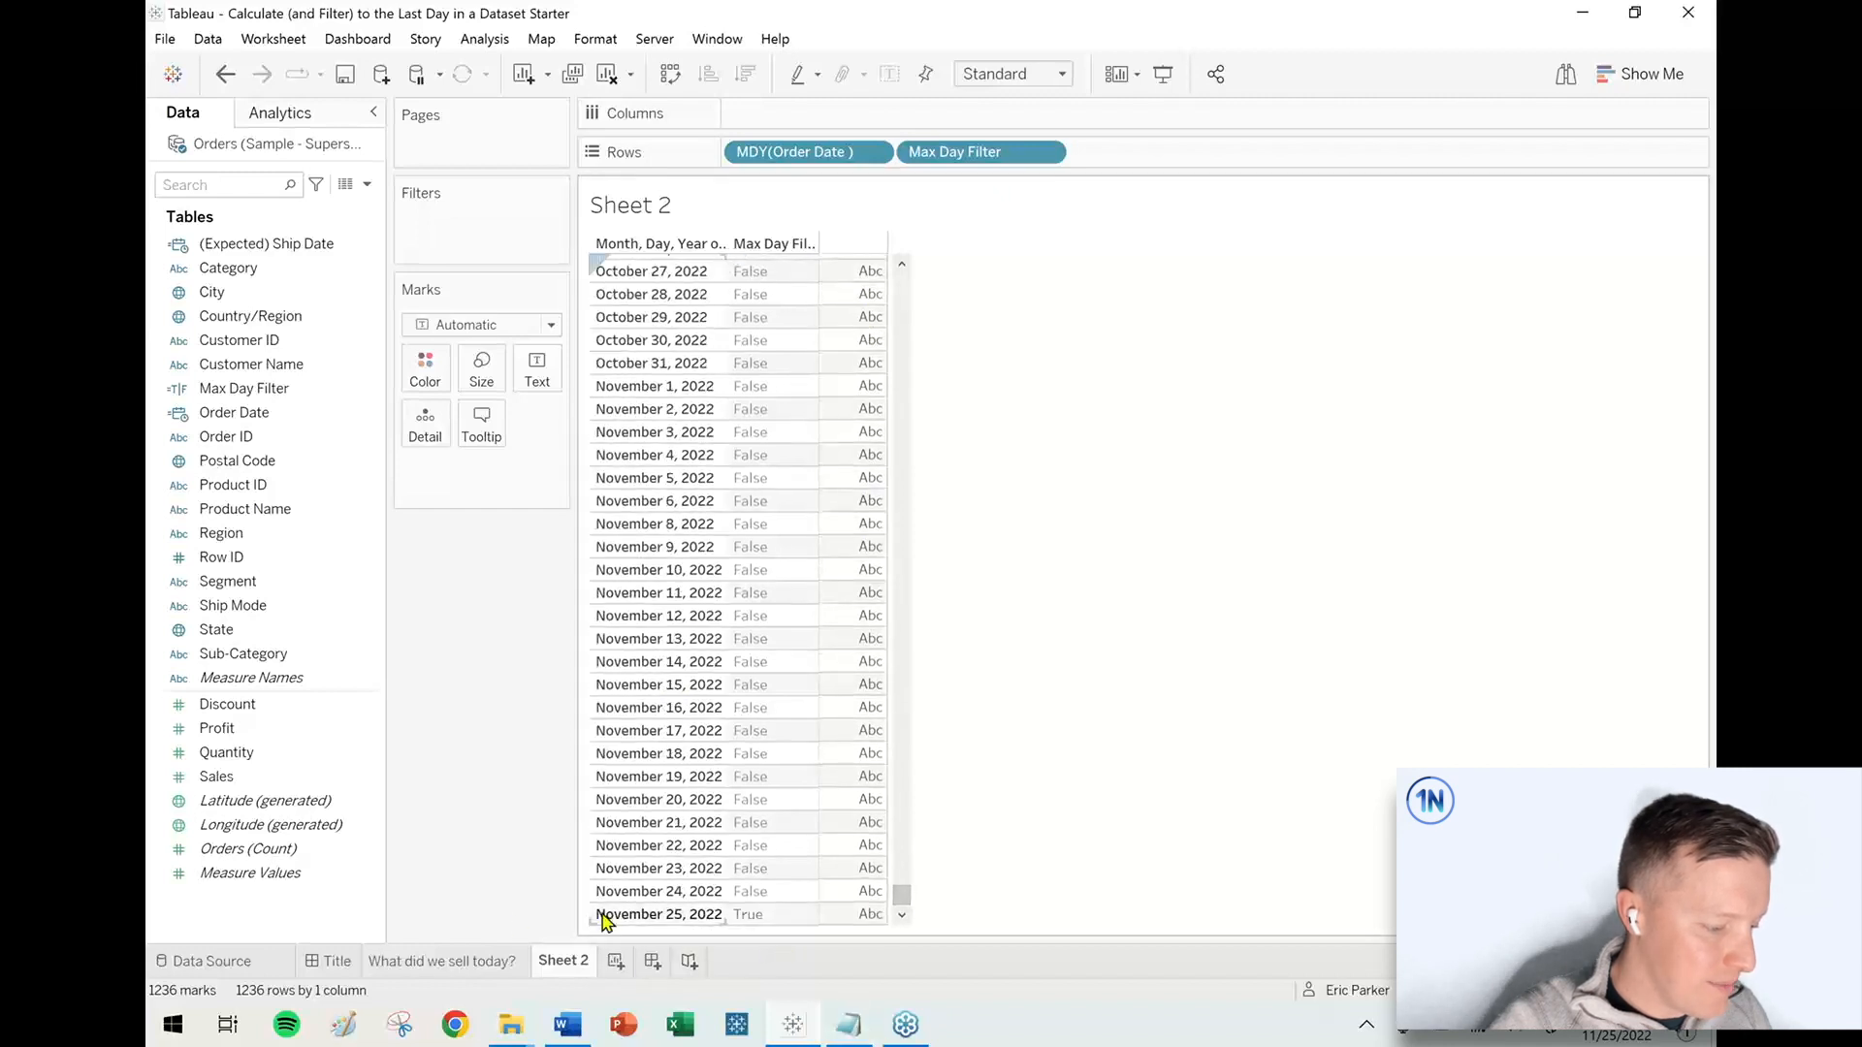
{"action": "left_click", "coordinate": [440, 961]}
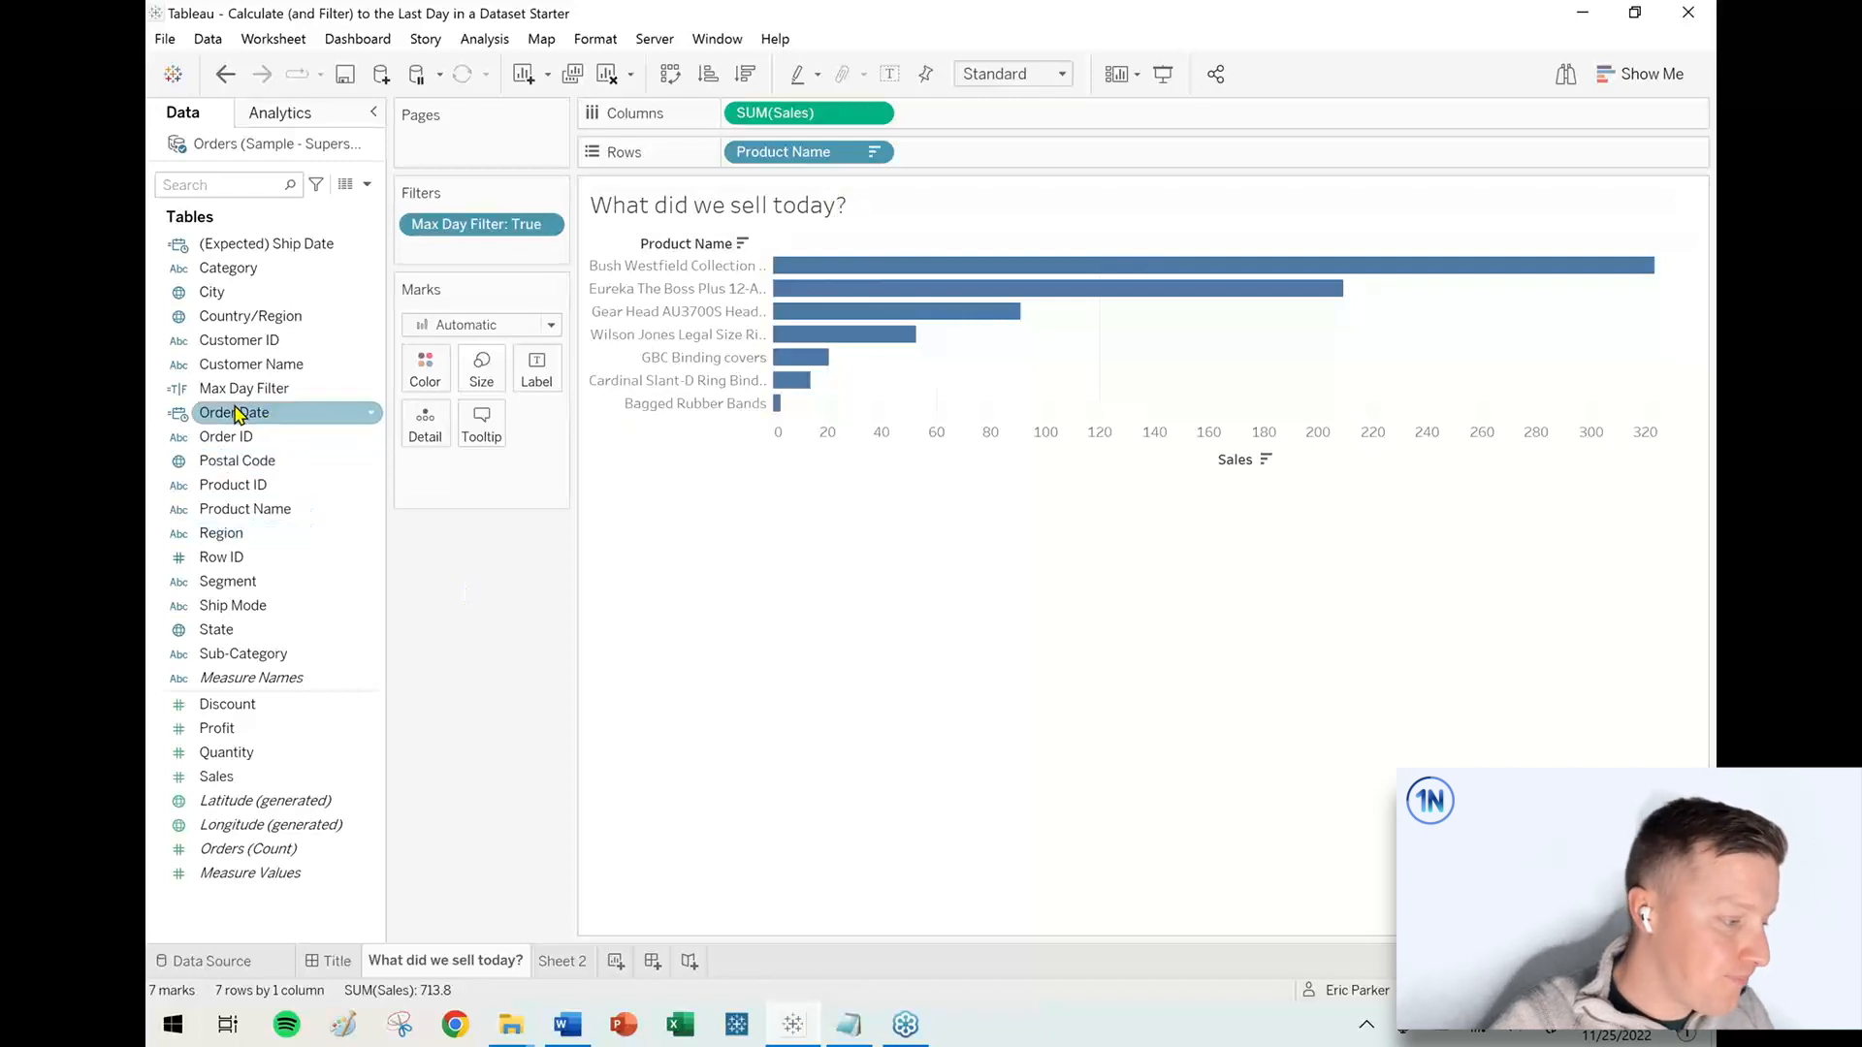
Add Order Date to Detail as a custom Month / Day / Year date level
{"action": "left_click_drag", "start_coordinate": [233, 412], "coordinate": [456, 431]}
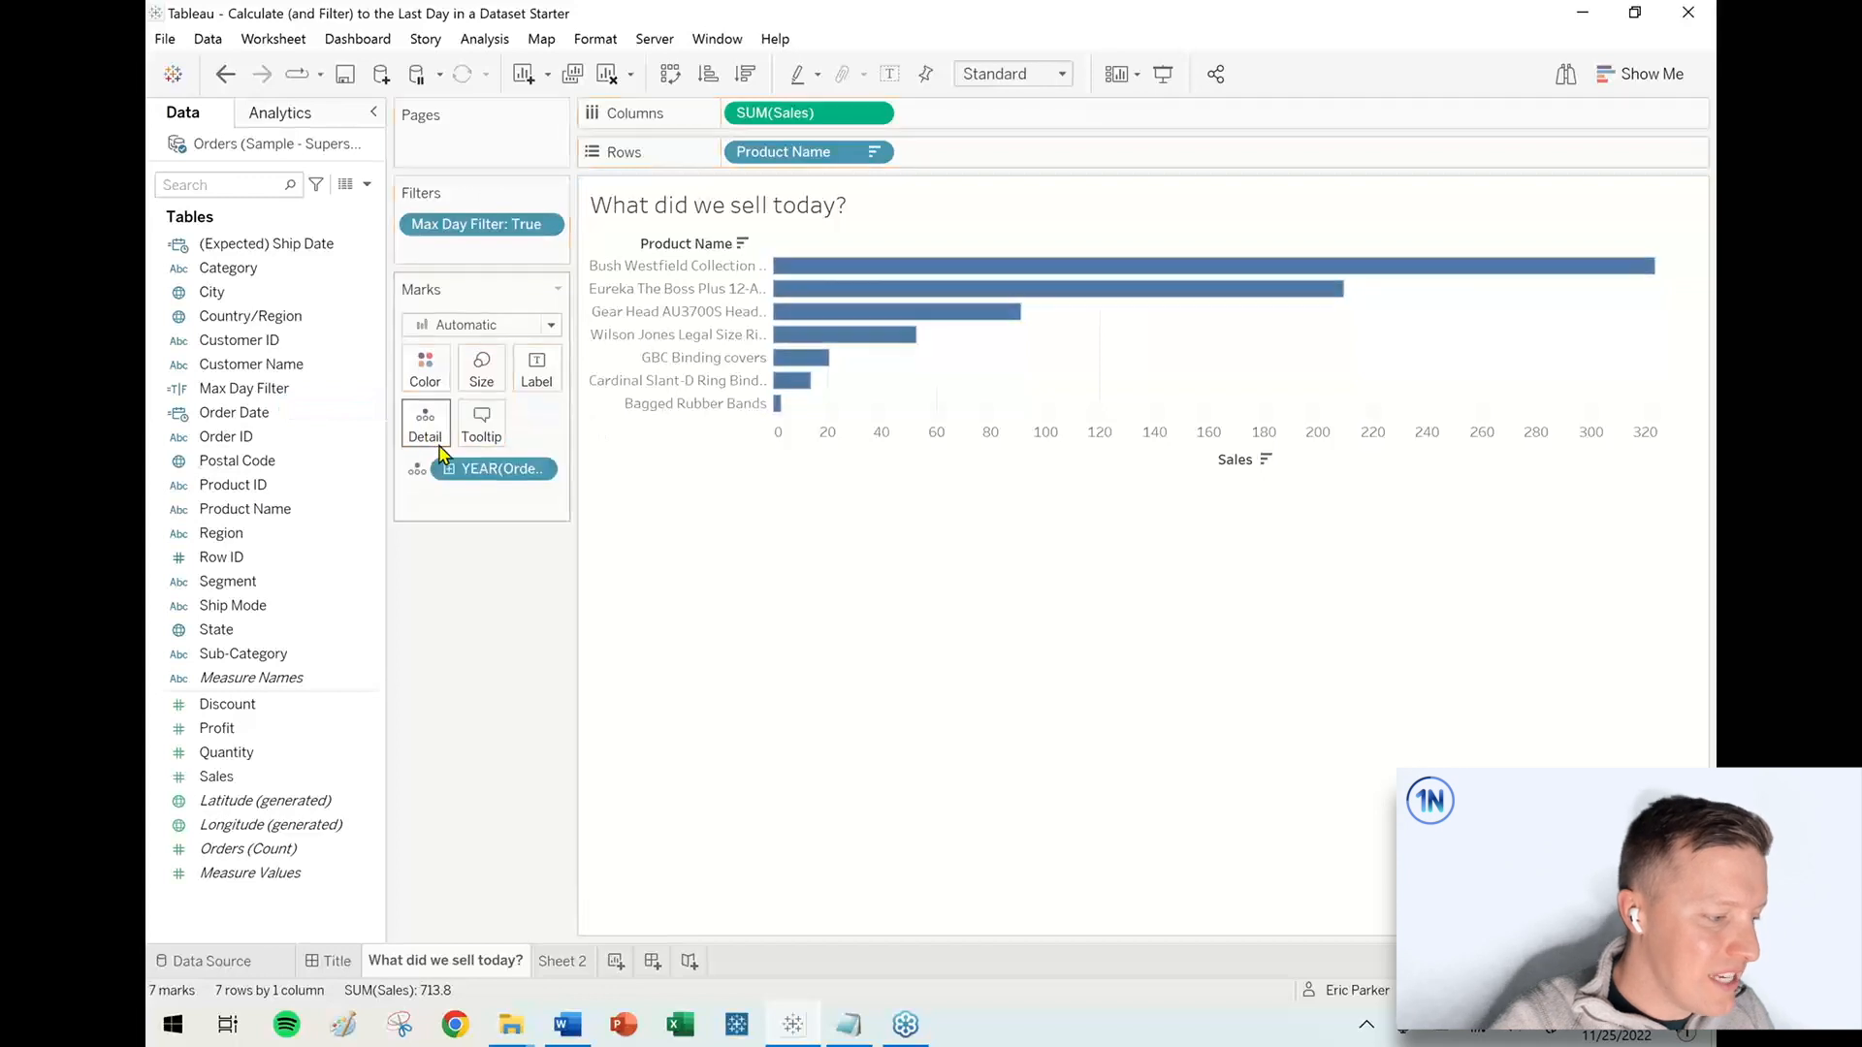
{"action": "right_click", "coordinate": [497, 468]}
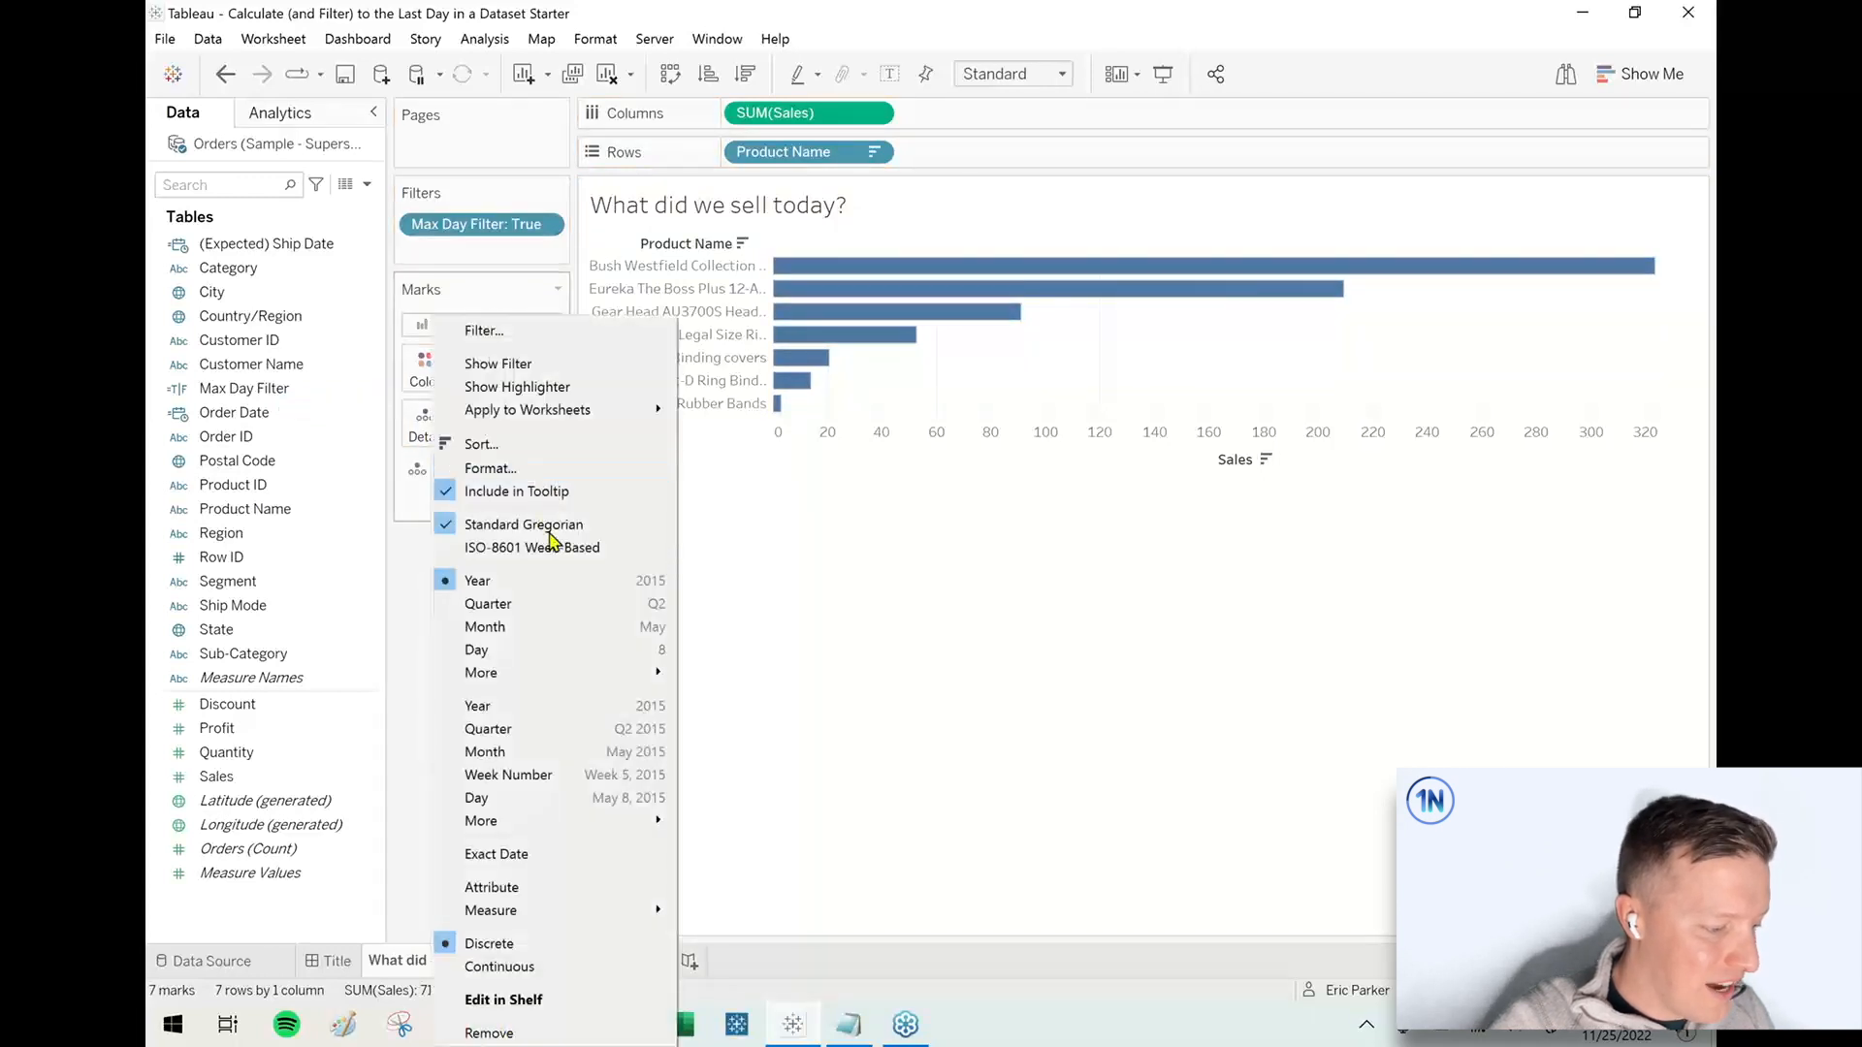
{"action": "mouse_move", "coordinate": [481, 672]}
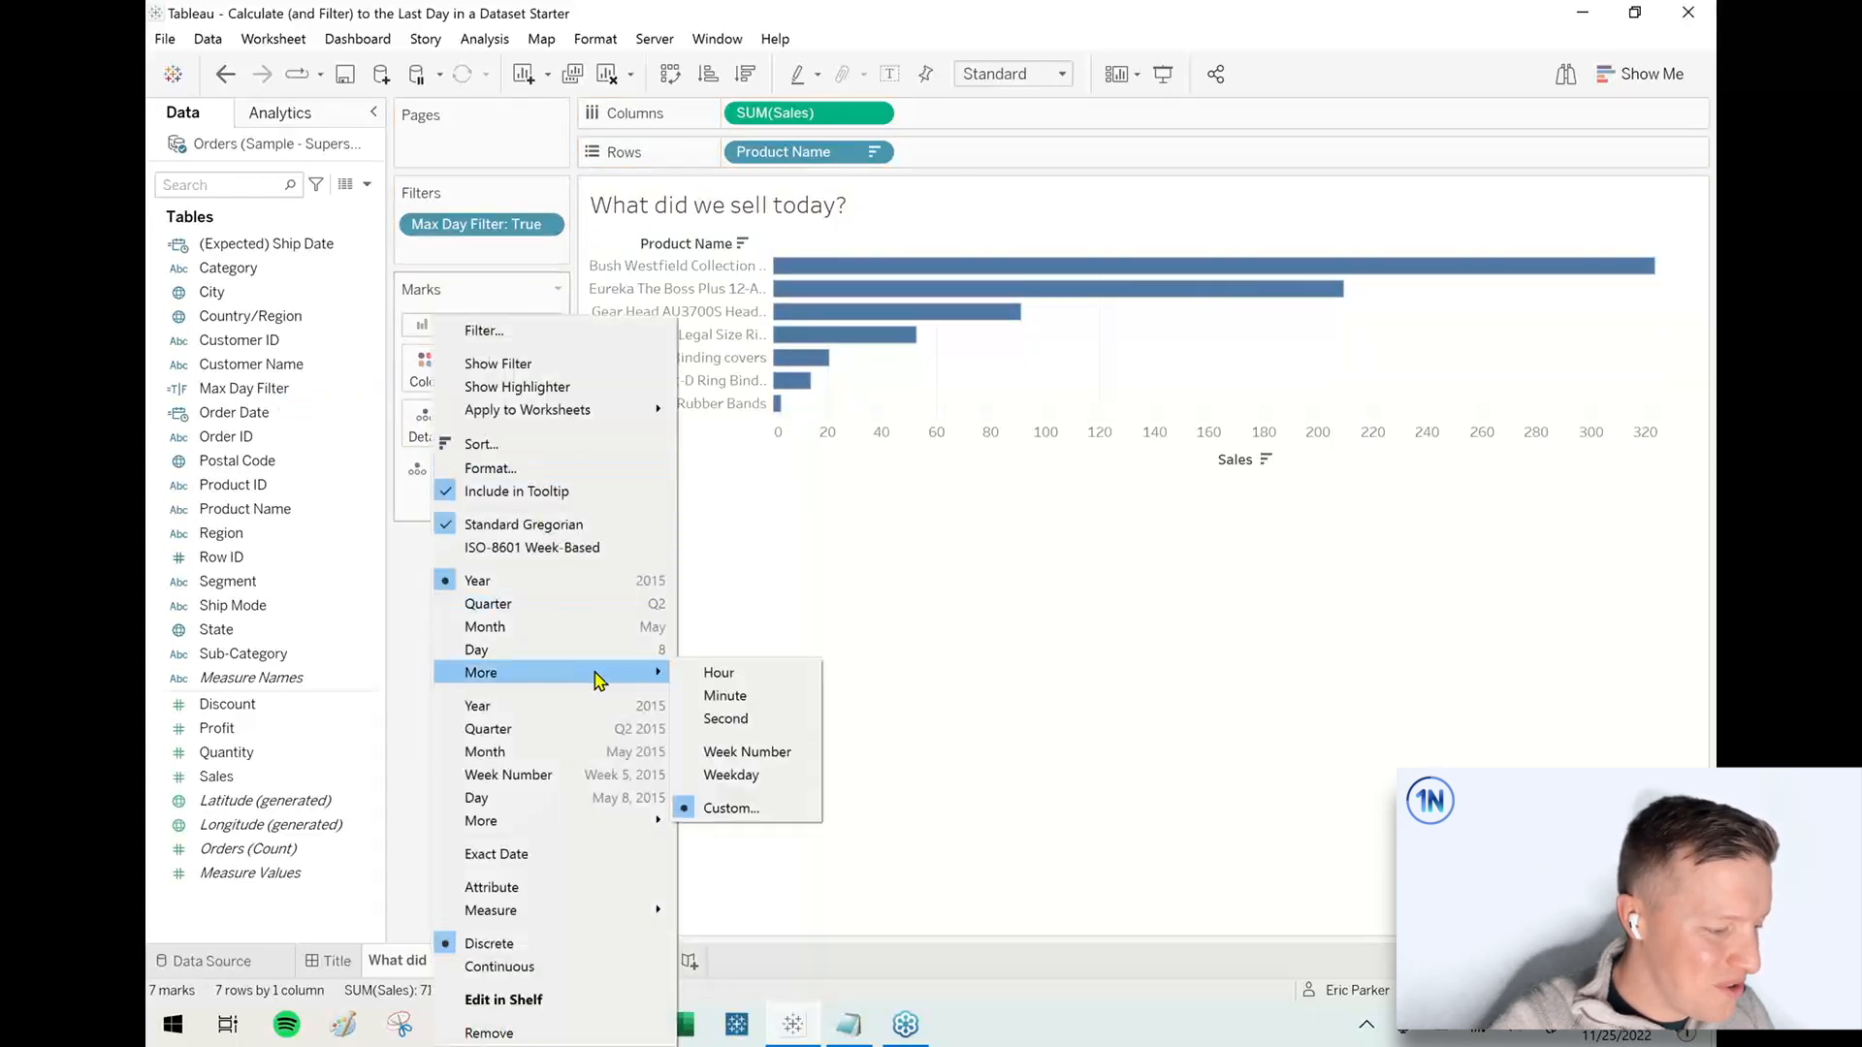
{"action": "left_click", "coordinate": [731, 808]}
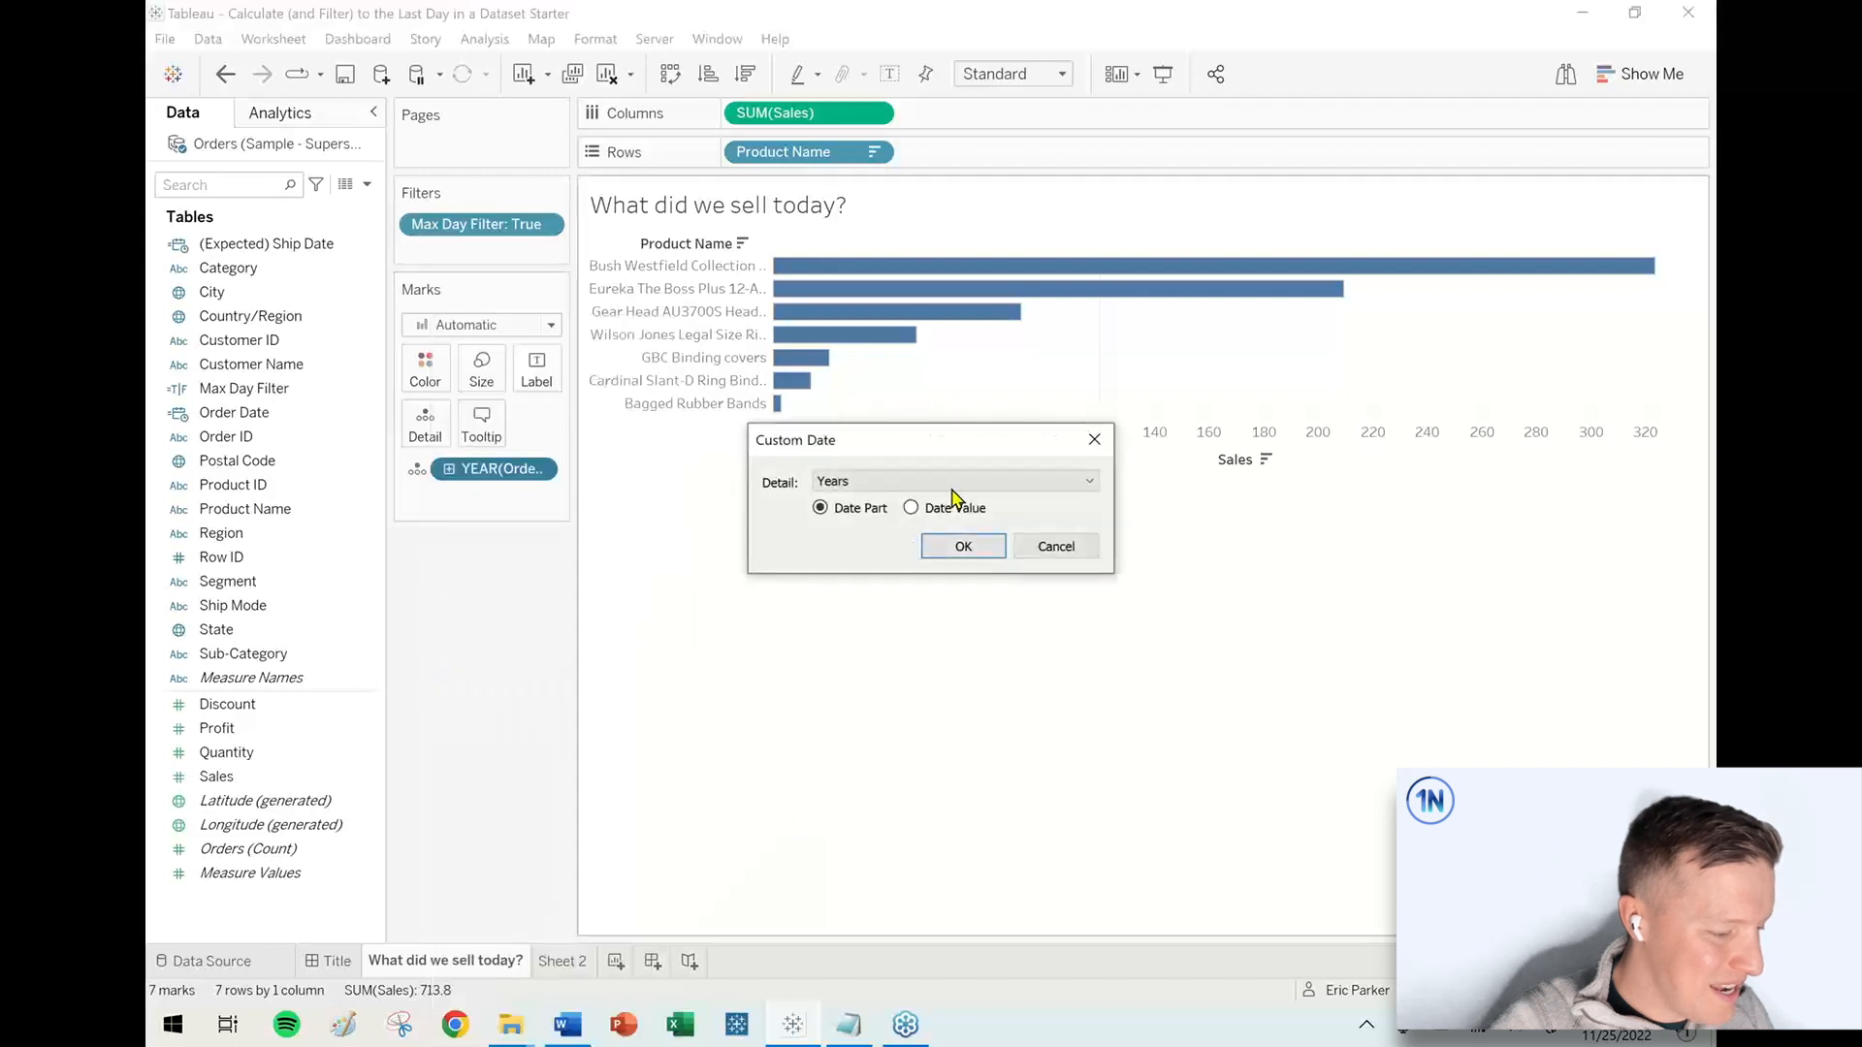
{"action": "left_click", "coordinate": [953, 480]}
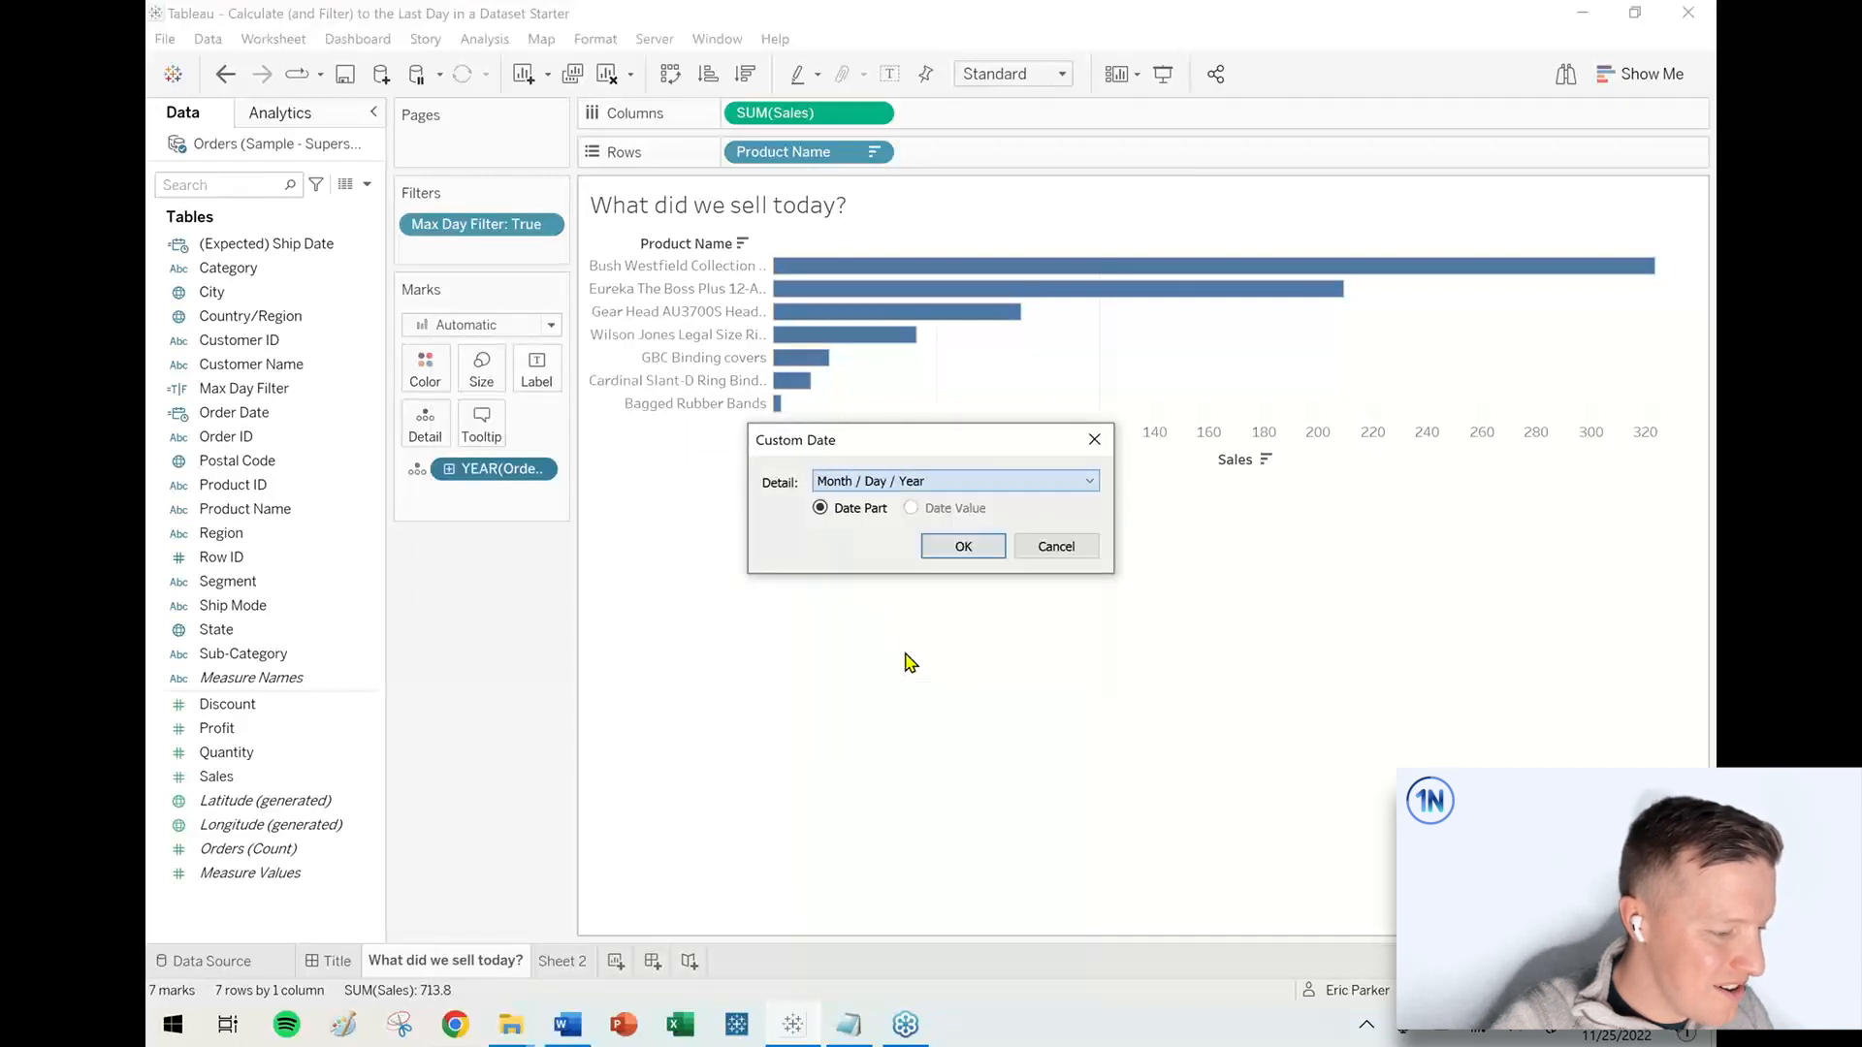
{"action": "left_click", "coordinate": [962, 544]}
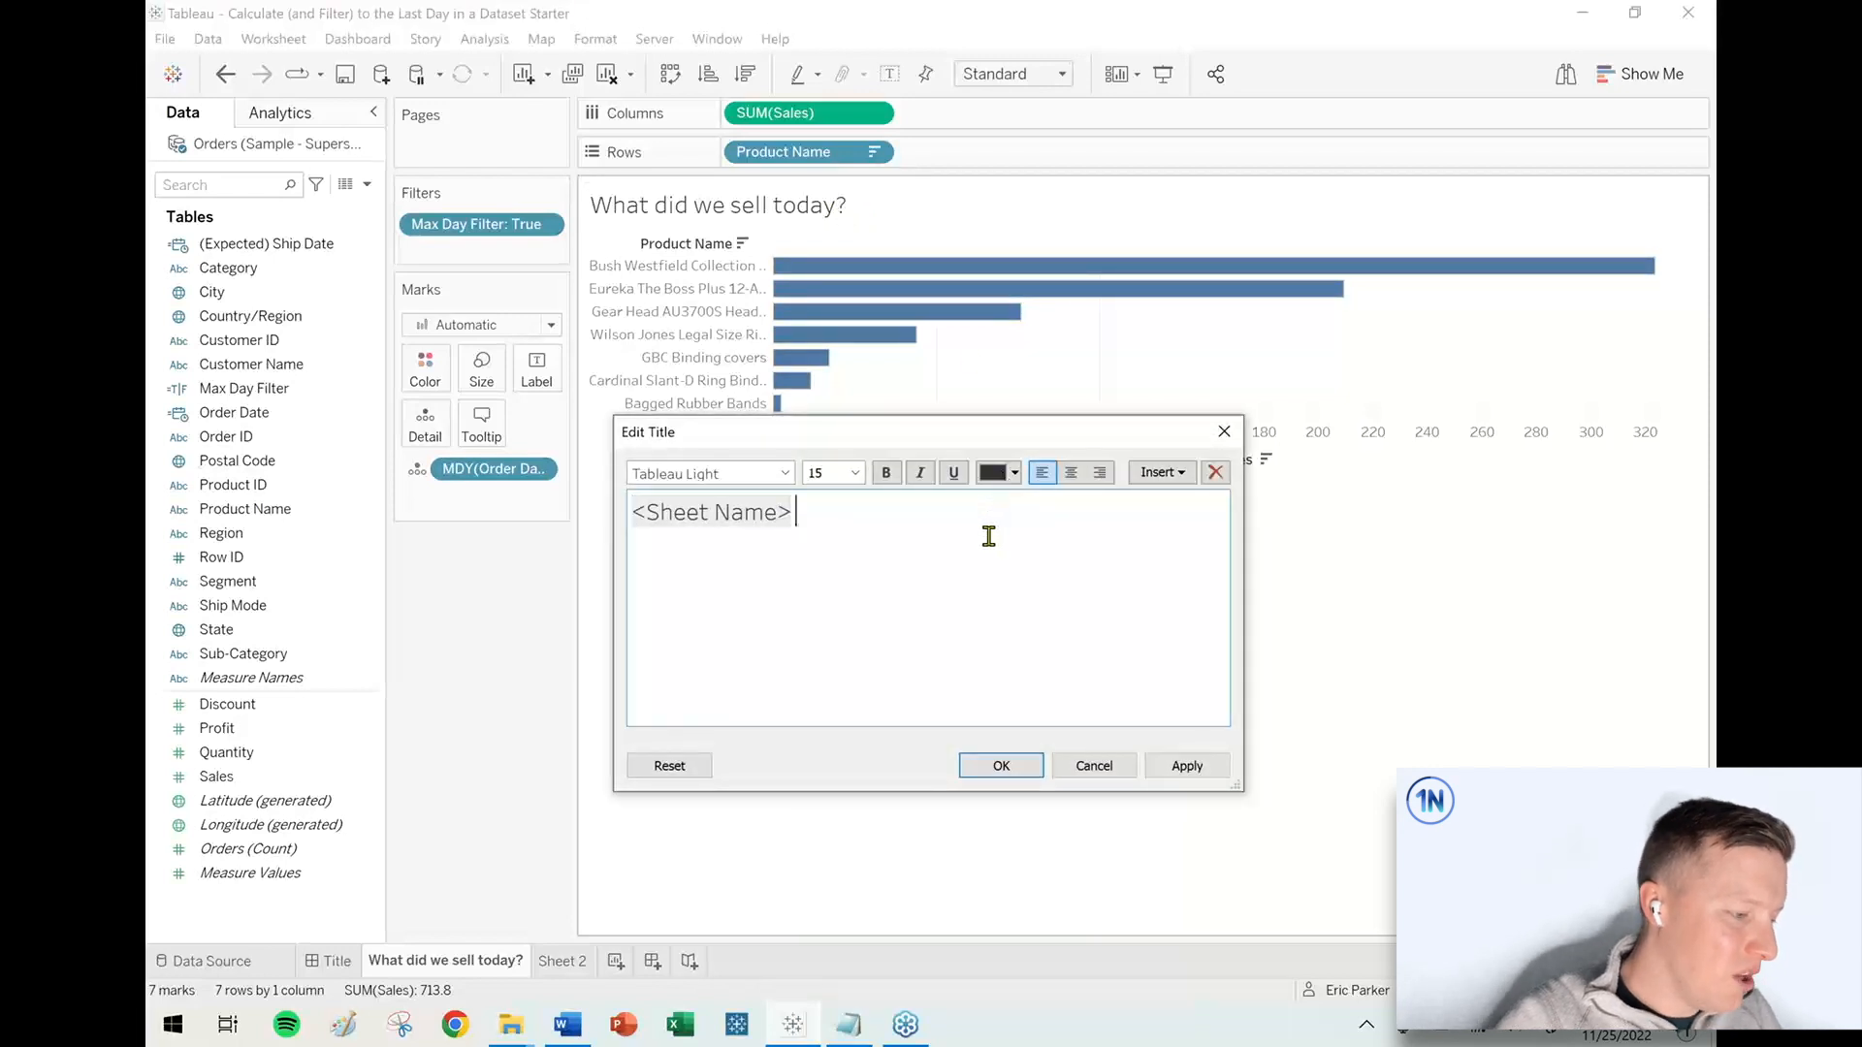
Append the order date in parentheses to the title: 'What did we sell today? (November 25, 2022)'
{"action": "type", "text": "()"}
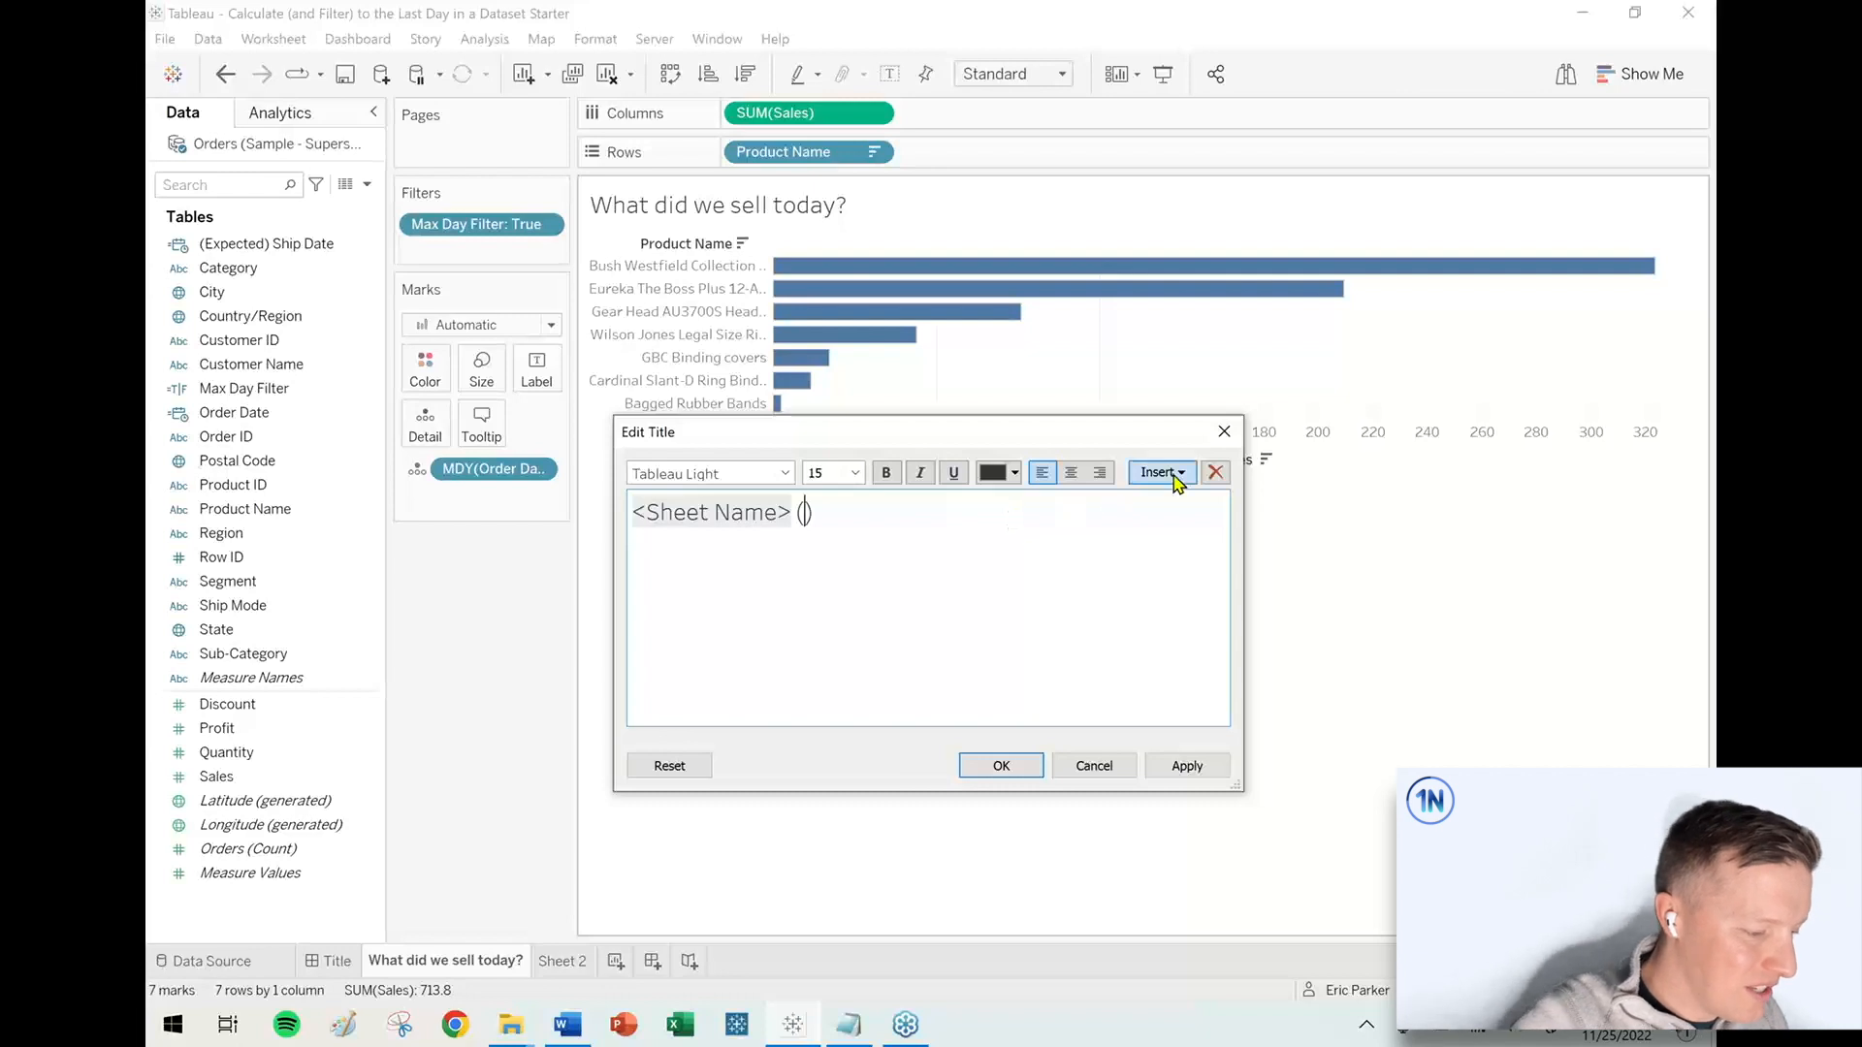
{"action": "left_click", "coordinate": [1160, 472]}
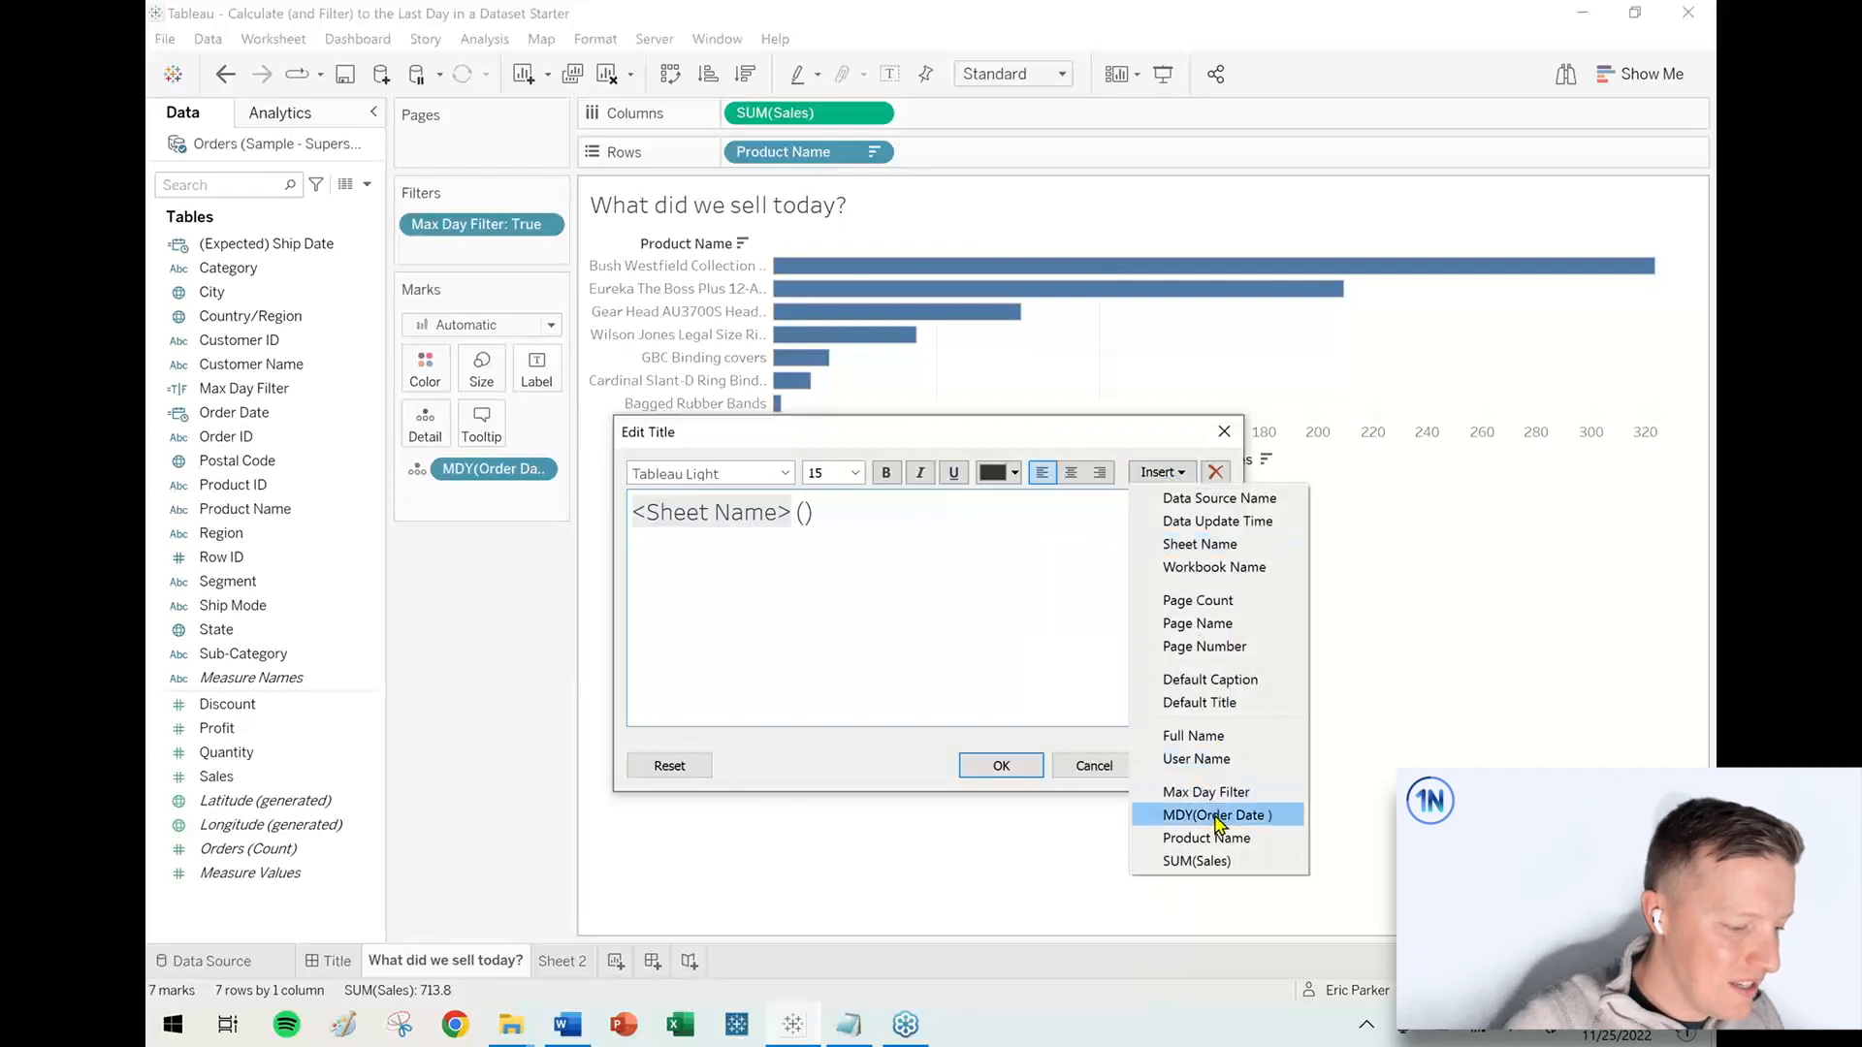
{"action": "left_click", "coordinate": [1216, 815]}
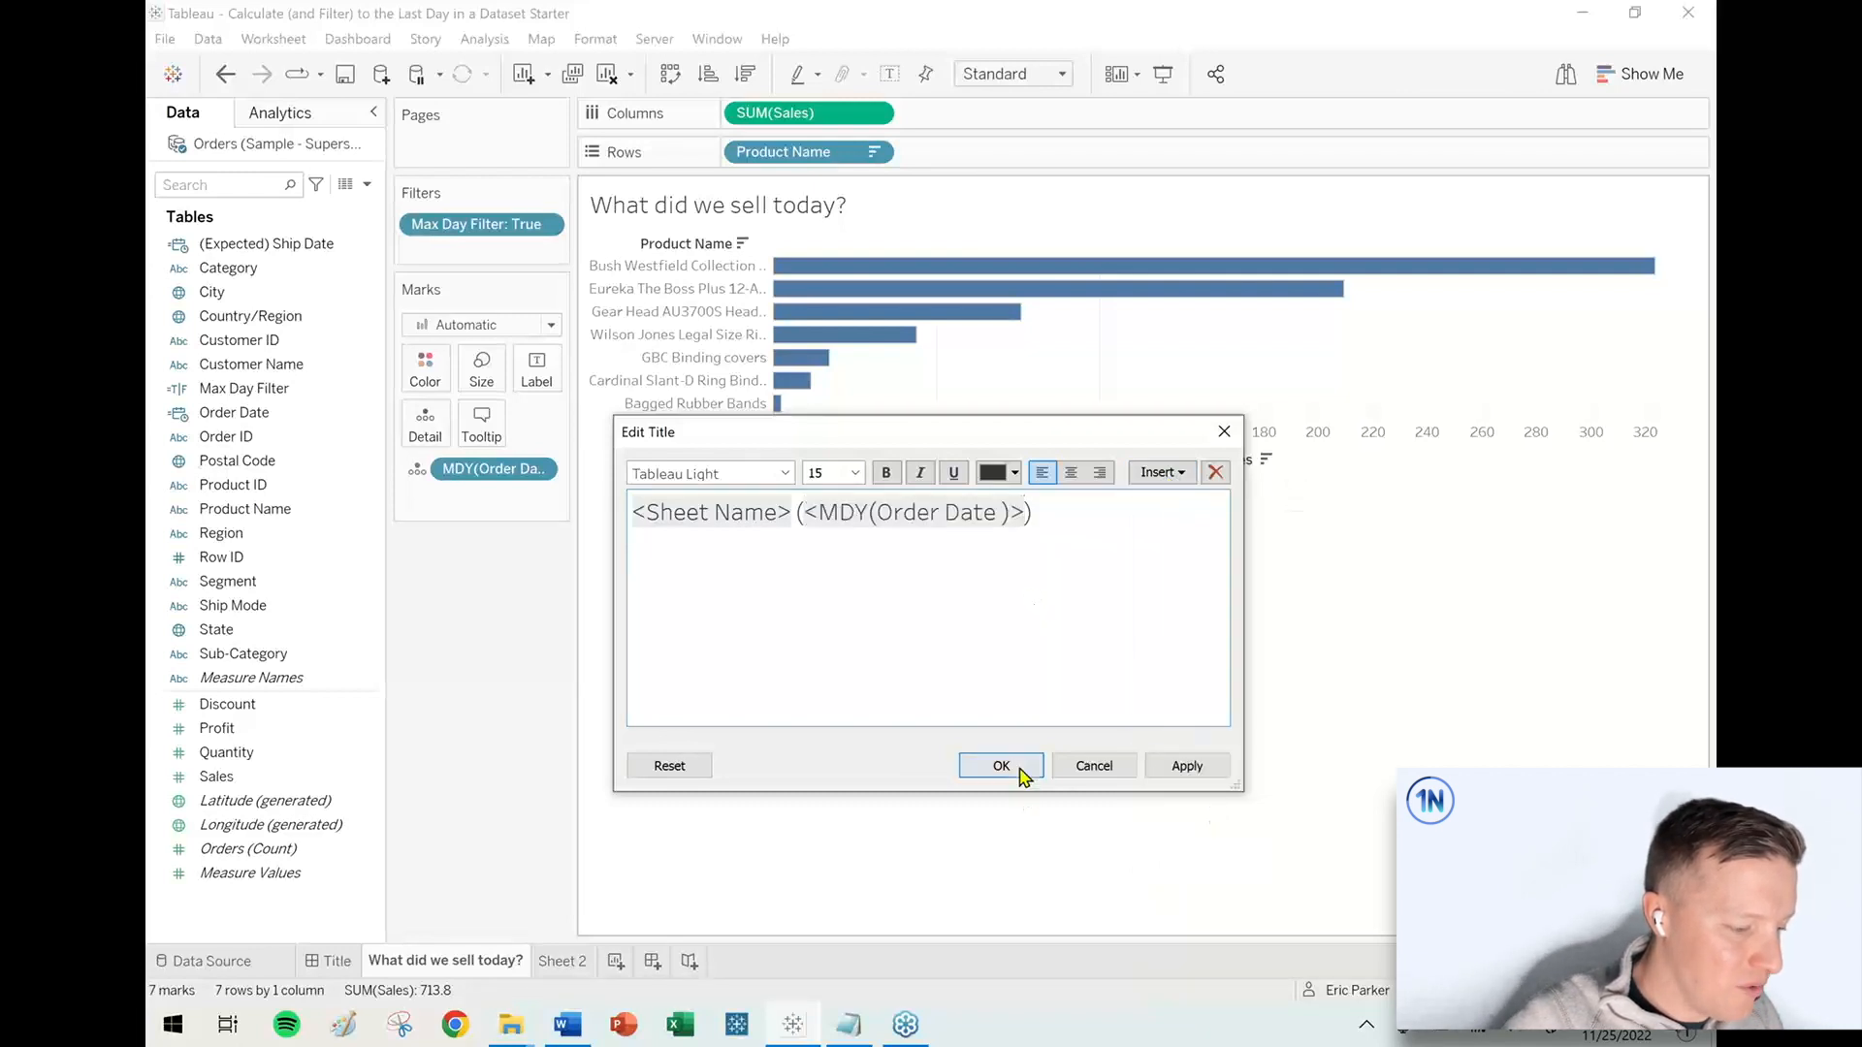
{"action": "left_click", "coordinate": [1000, 765]}
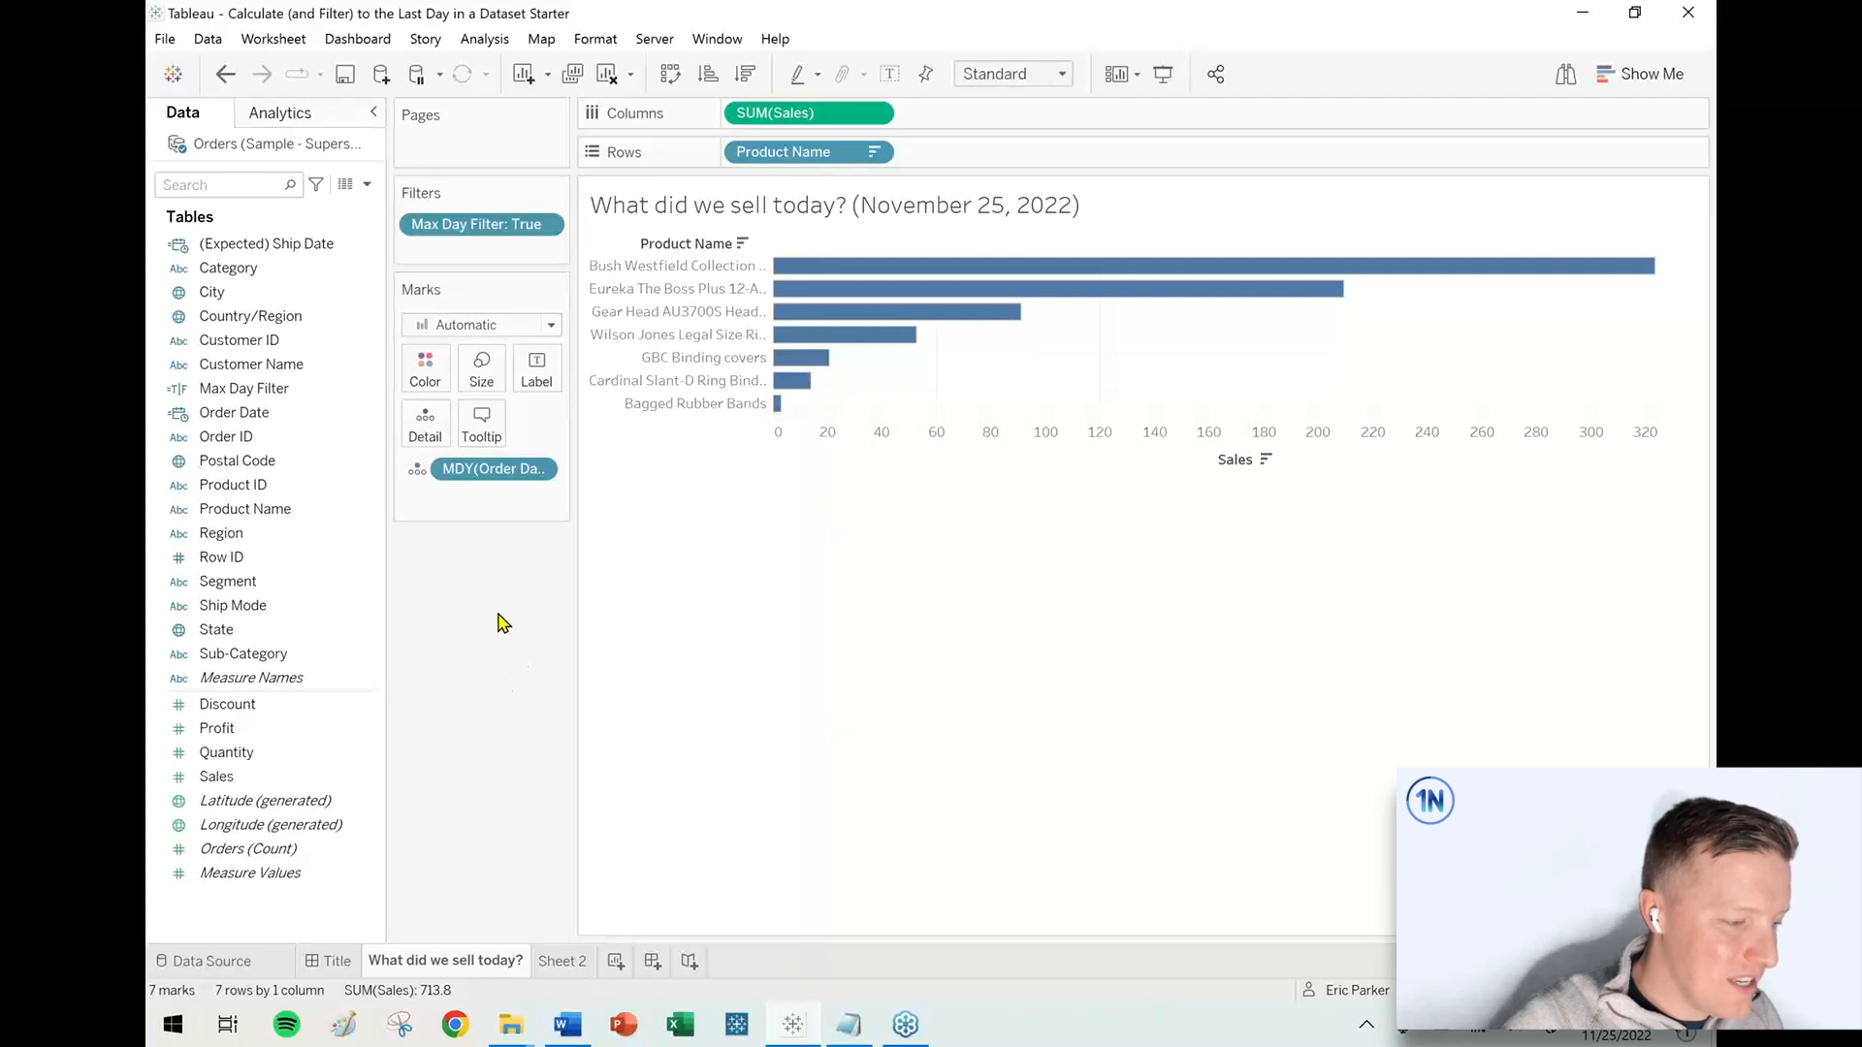
{"action": "mouse_move", "coordinate": [497, 607]}
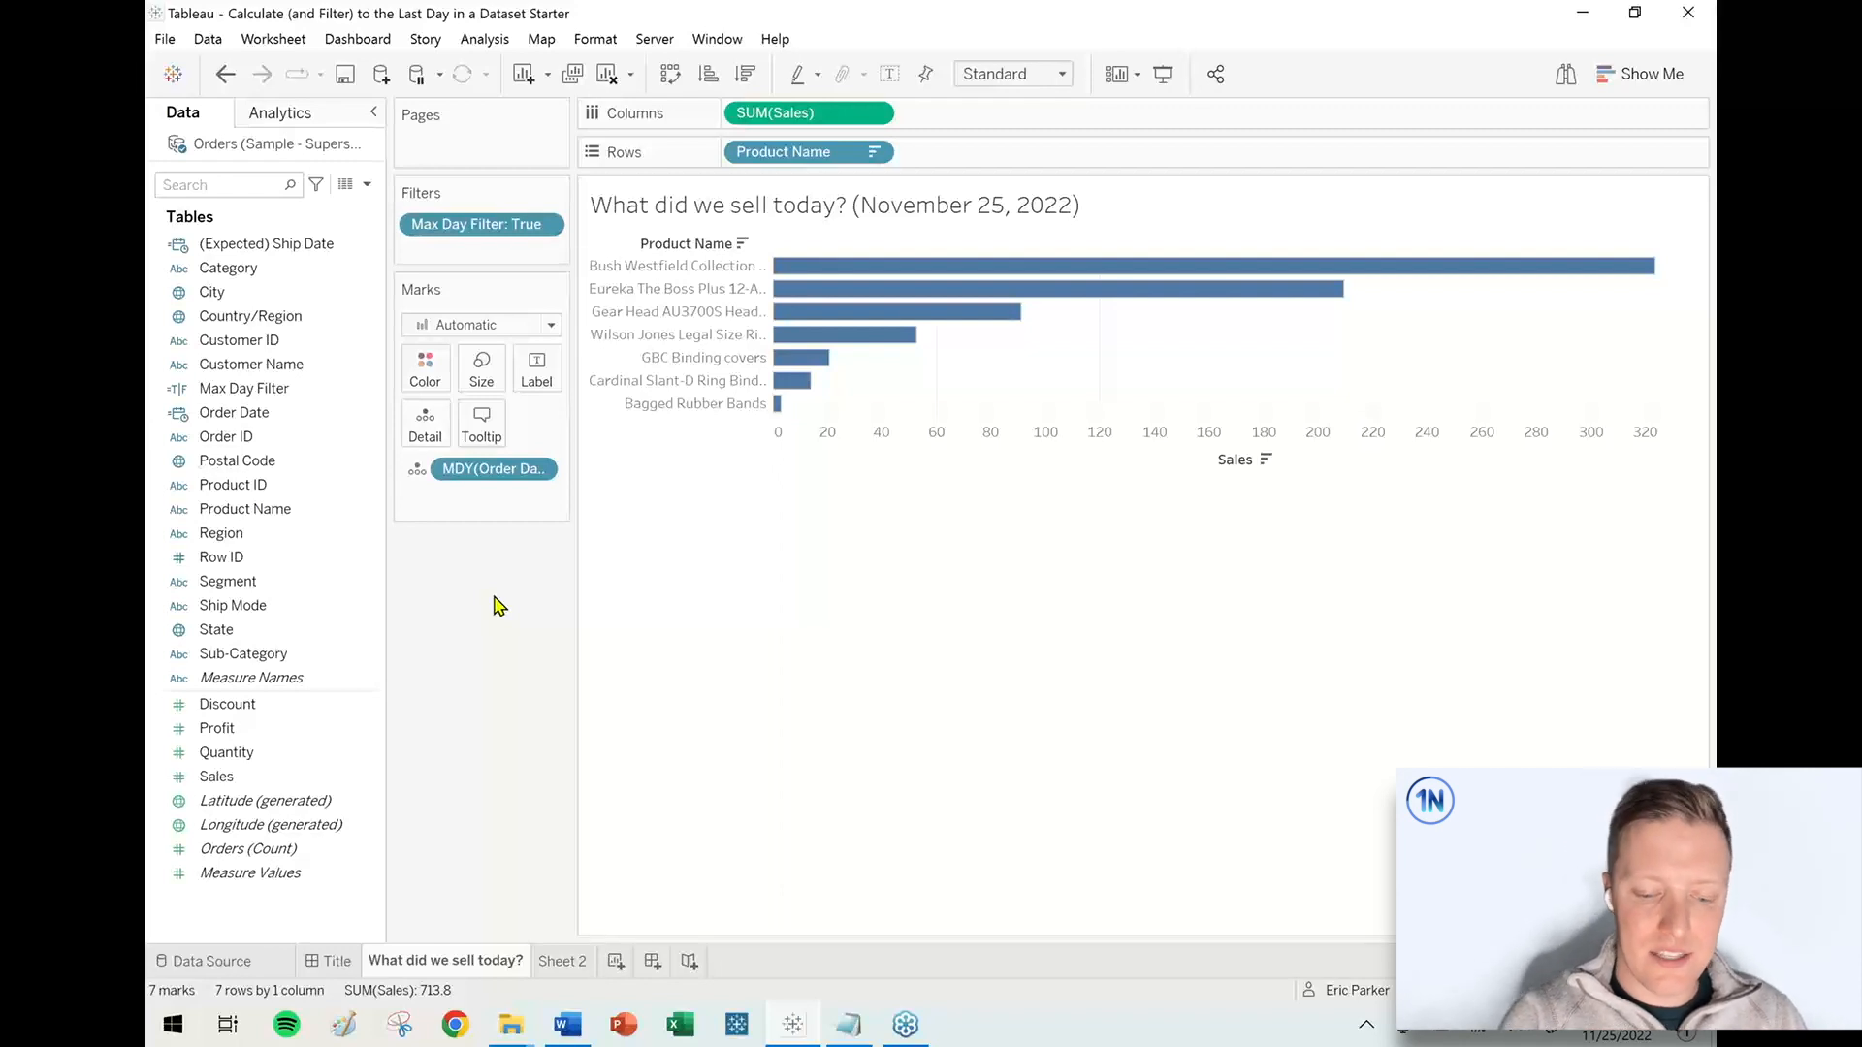
{"action": "mouse_move", "coordinate": [529, 583]}
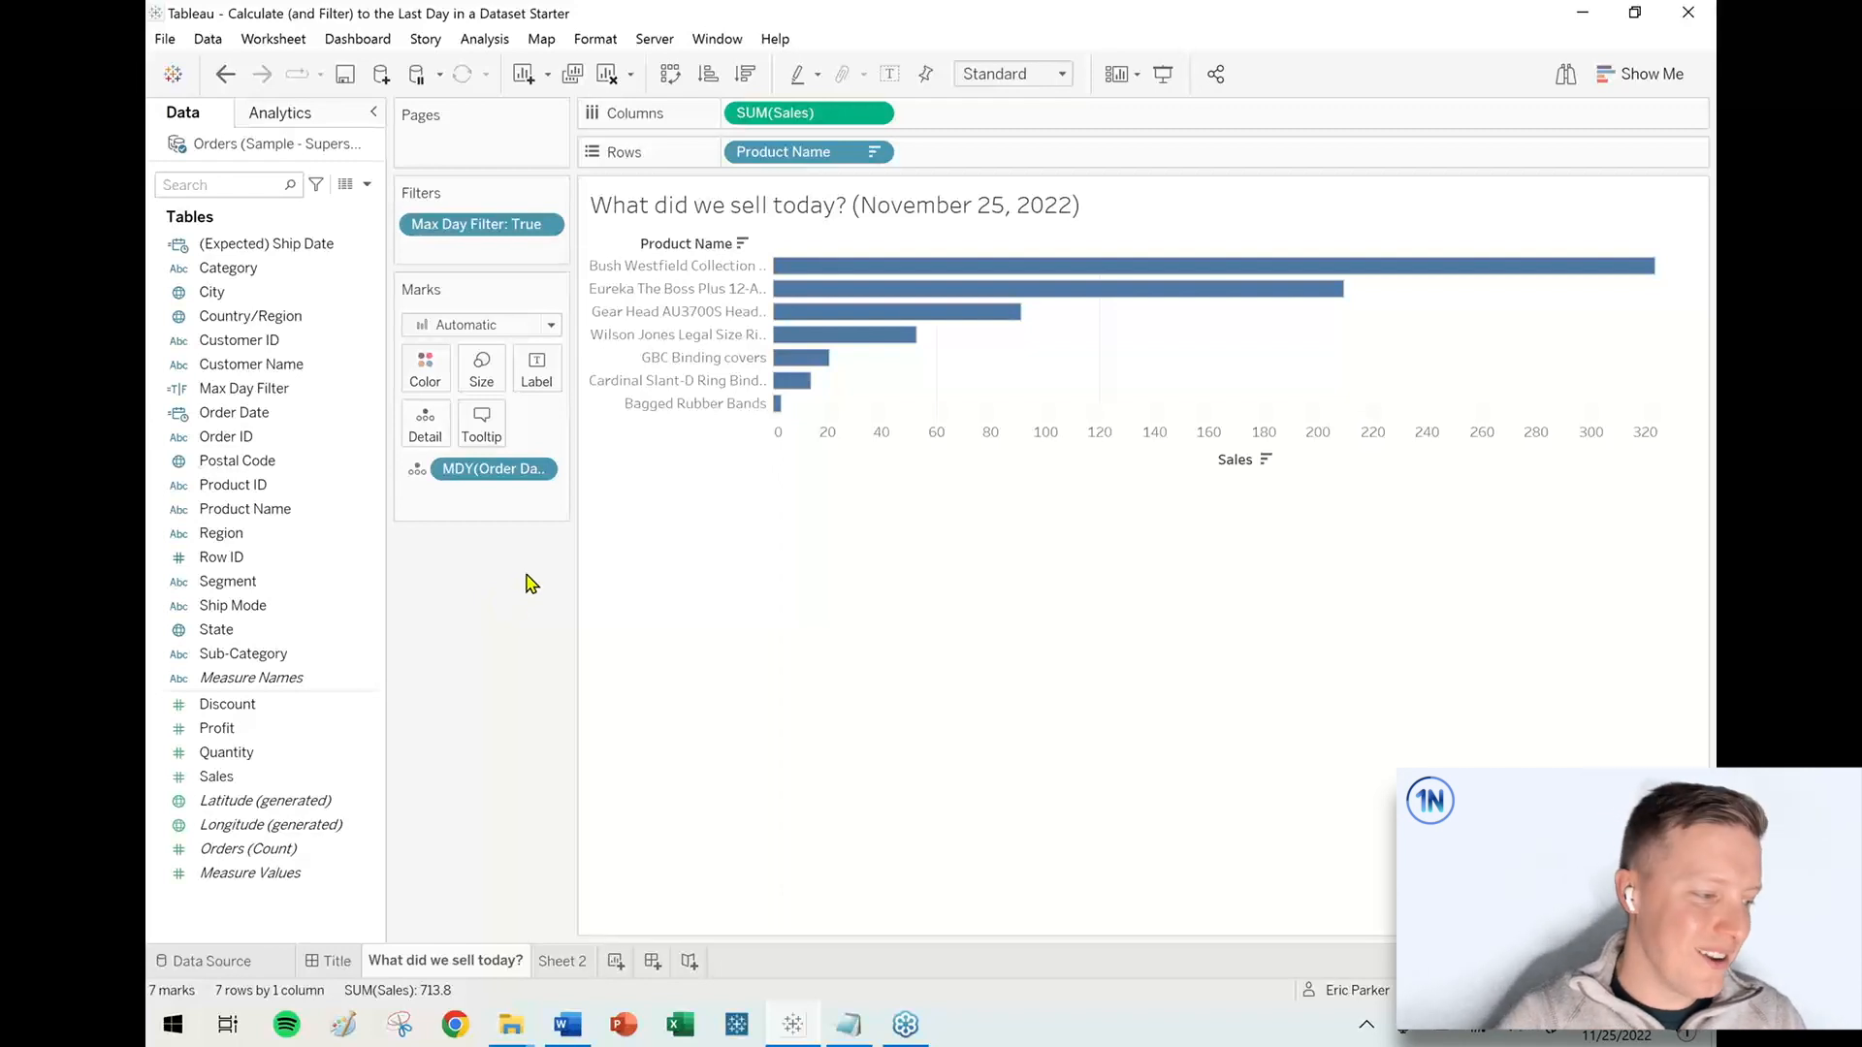
{"action": "mouse_move", "coordinate": [487, 558]}
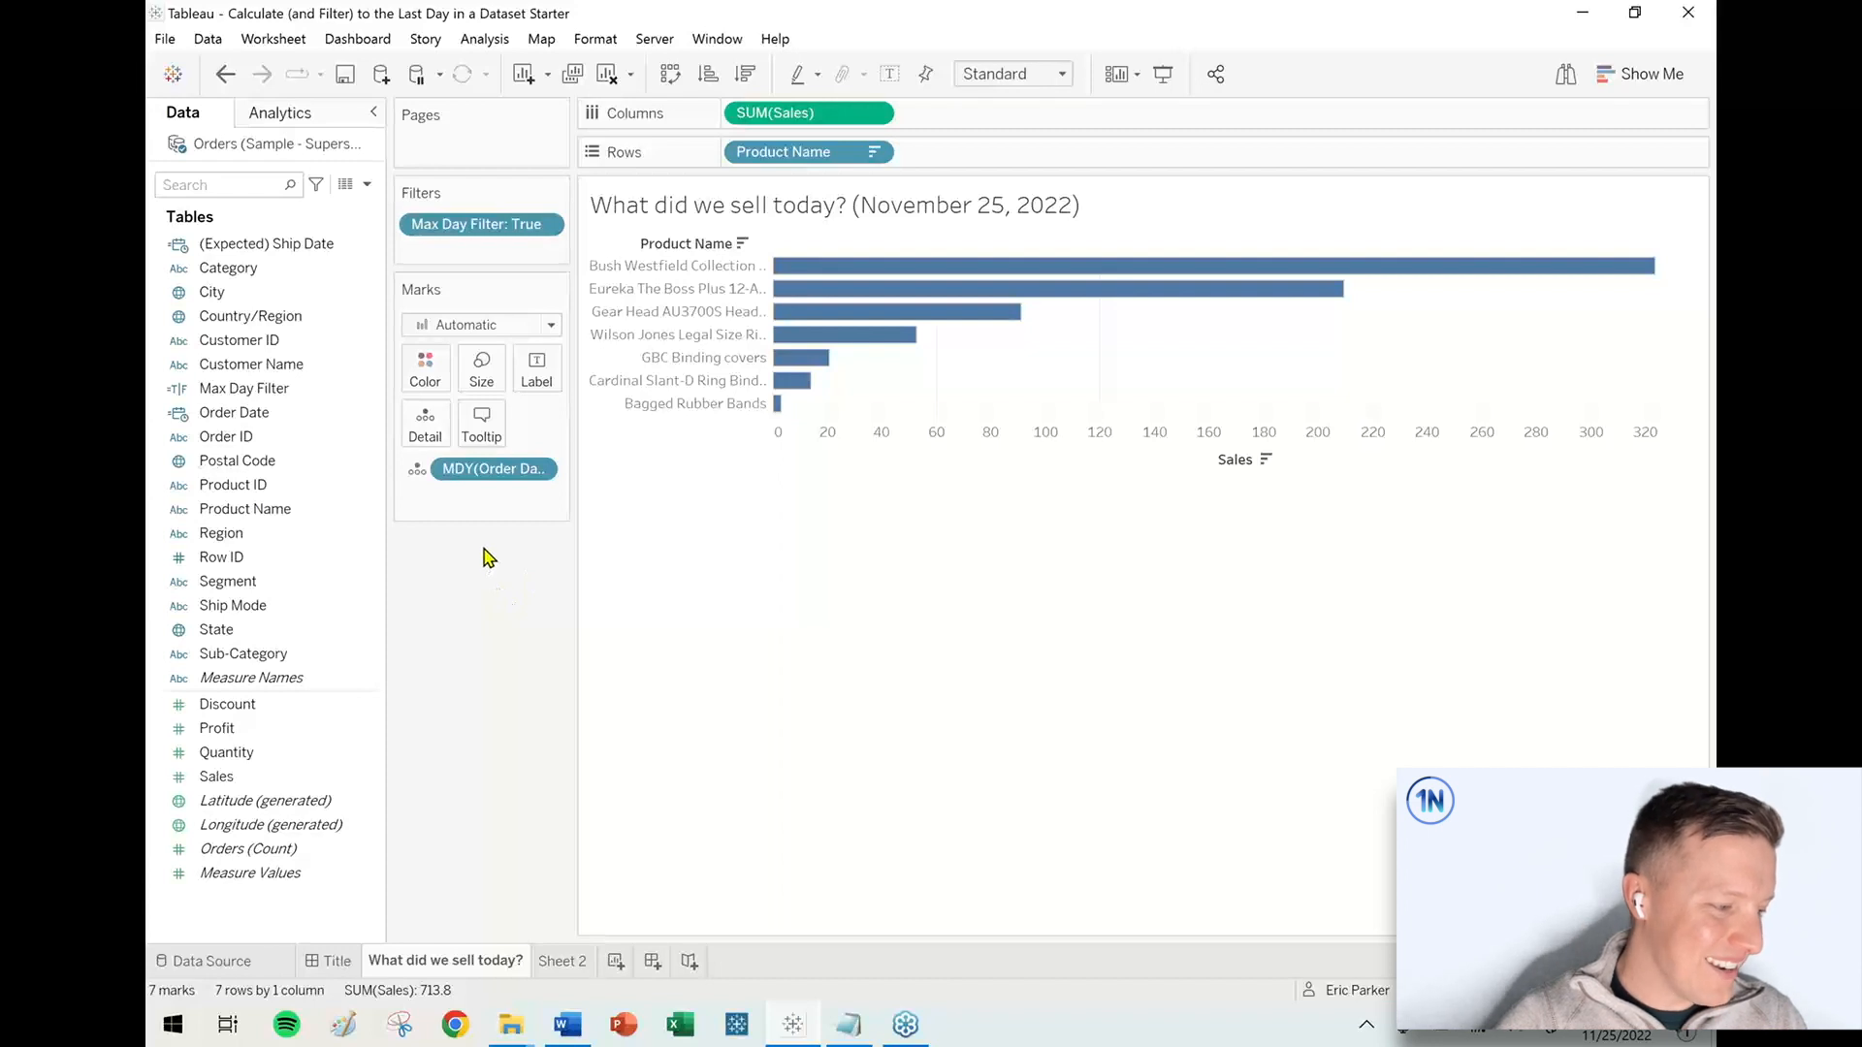
{"action": "mouse_move", "coordinate": [498, 545]}
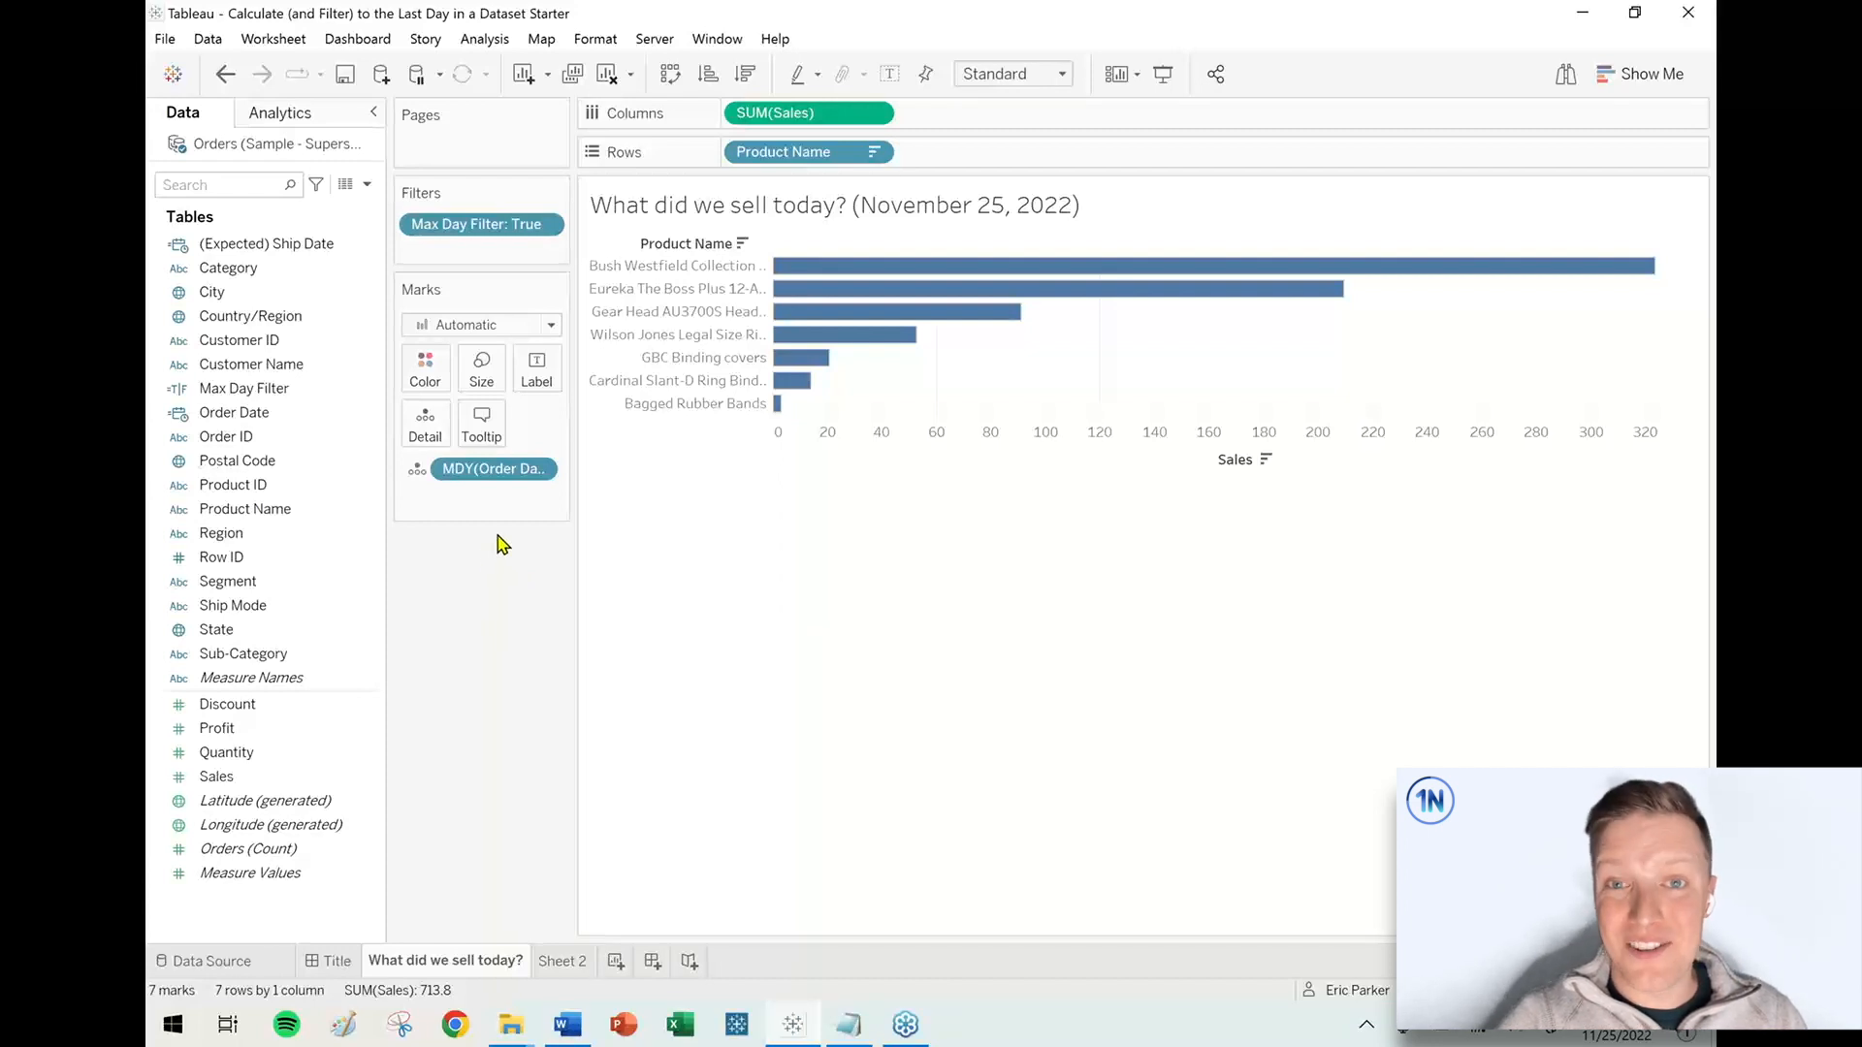